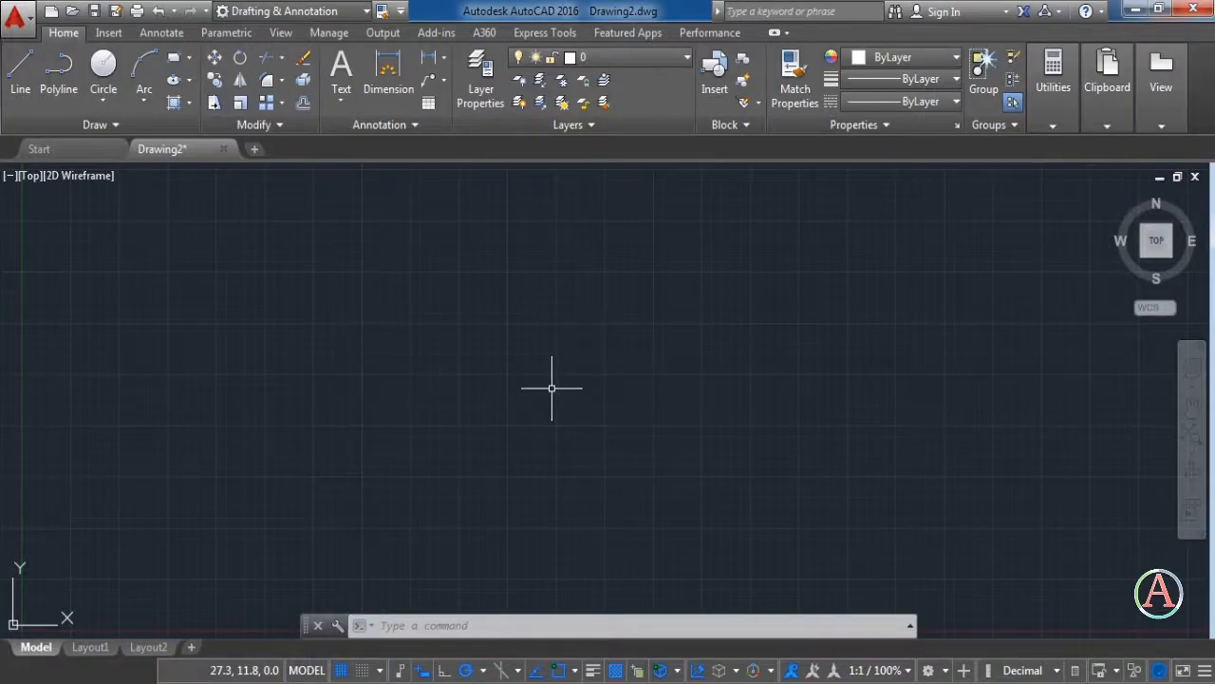
pyautogui.moveTo(551, 383)
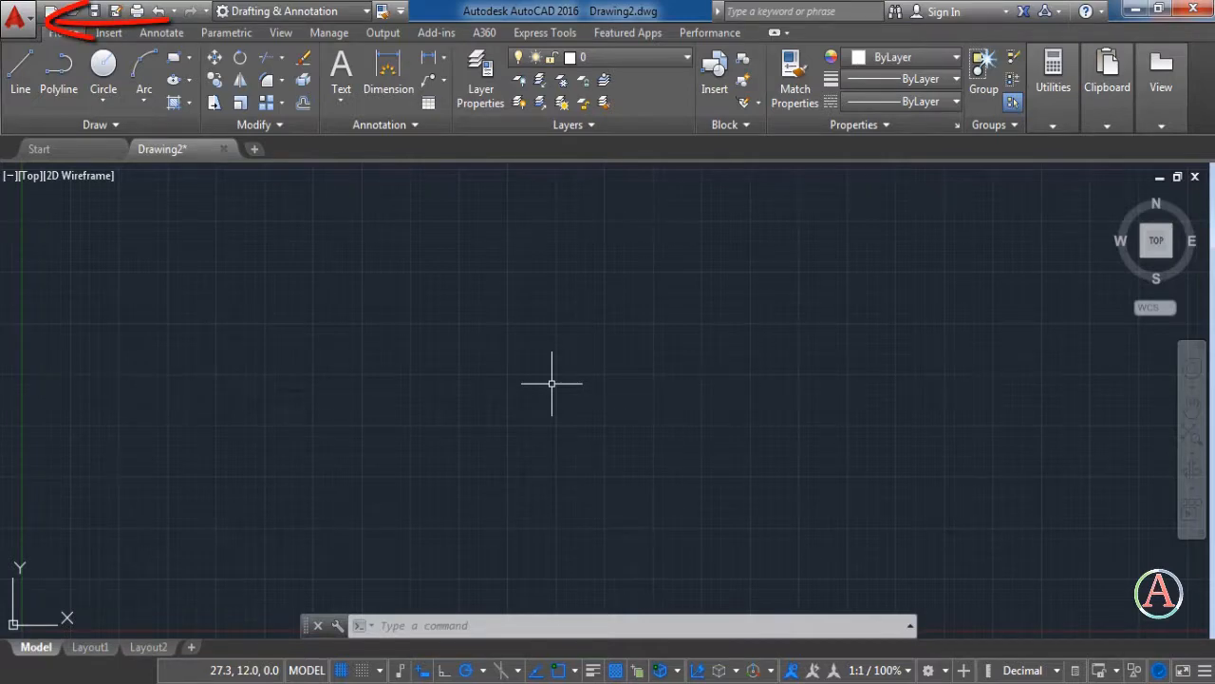
pyautogui.moveTo(117, 167)
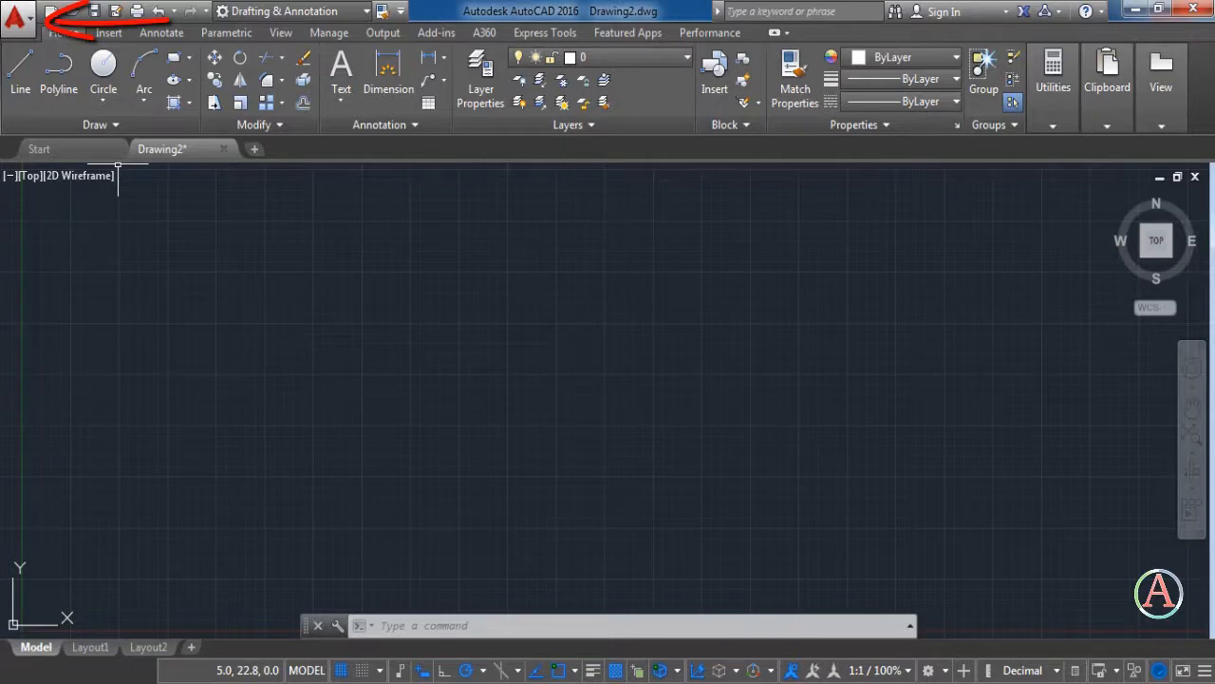
# - Briefly view the Drawing Units settings from the application menu's Drawing Utilities and close them
pyautogui.click(17, 17)
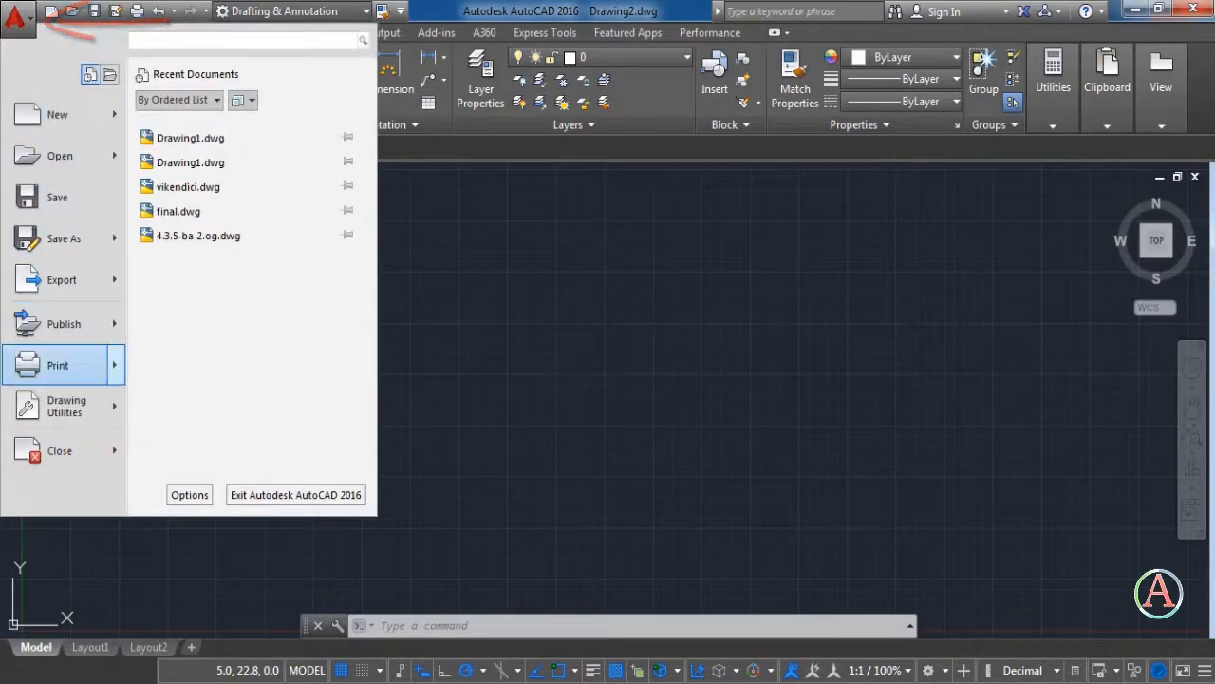
pyautogui.click(66, 406)
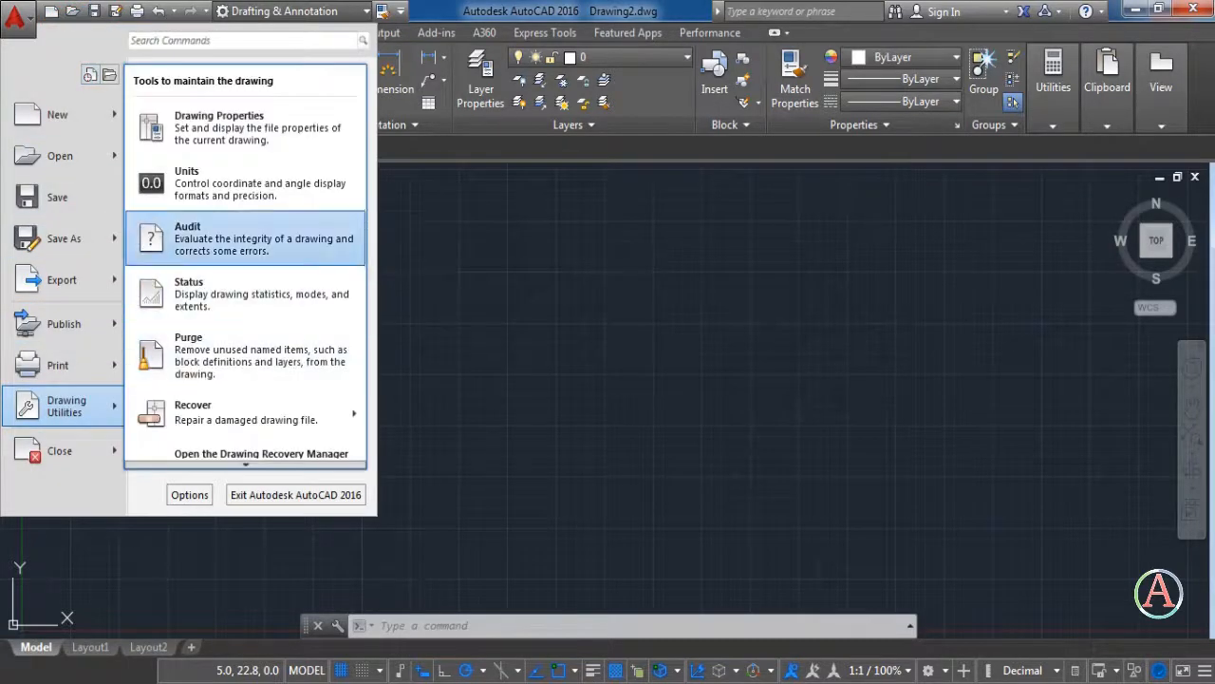
pyautogui.click(186, 183)
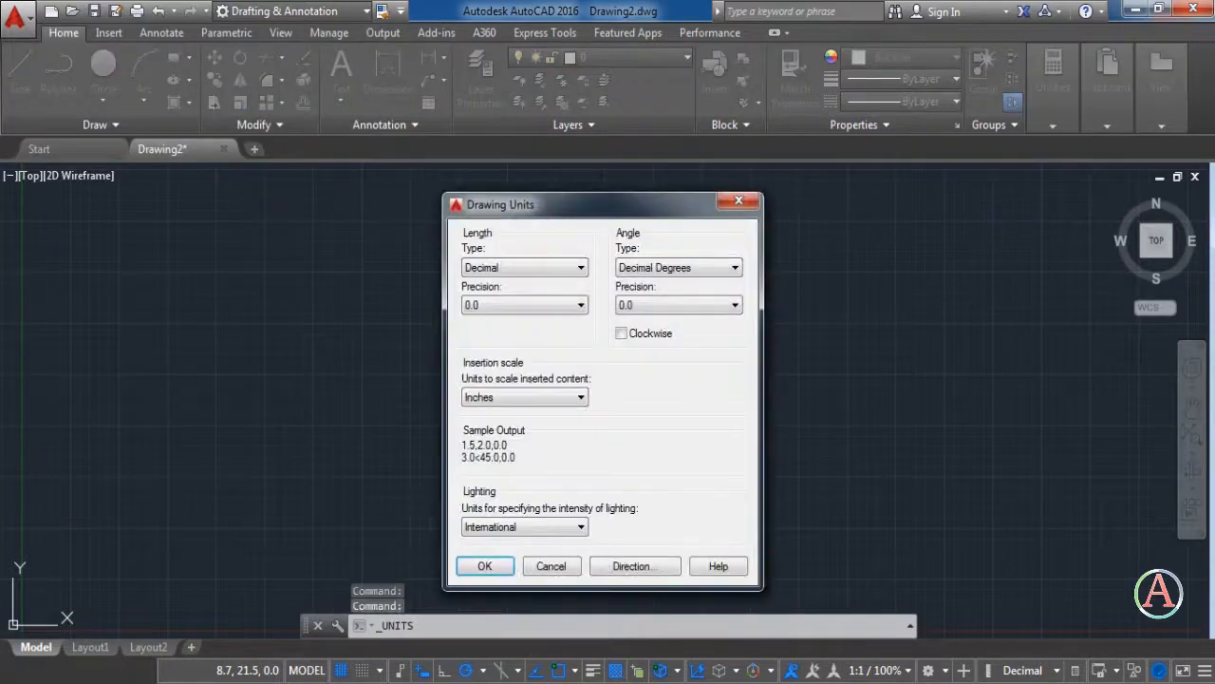
pyautogui.click(484, 566)
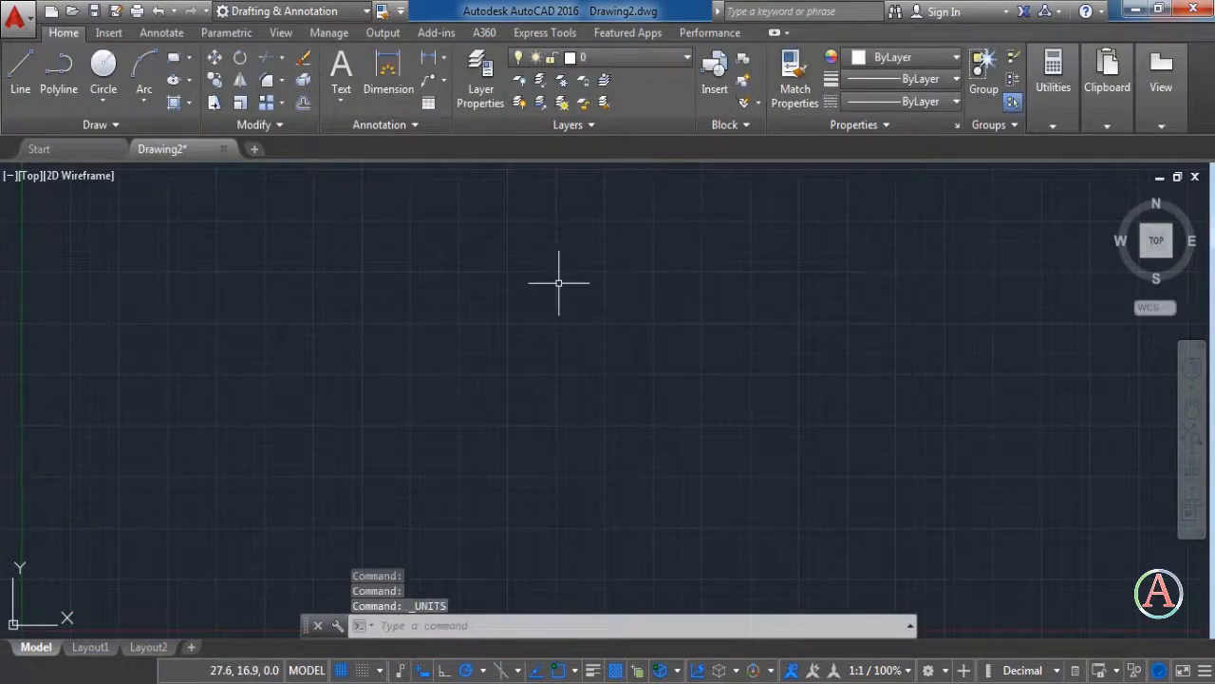
# - Set units (UN) to decimal length with 0.0000 precision and whole-degree angle precision
pyautogui.write('UN')
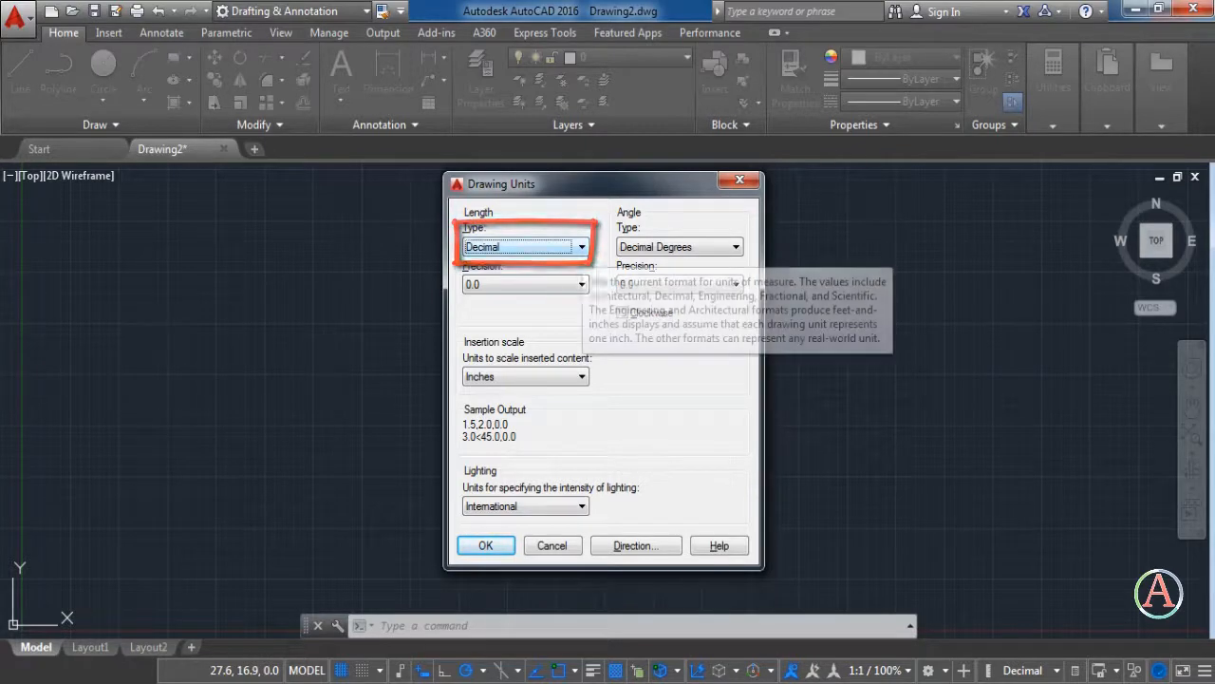
pyautogui.click(581, 247)
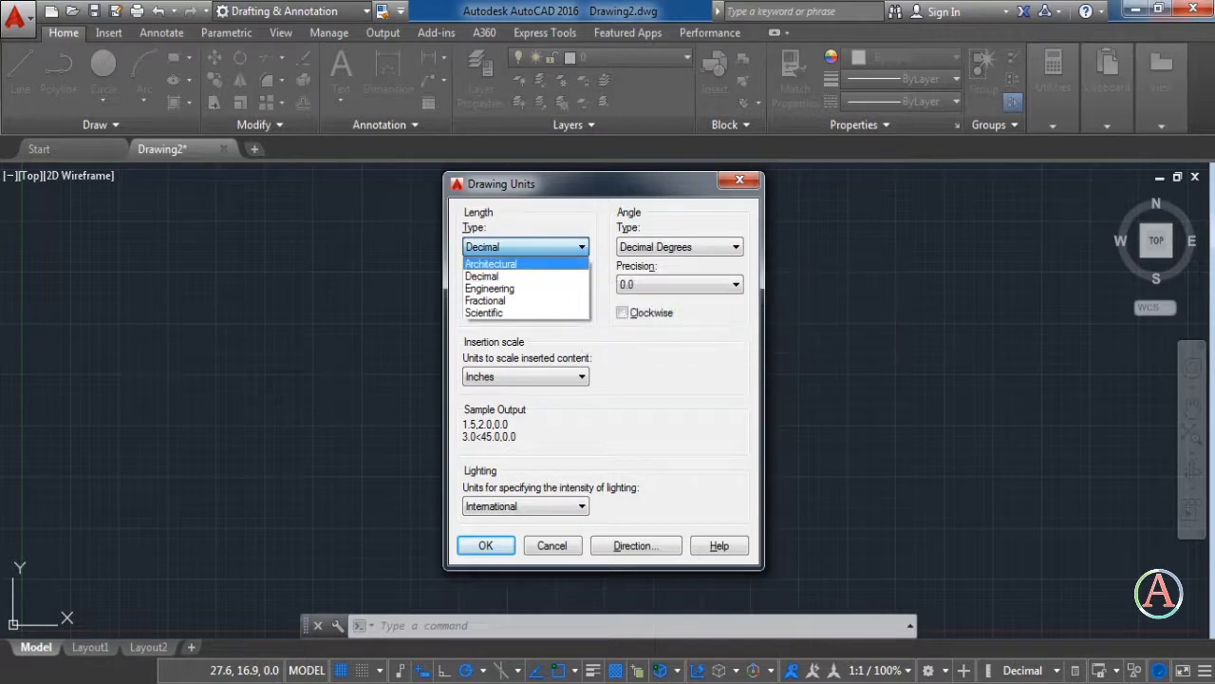
pyautogui.moveTo(490, 288)
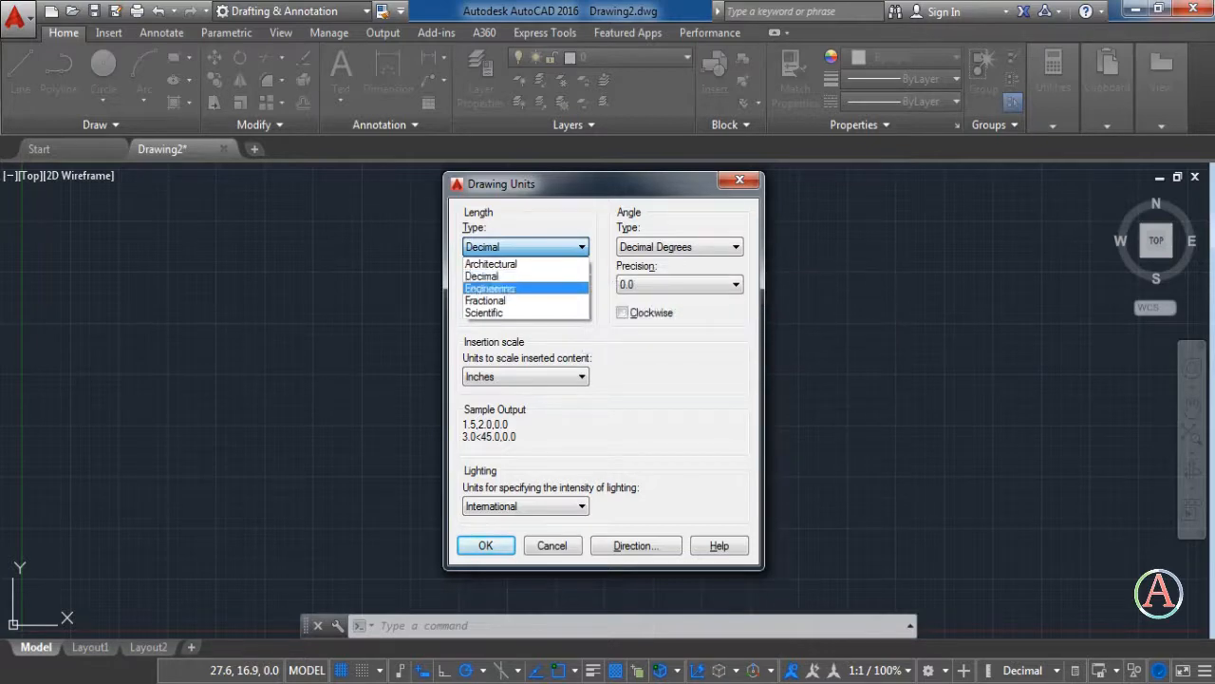
pyautogui.moveTo(489, 262)
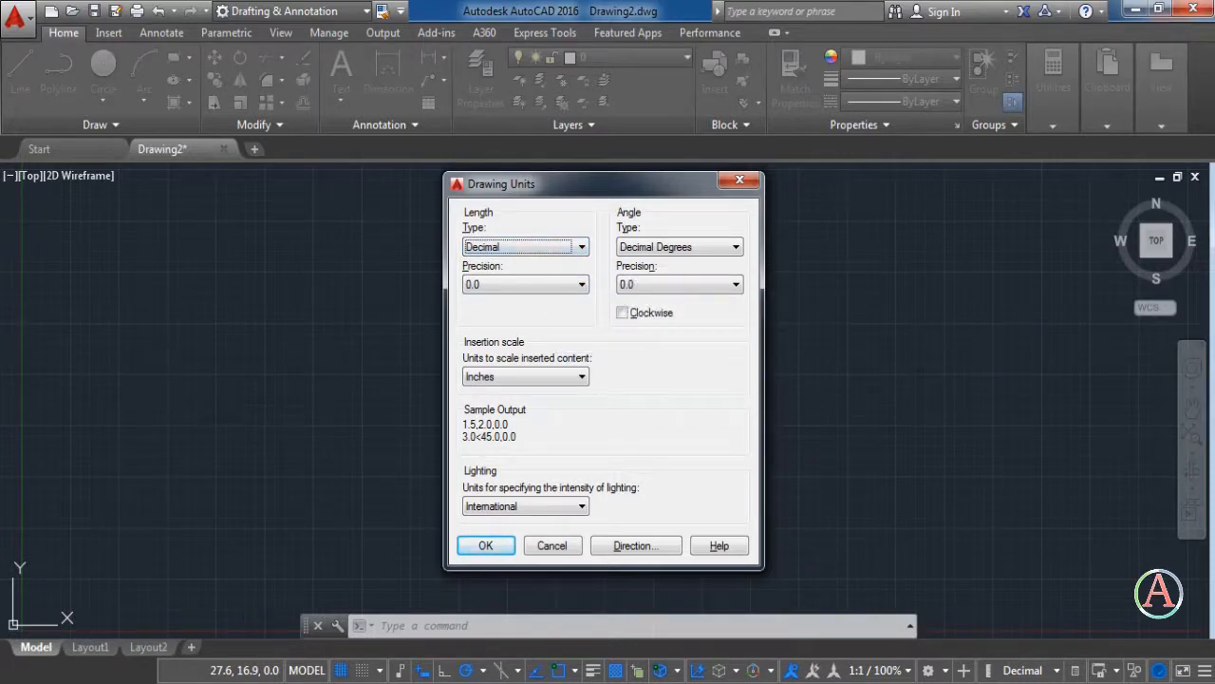
pyautogui.click(581, 285)
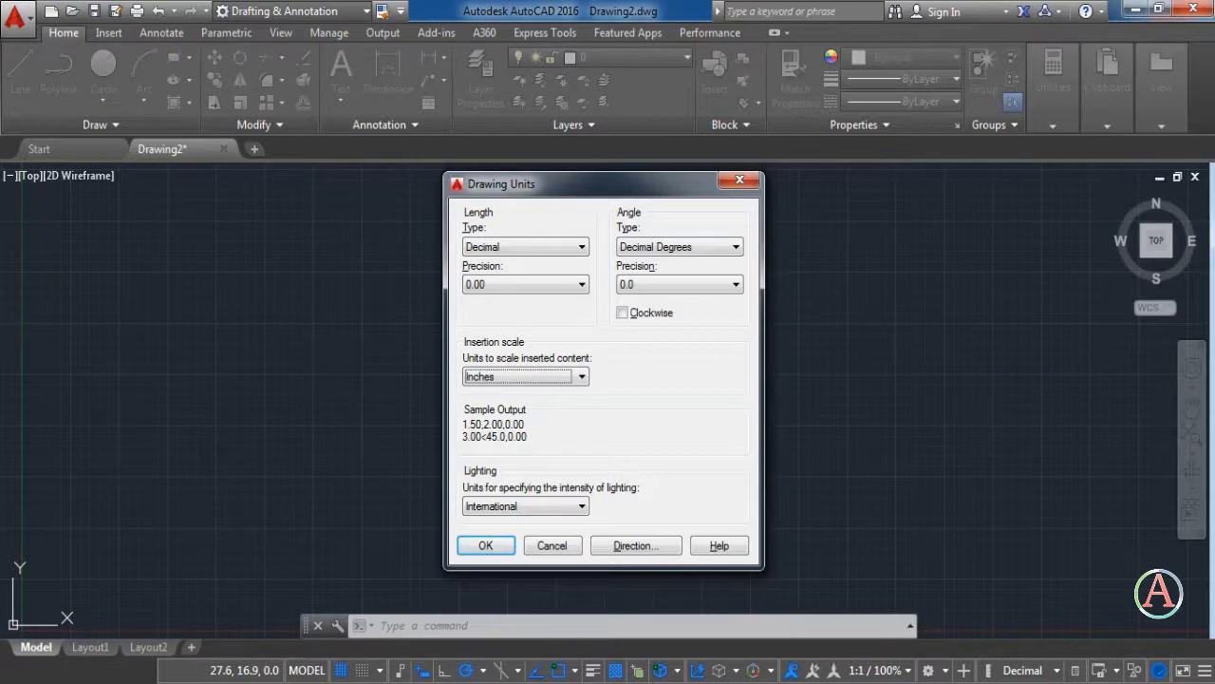
pyautogui.moveTo(680, 246)
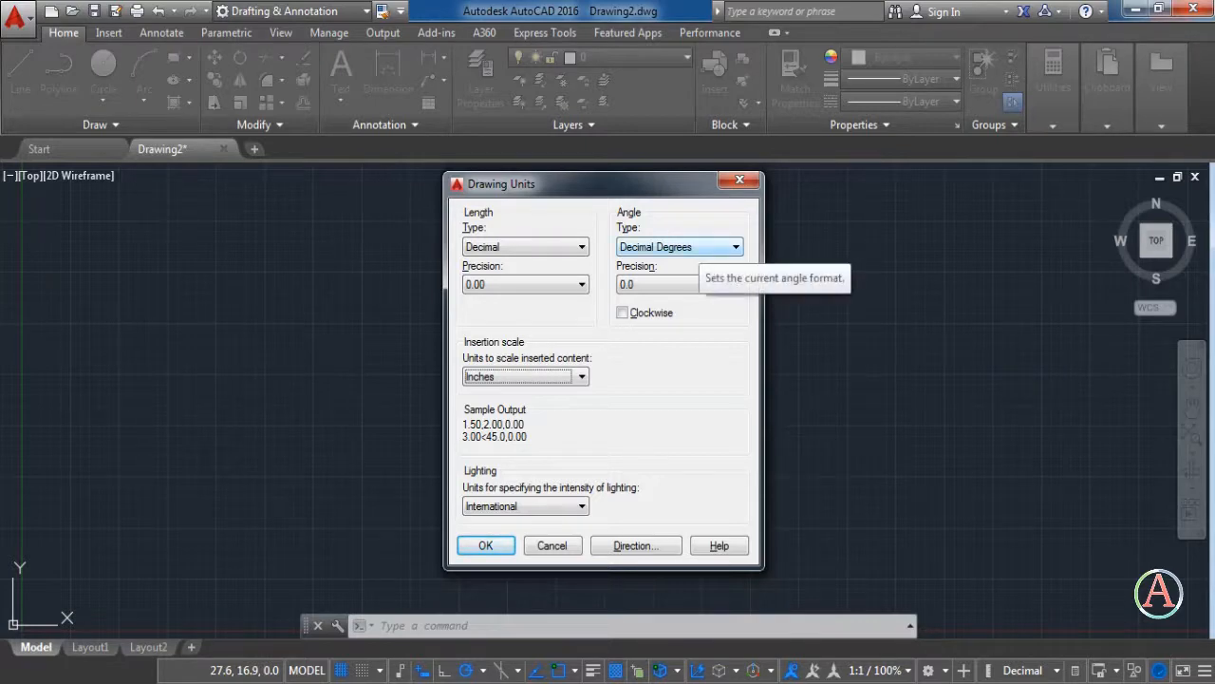
pyautogui.click(680, 247)
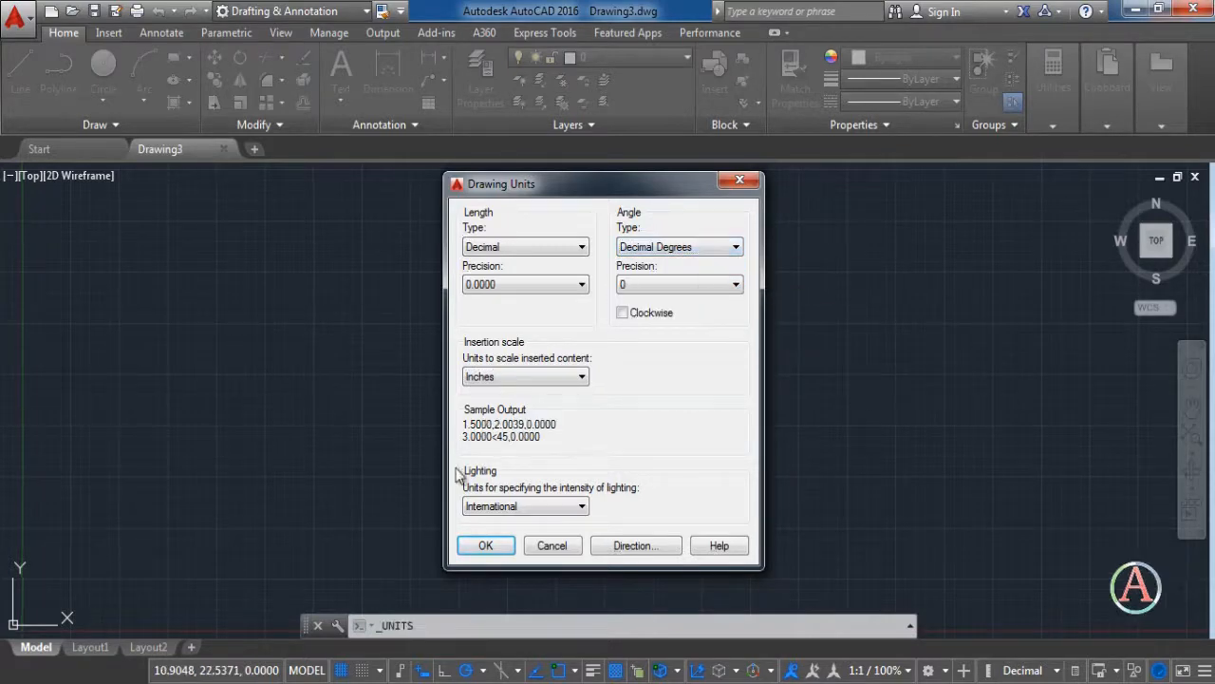
# - Apply the unit settings and bring up the Layer Properties Manager listing layer 0
pyautogui.click(486, 543)
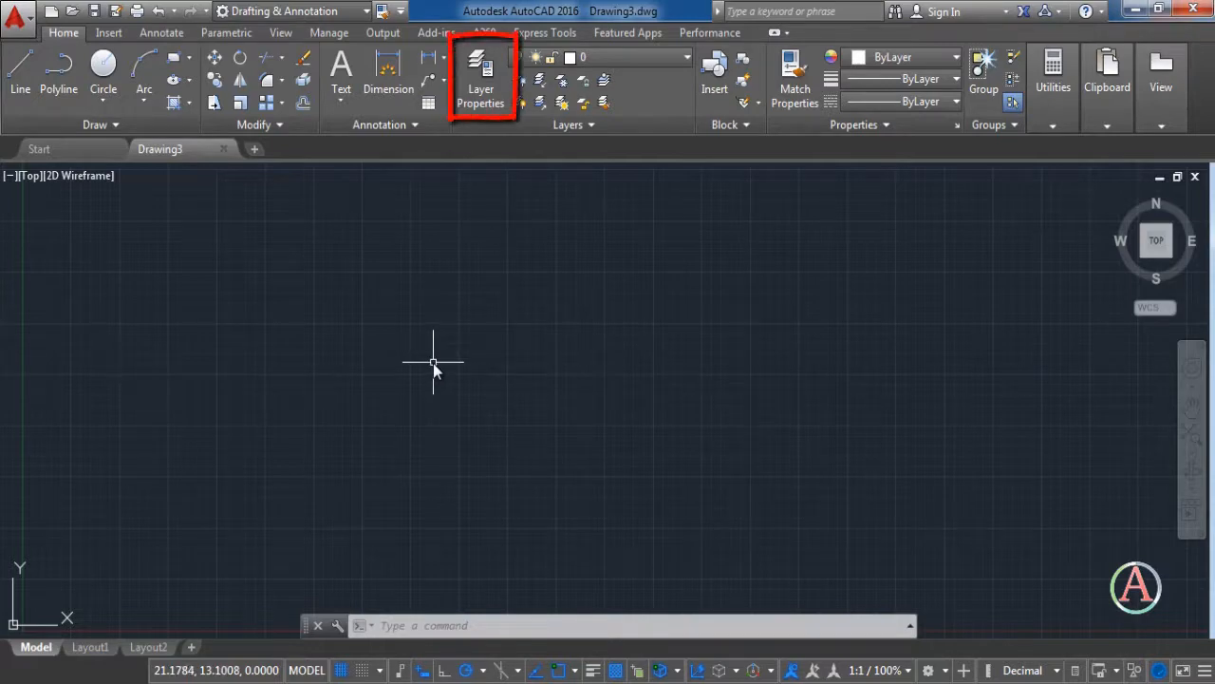
pyautogui.moveTo(482, 80)
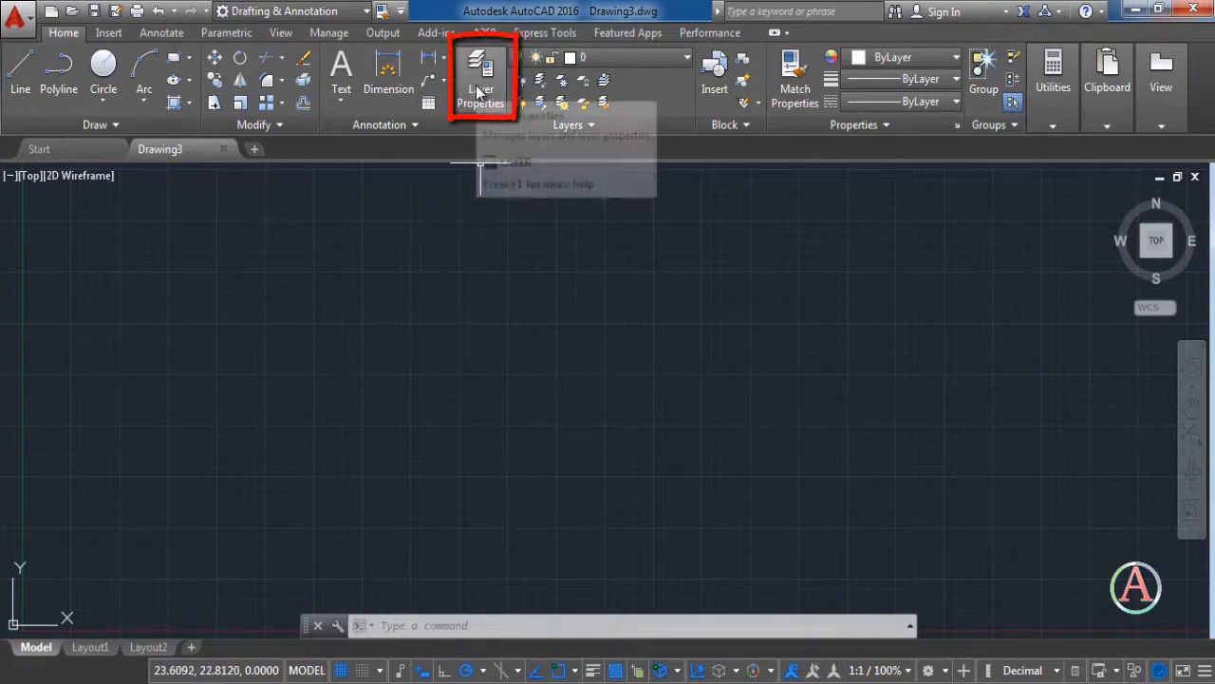
pyautogui.click(482, 76)
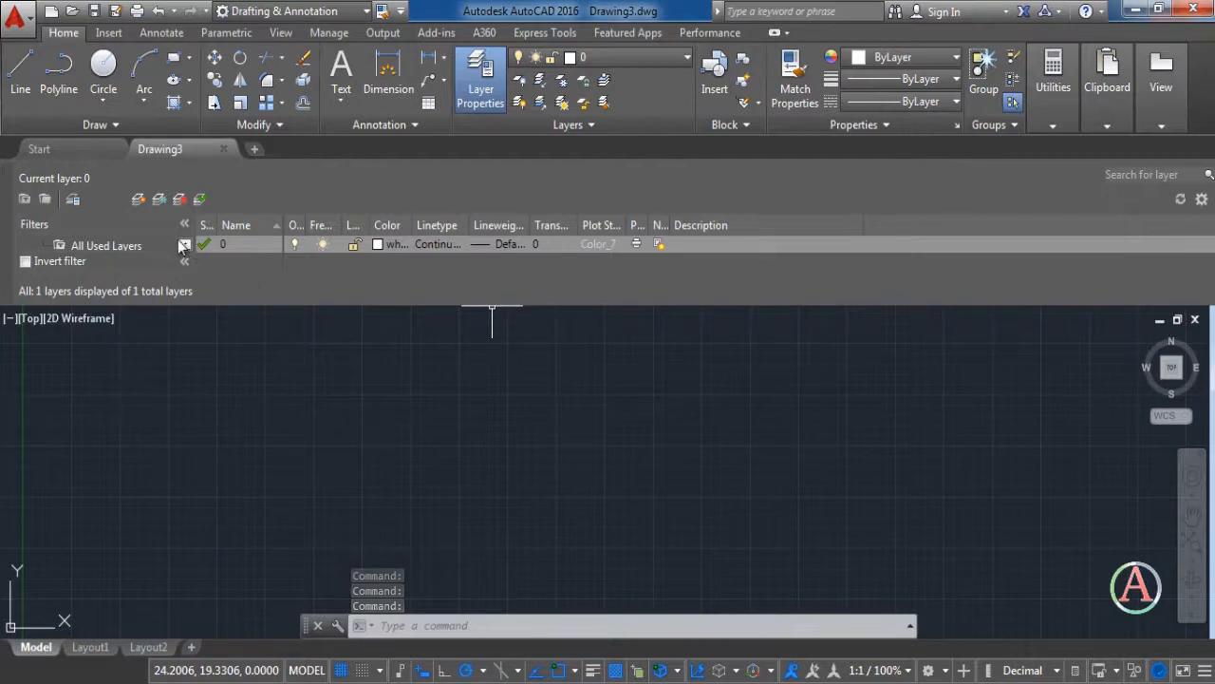
pyautogui.moveTo(138, 199)
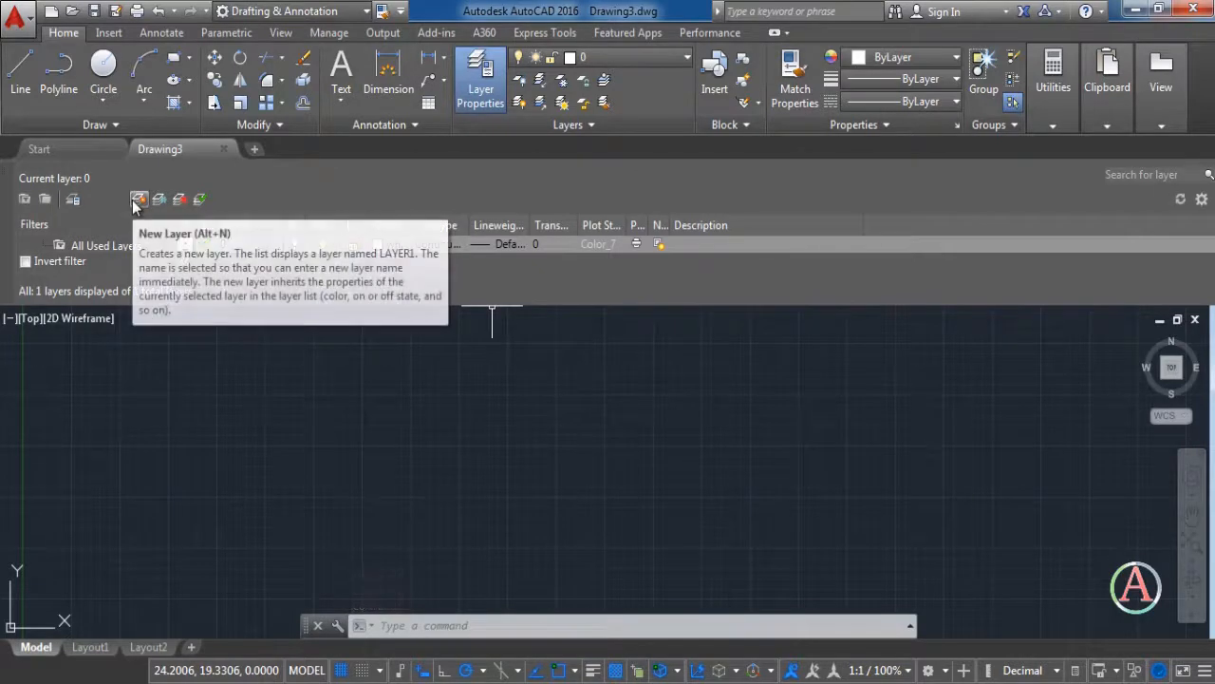
# - Create a new layer named door and give it red colour 10
pyautogui.click(139, 199)
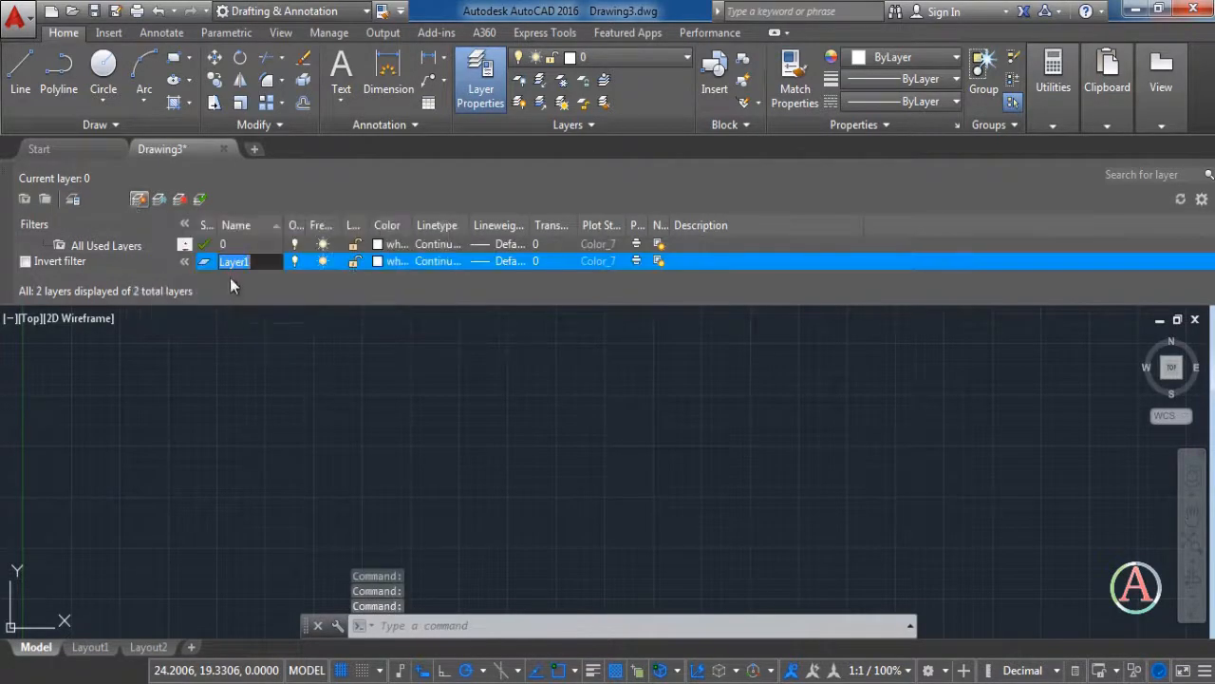
pyautogui.moveTo(270, 302)
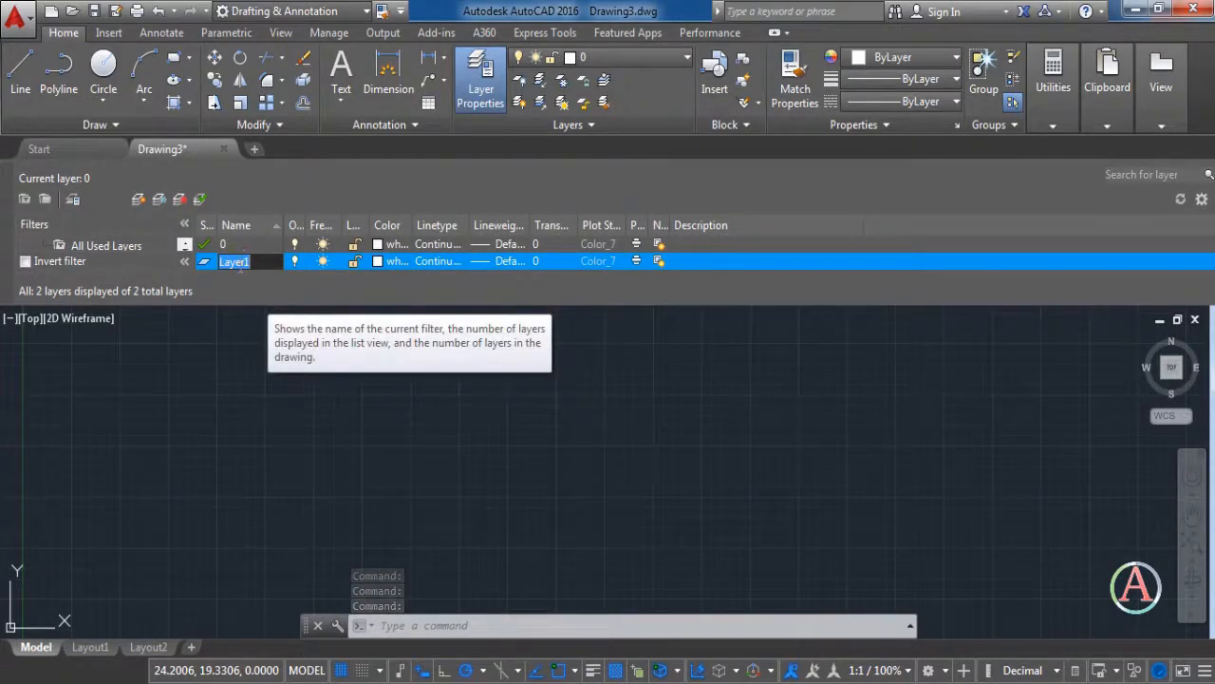
pyautogui.write('door')
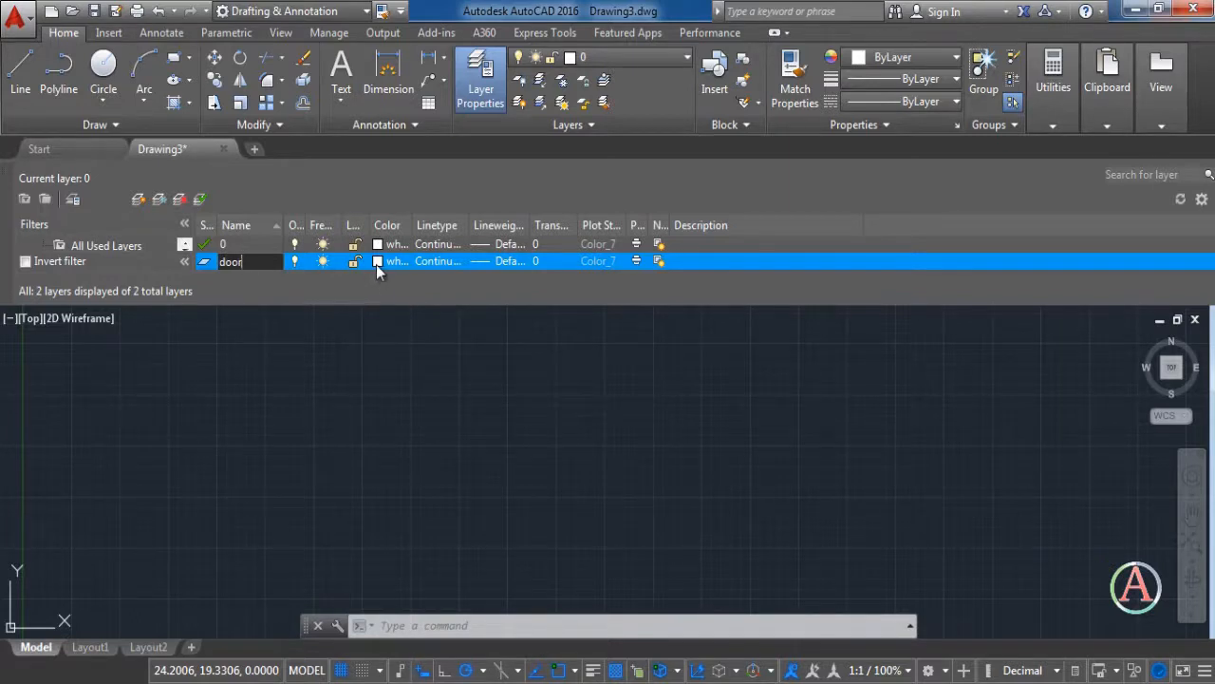
pyautogui.click(395, 262)
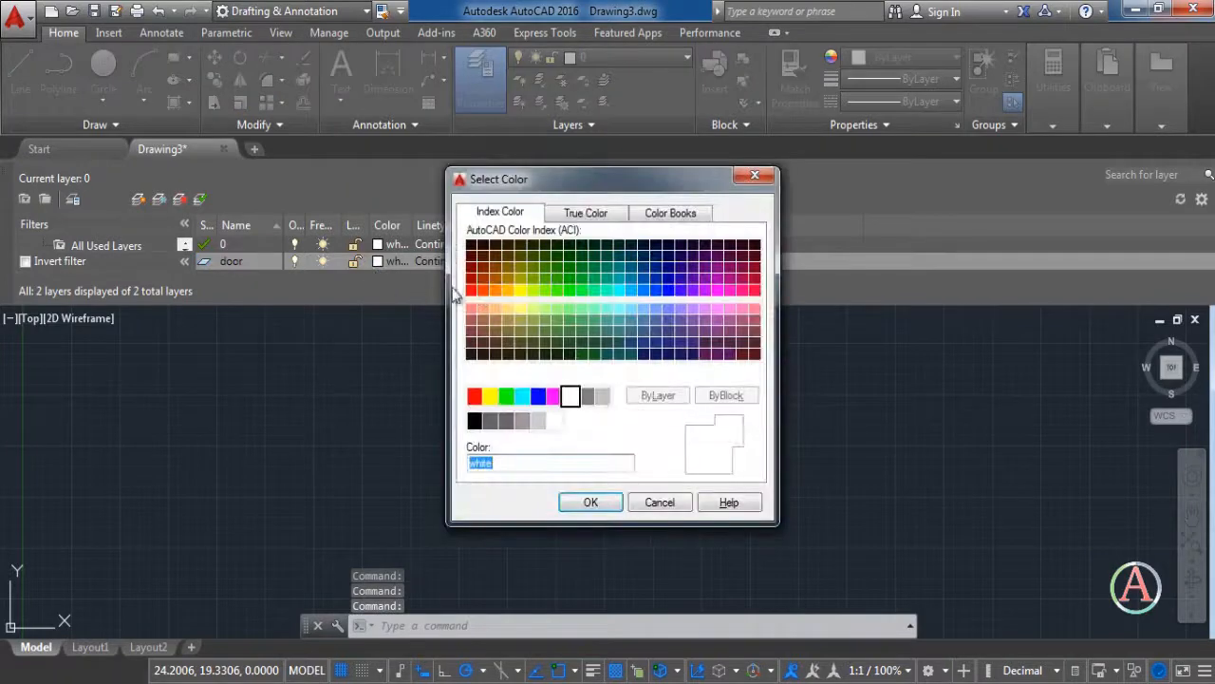
pyautogui.click(470, 291)
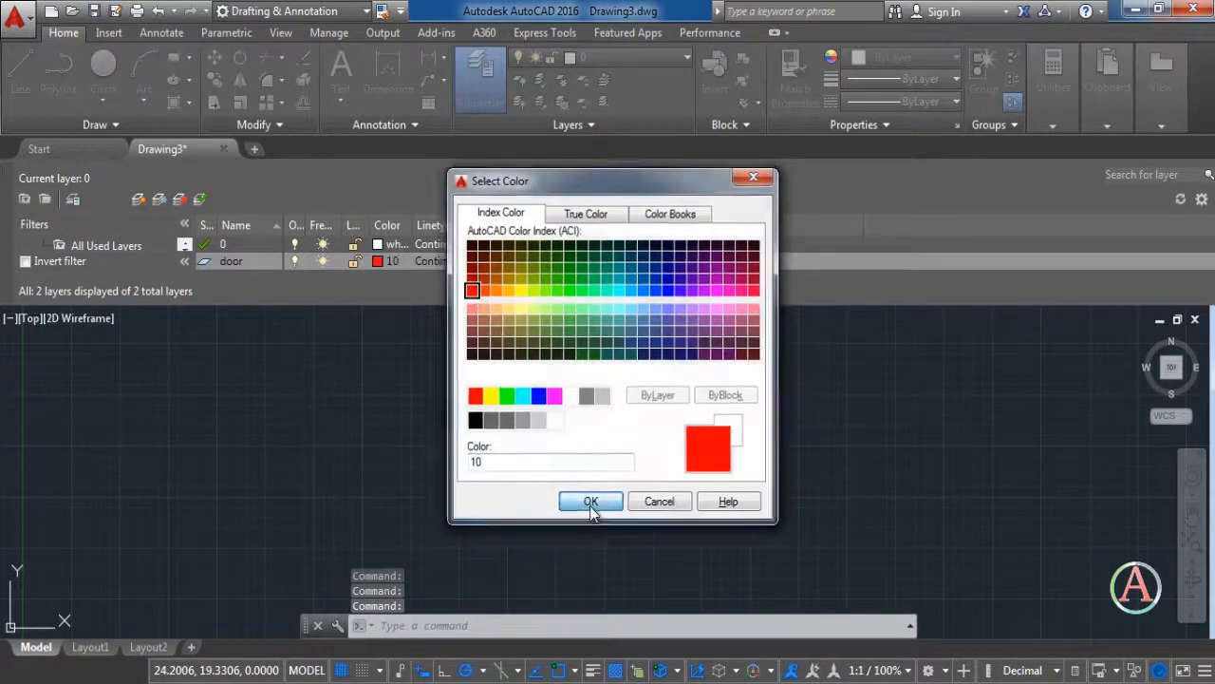
pyautogui.click(589, 501)
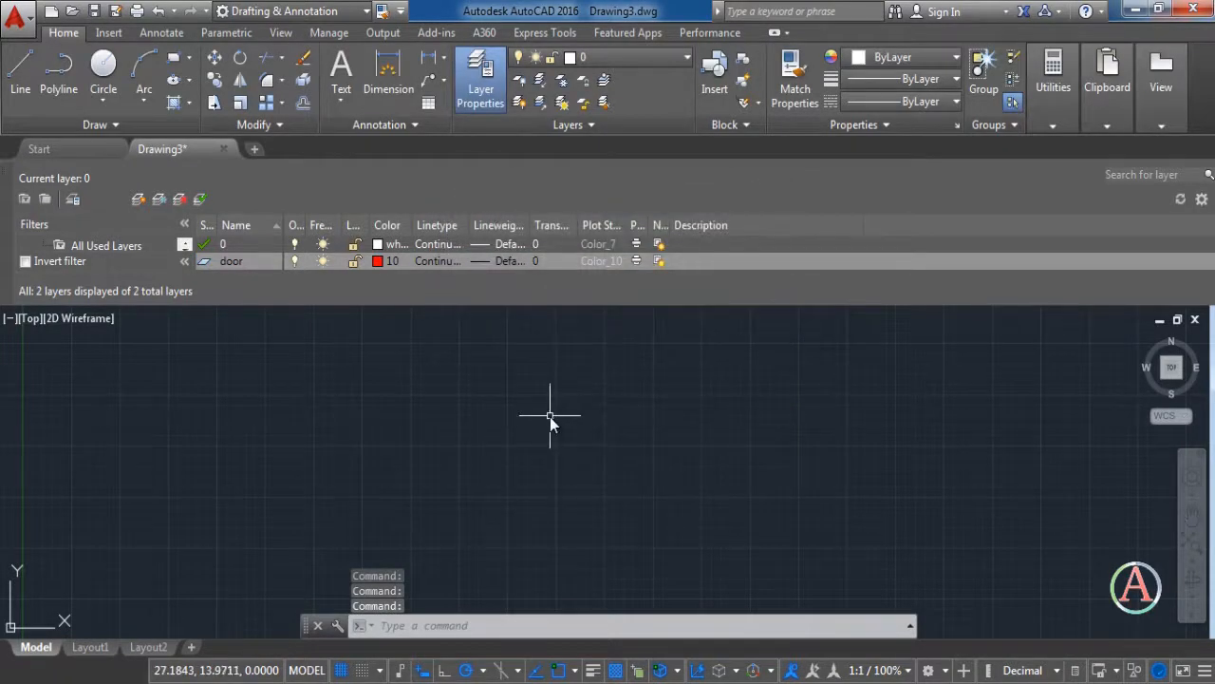
pyautogui.moveTo(528, 408)
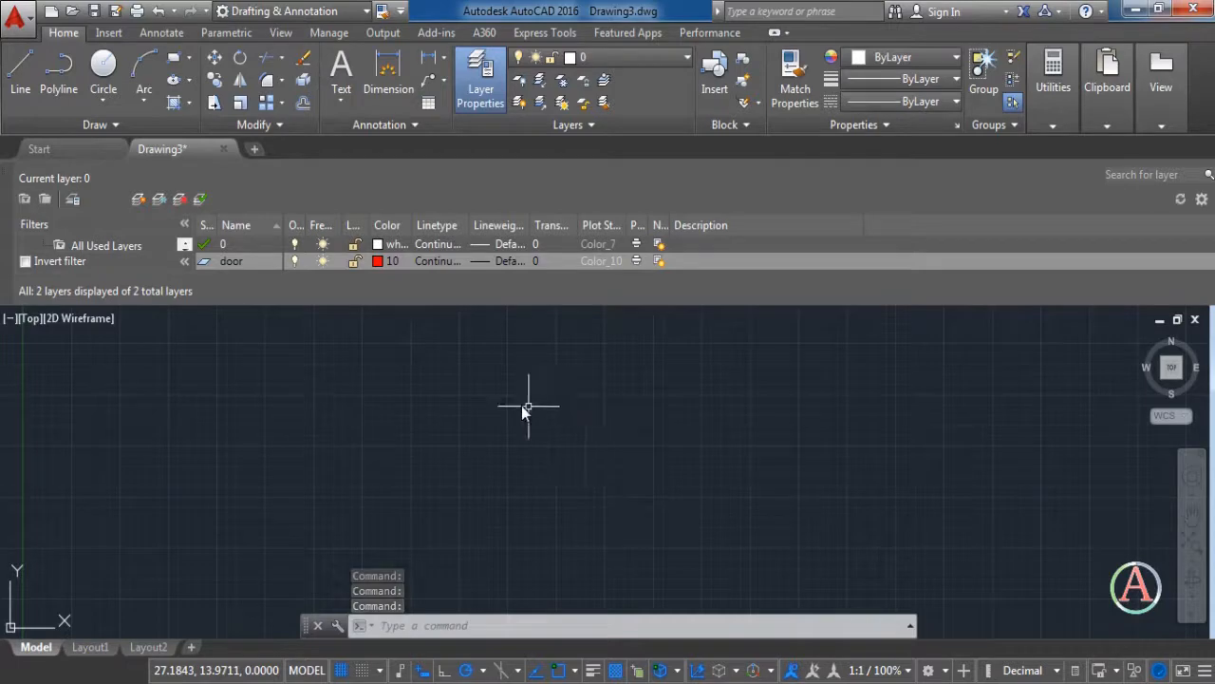
# - Load the ACAD_ISO02W100 dashed linetype and assign it to the door layer
pyautogui.click(437, 260)
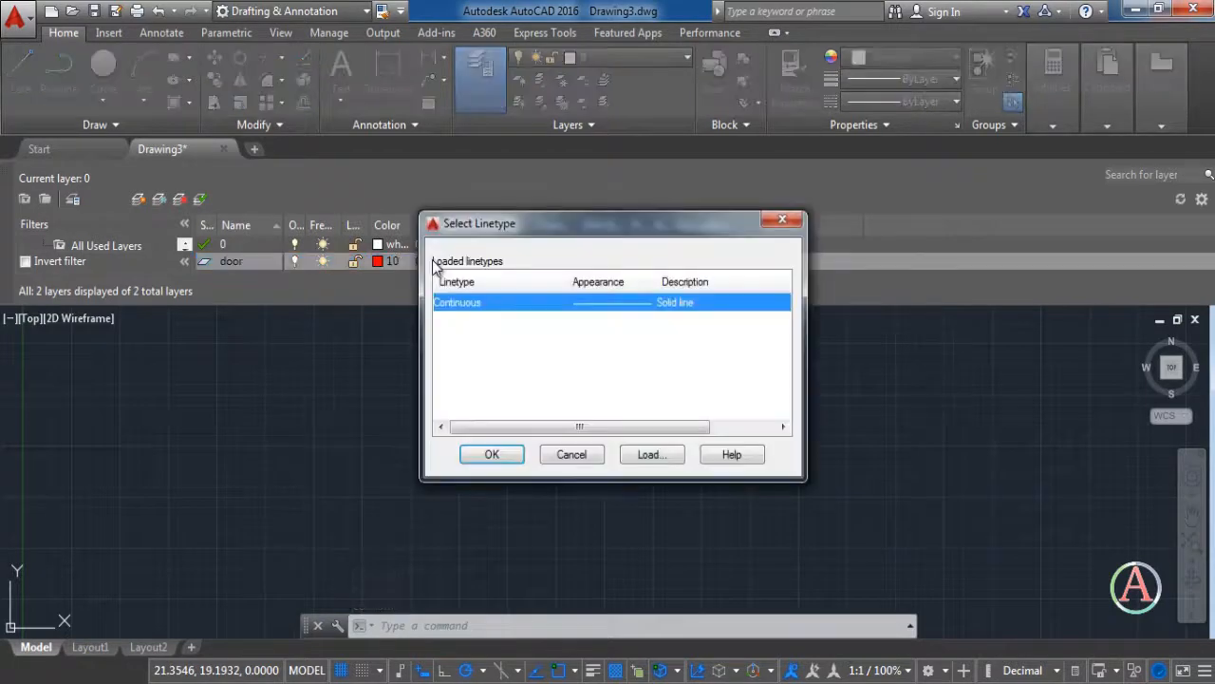
pyautogui.moveTo(652, 453)
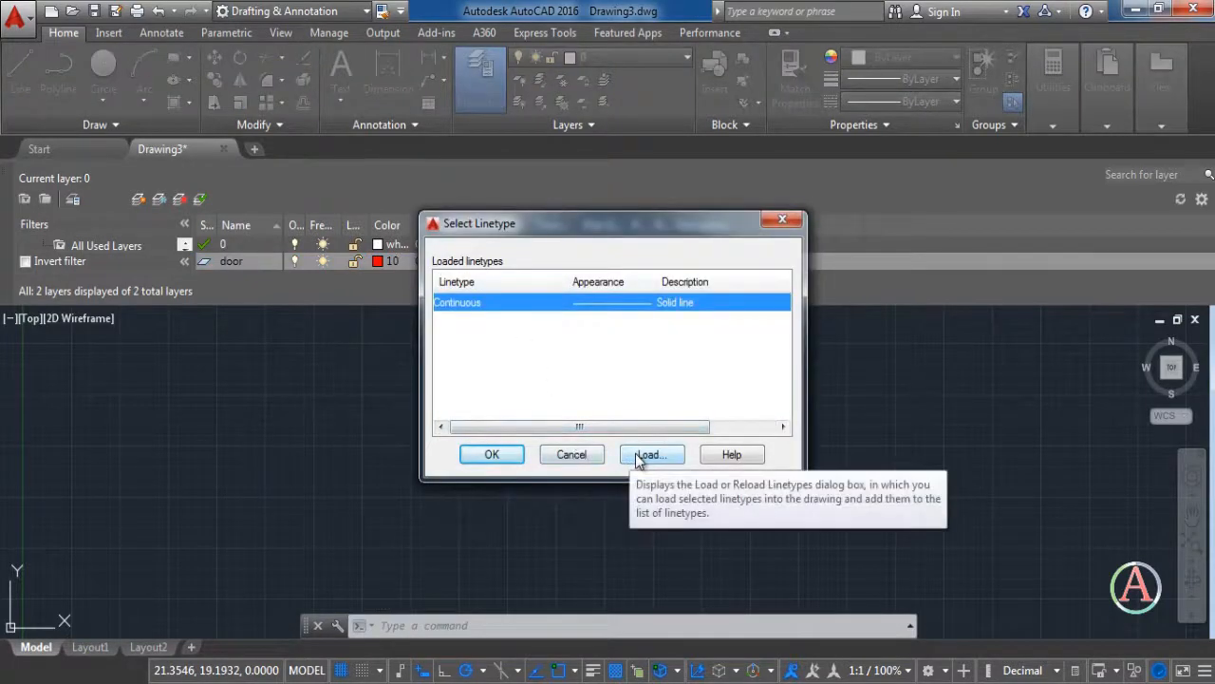
pyautogui.click(652, 453)
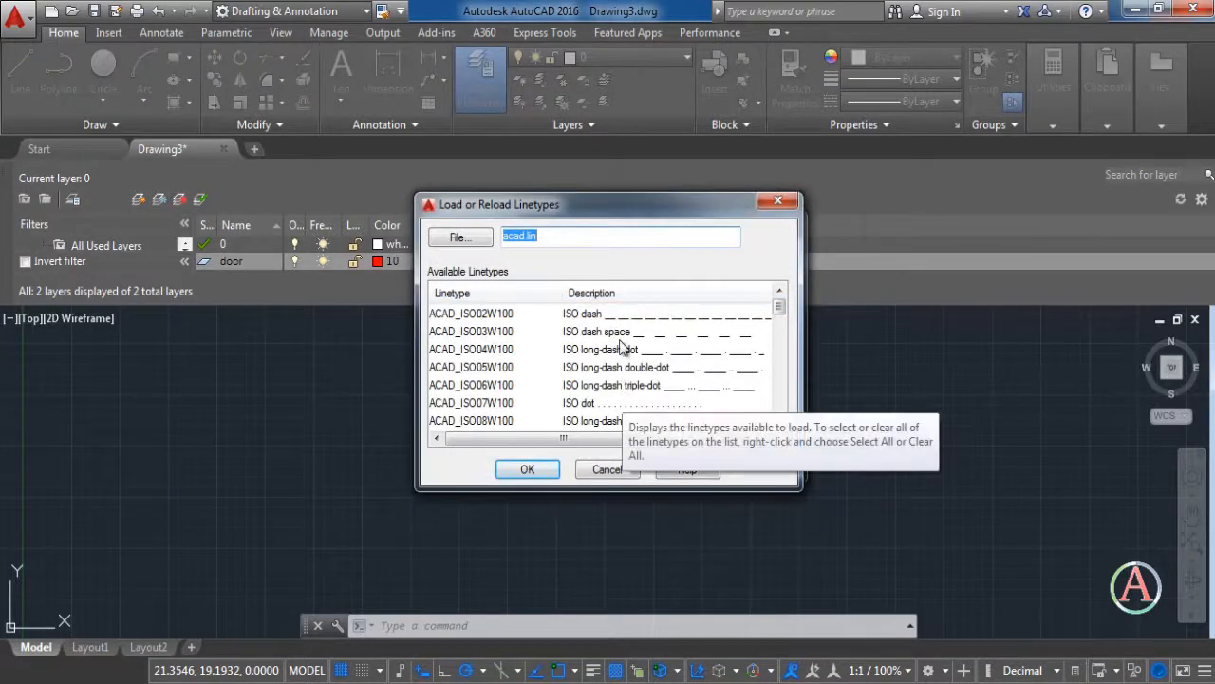
pyautogui.click(471, 313)
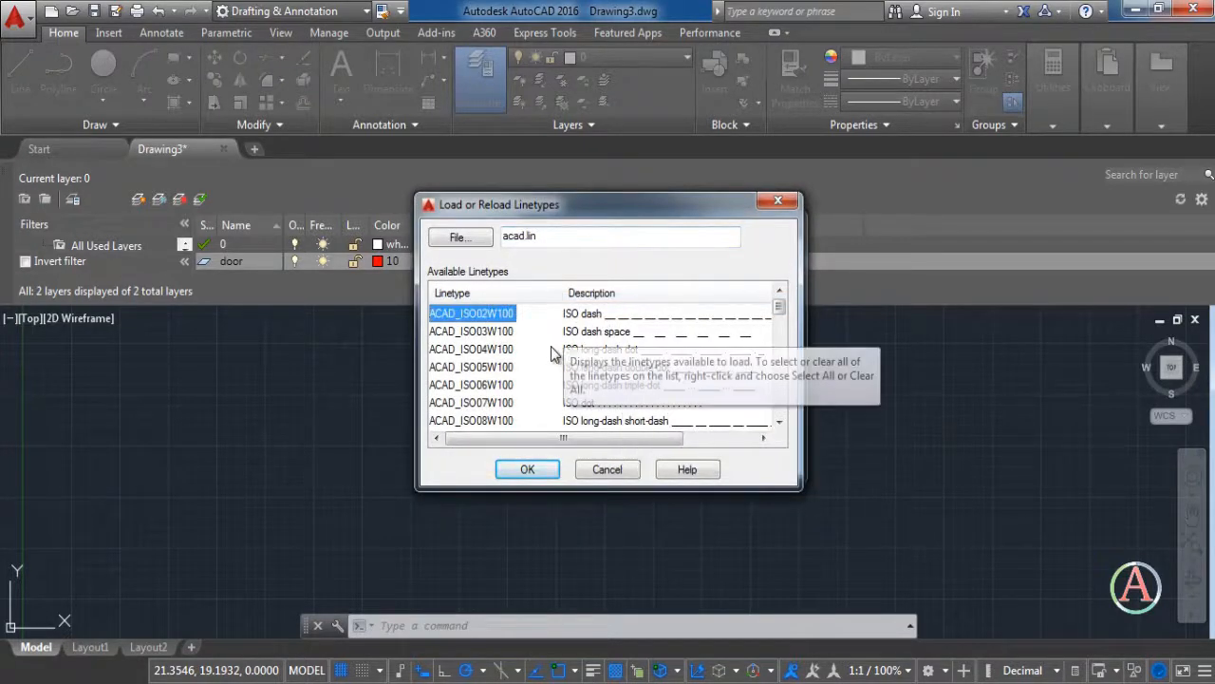
pyautogui.moveTo(531, 562)
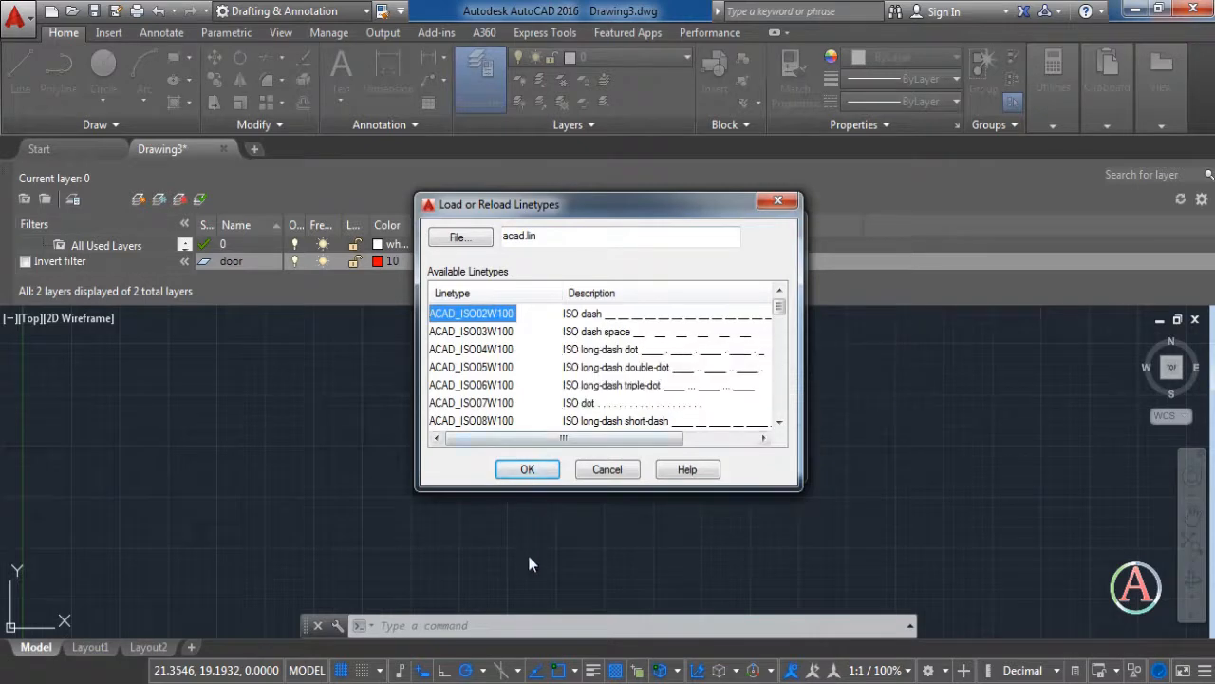
pyautogui.click(527, 469)
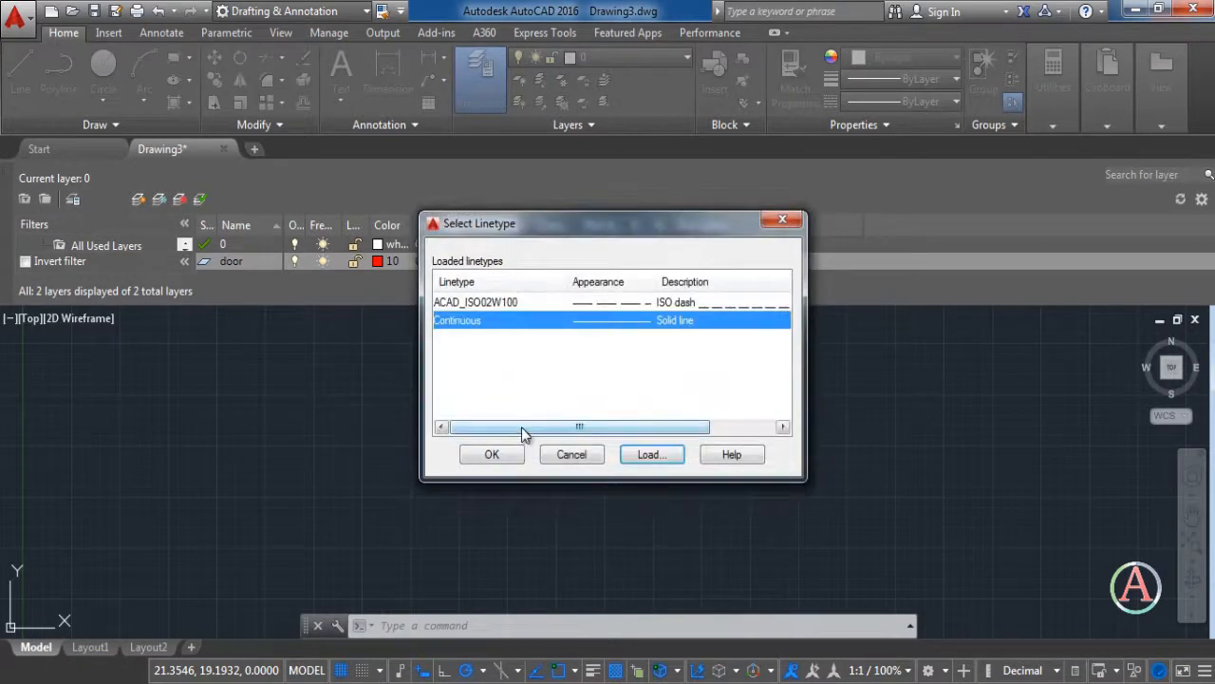
pyautogui.click(475, 302)
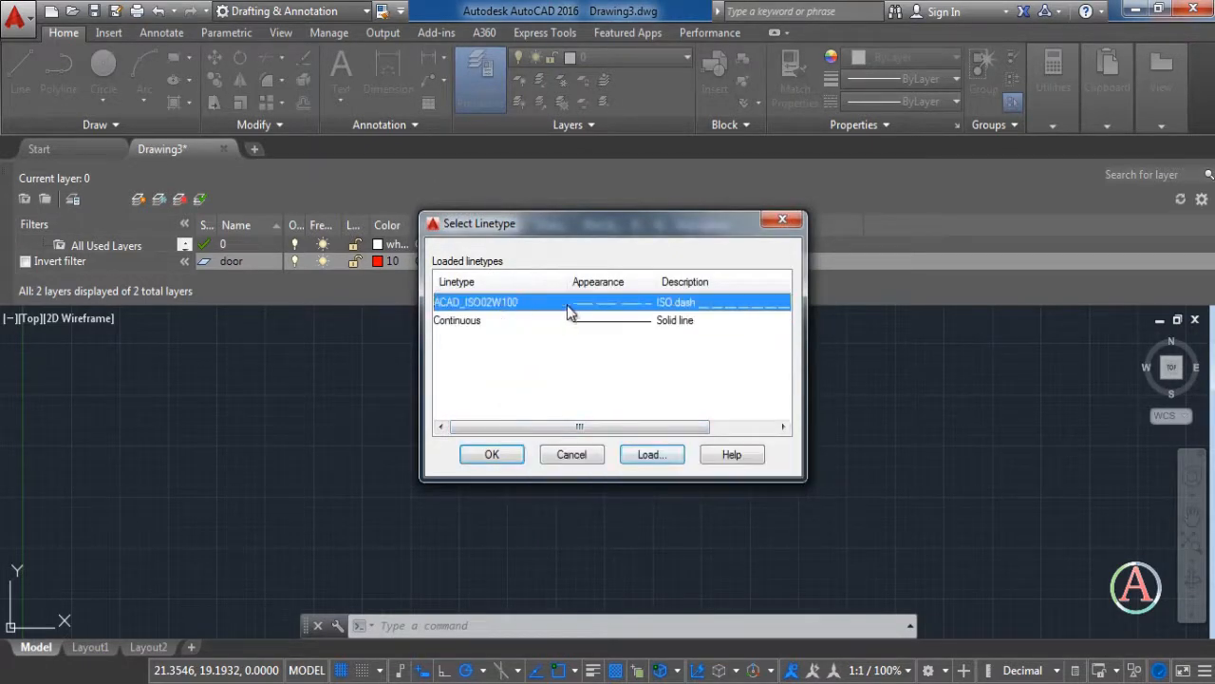
pyautogui.click(490, 454)
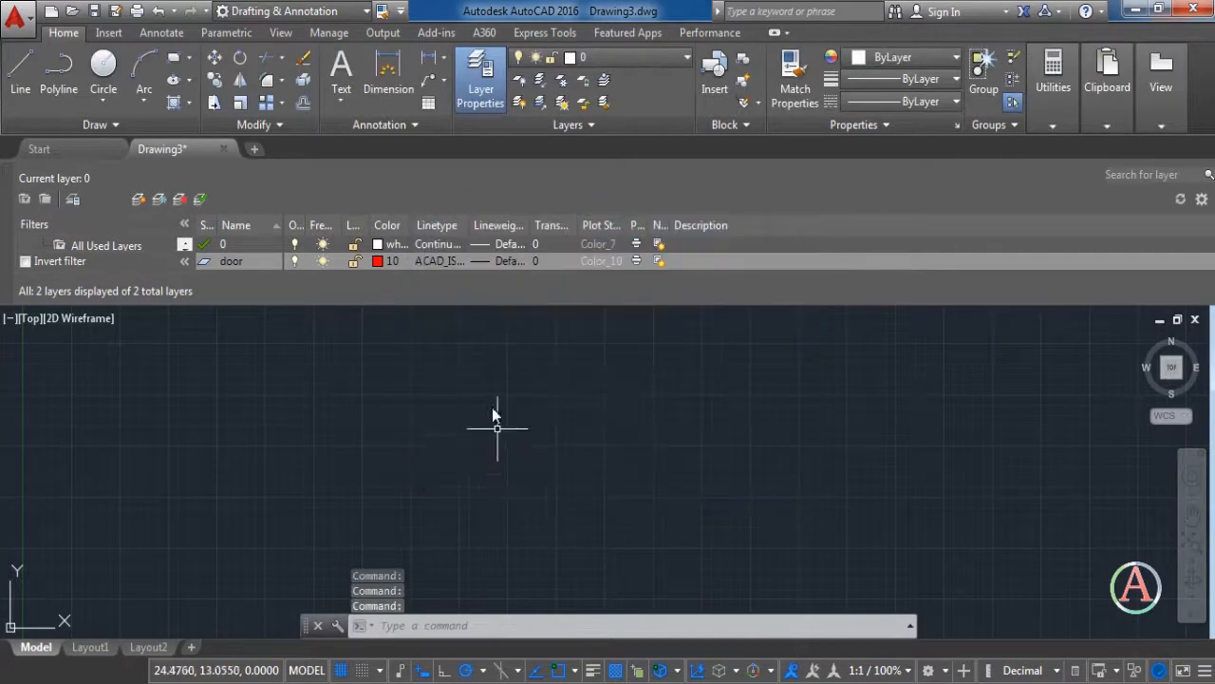
pyautogui.moveTo(490, 403)
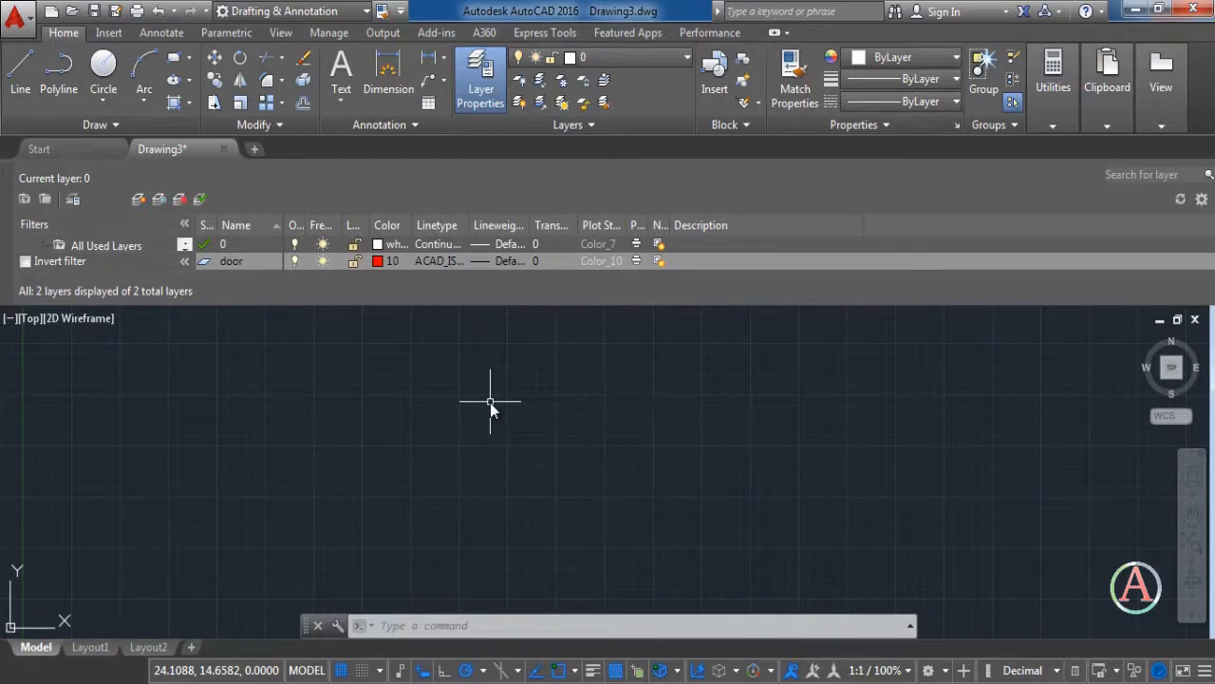
pyautogui.moveTo(509, 334)
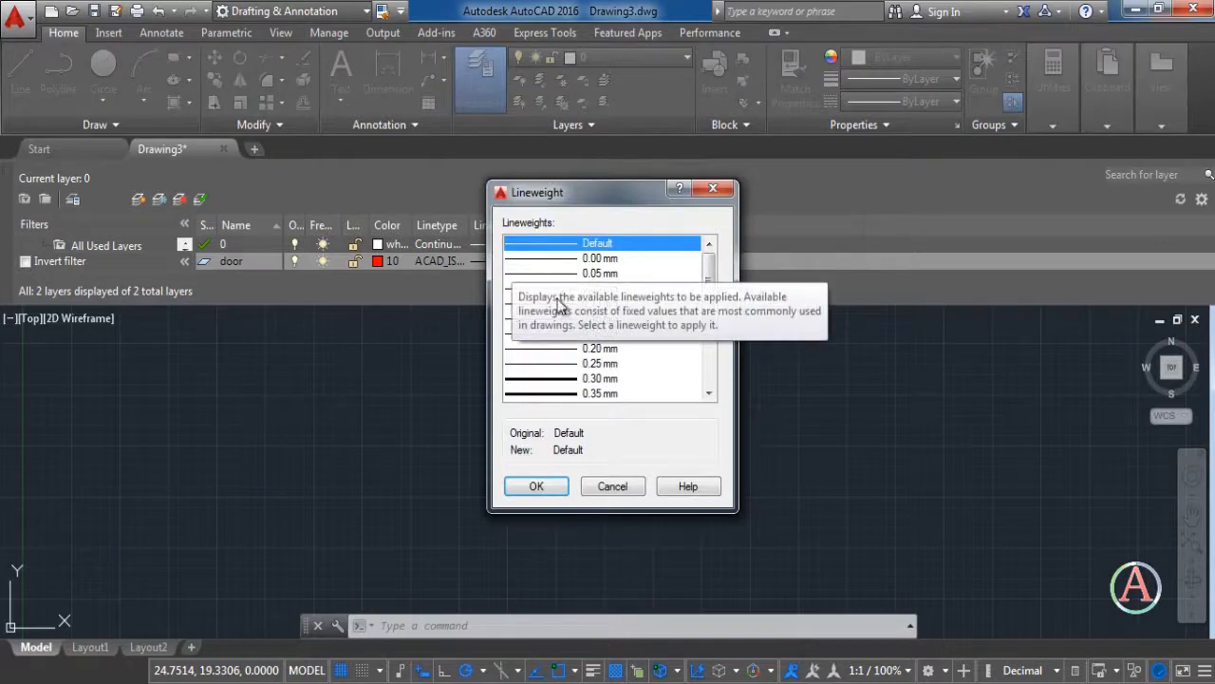
# - Give the door layer a 0.05 mm lineweight
pyautogui.click(600, 273)
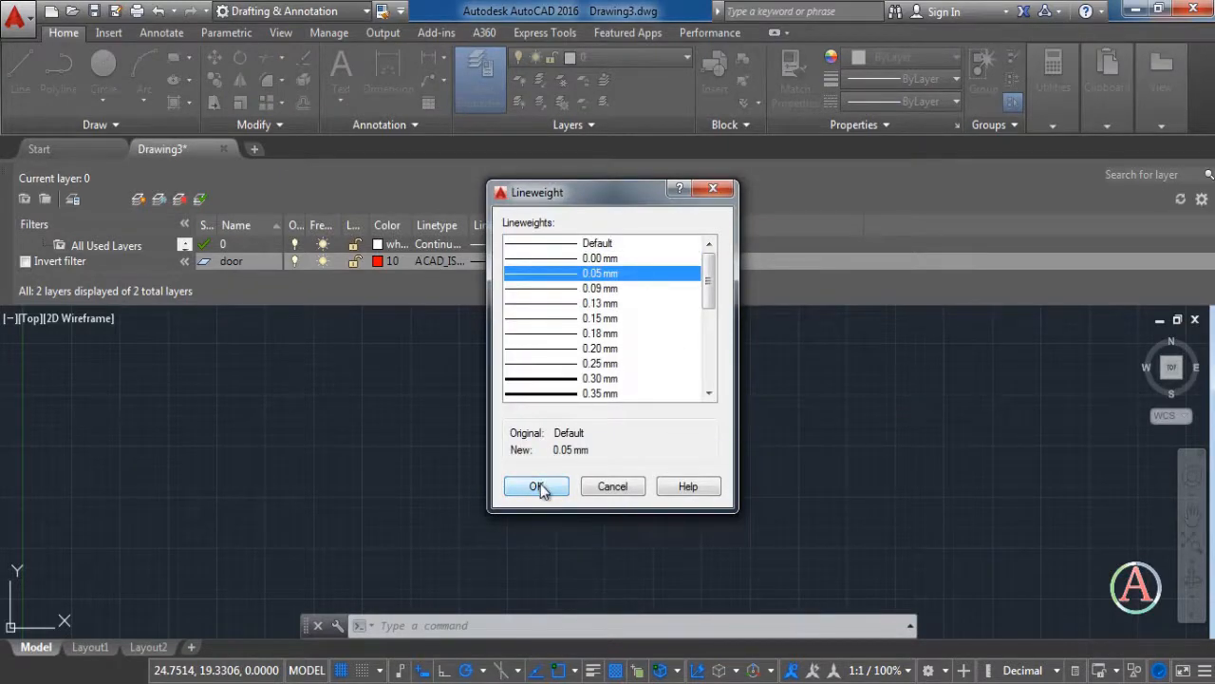
pyautogui.click(535, 486)
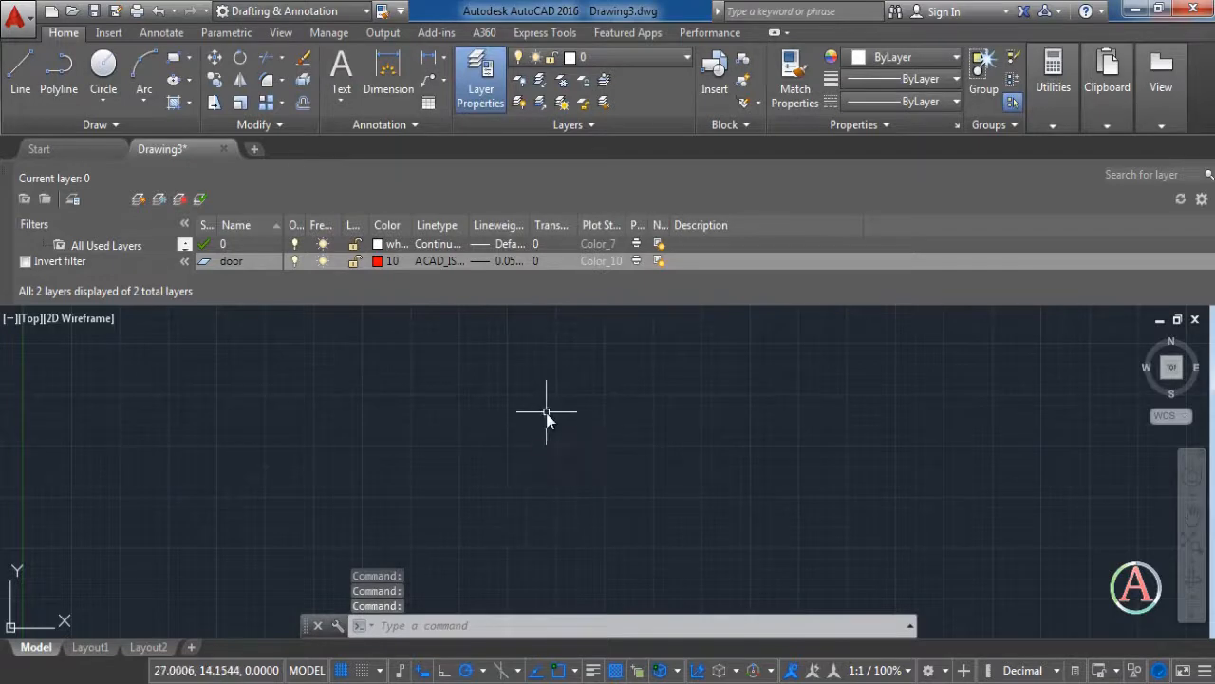
pyautogui.moveTo(546, 414)
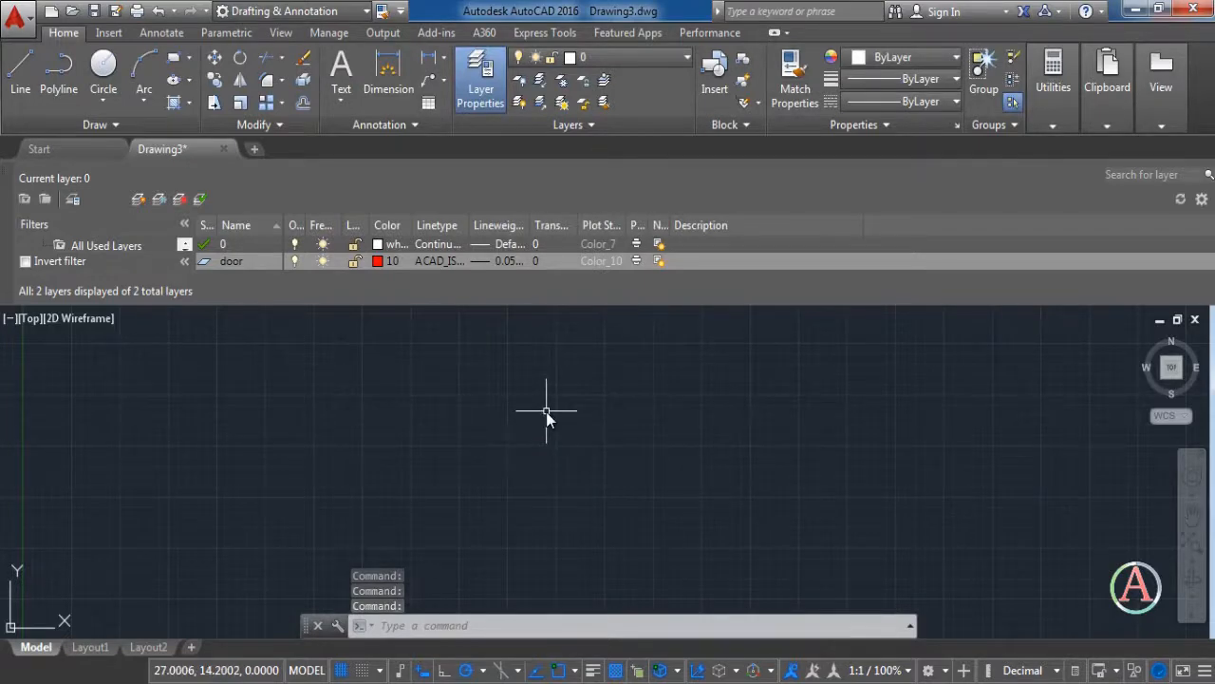
pyautogui.moveTo(433, 414)
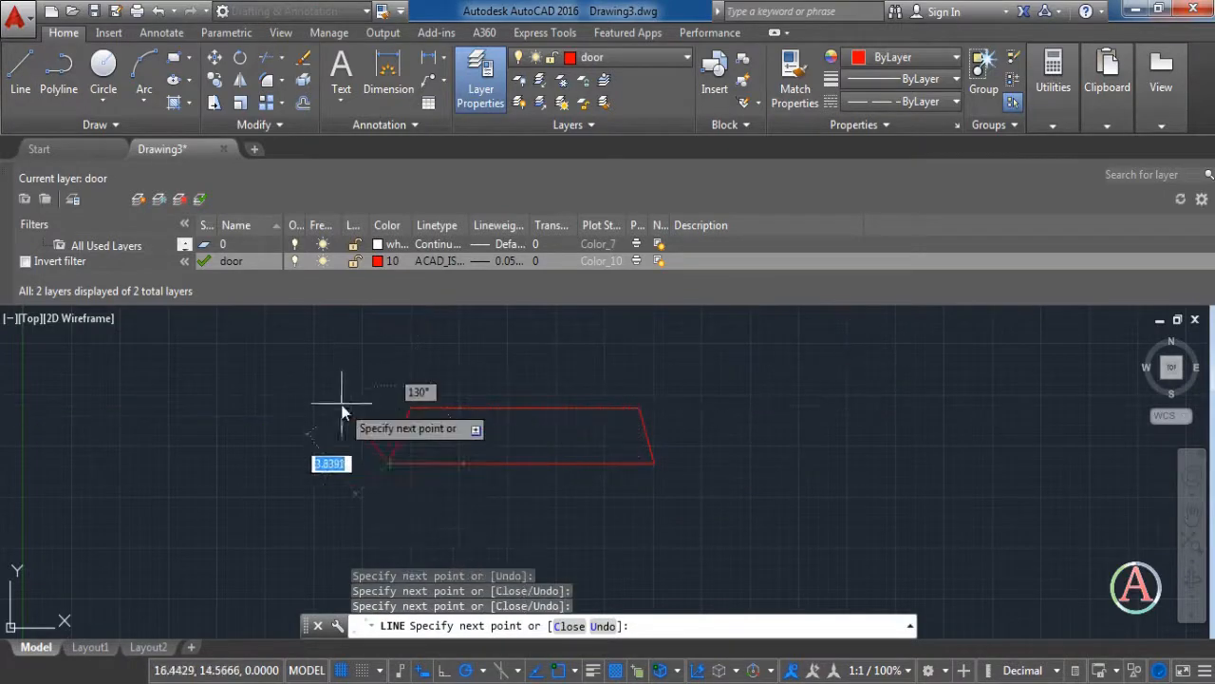
# - Finish the closed red trapezoid outline on the door layer and end the Line command
pyautogui.press('Escape')
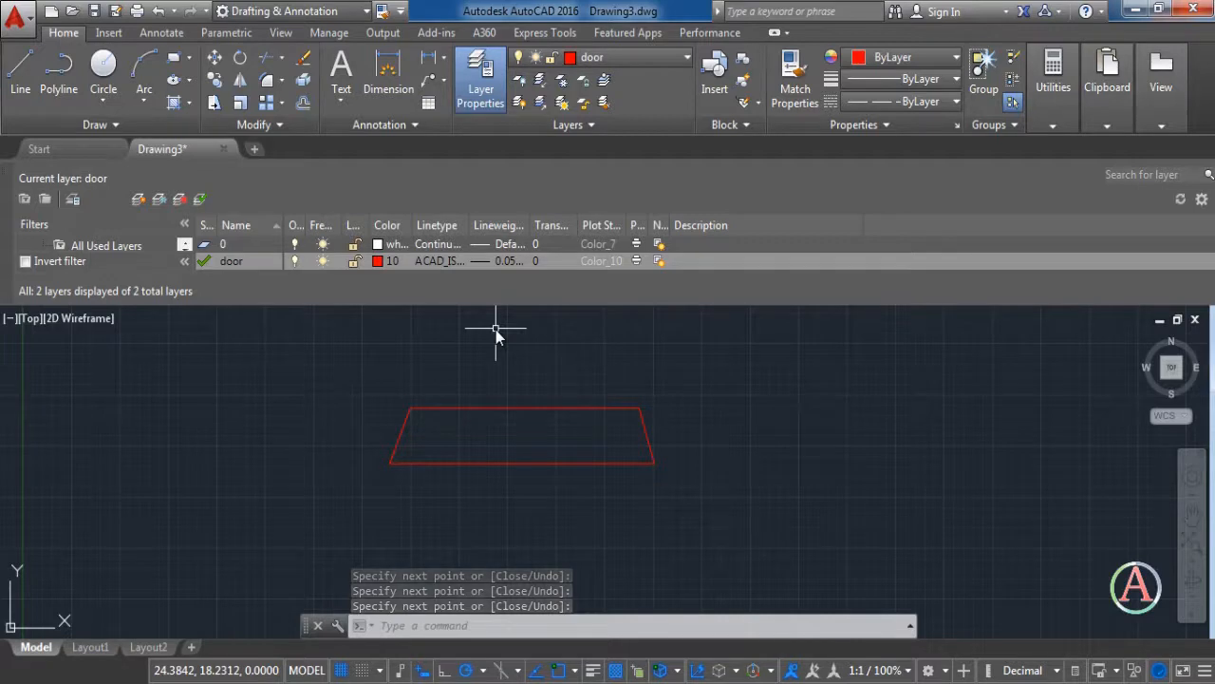
pyautogui.press('Escape')
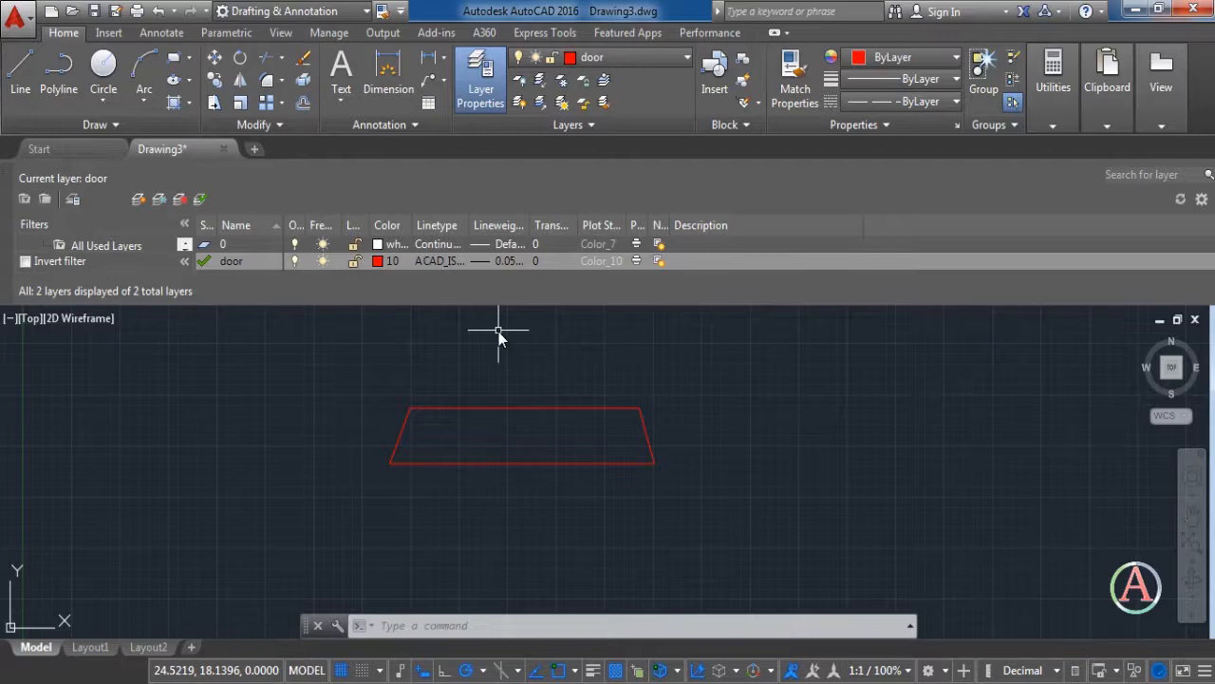
pyautogui.moveTo(636, 270)
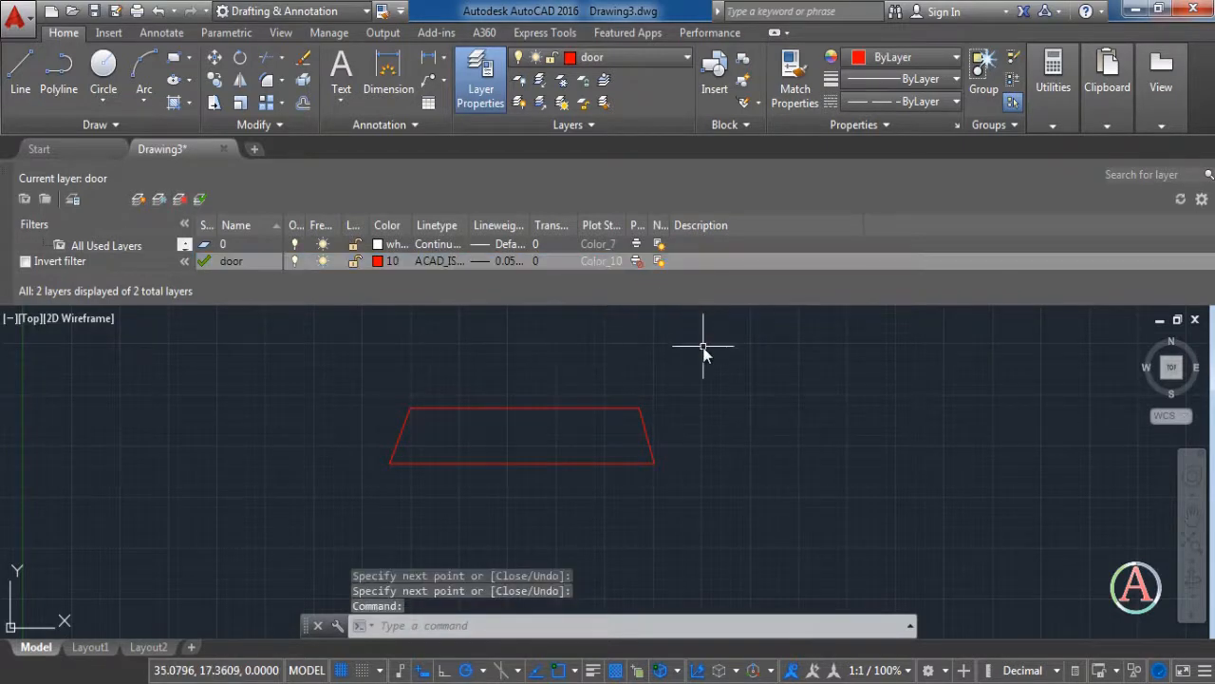
pyautogui.moveTo(702, 352)
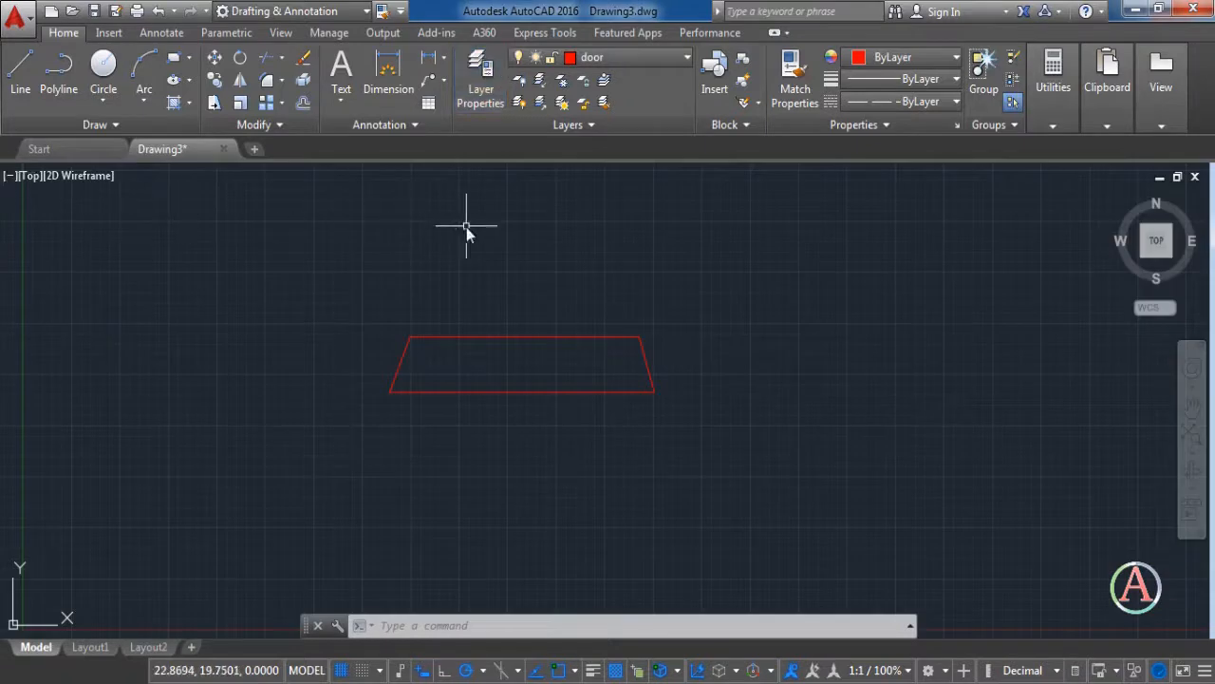
pyautogui.moveTo(520, 79)
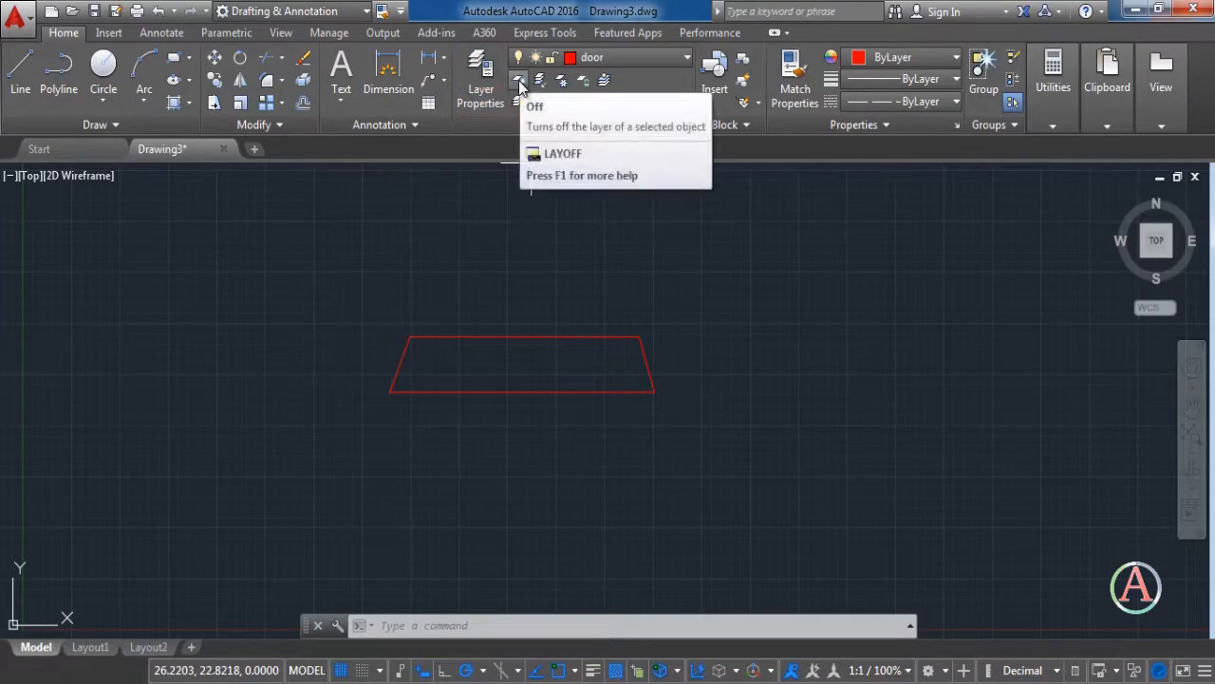
pyautogui.moveTo(518, 83)
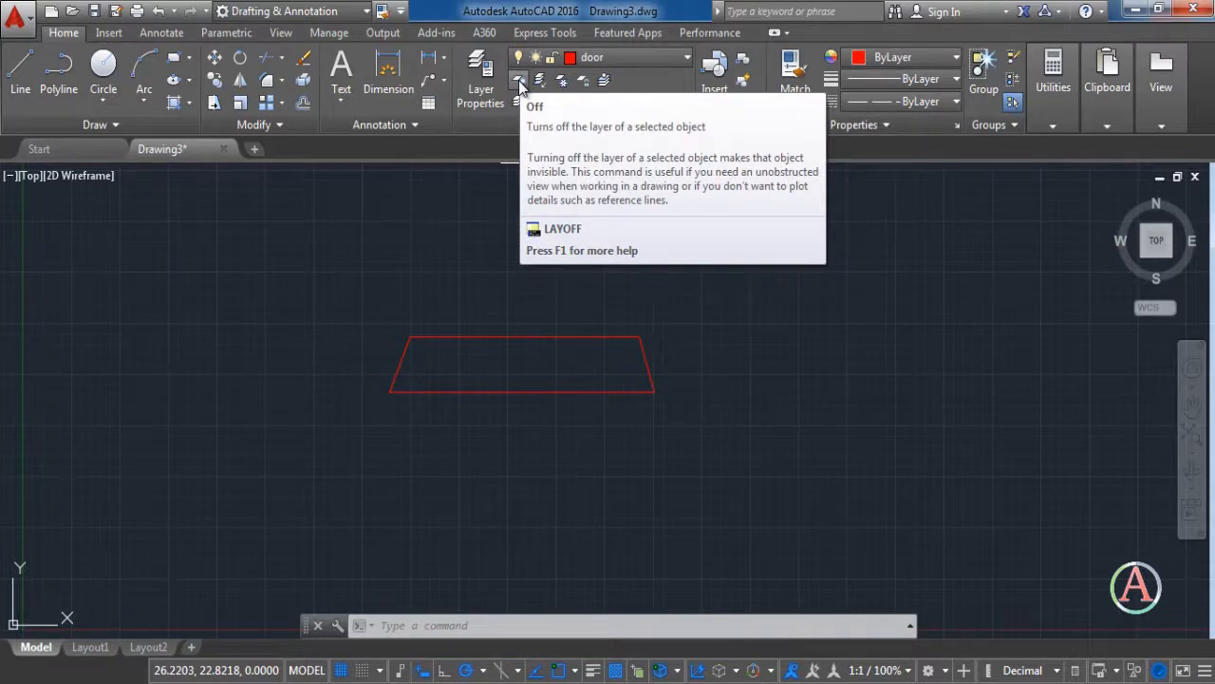
pyautogui.moveTo(539, 80)
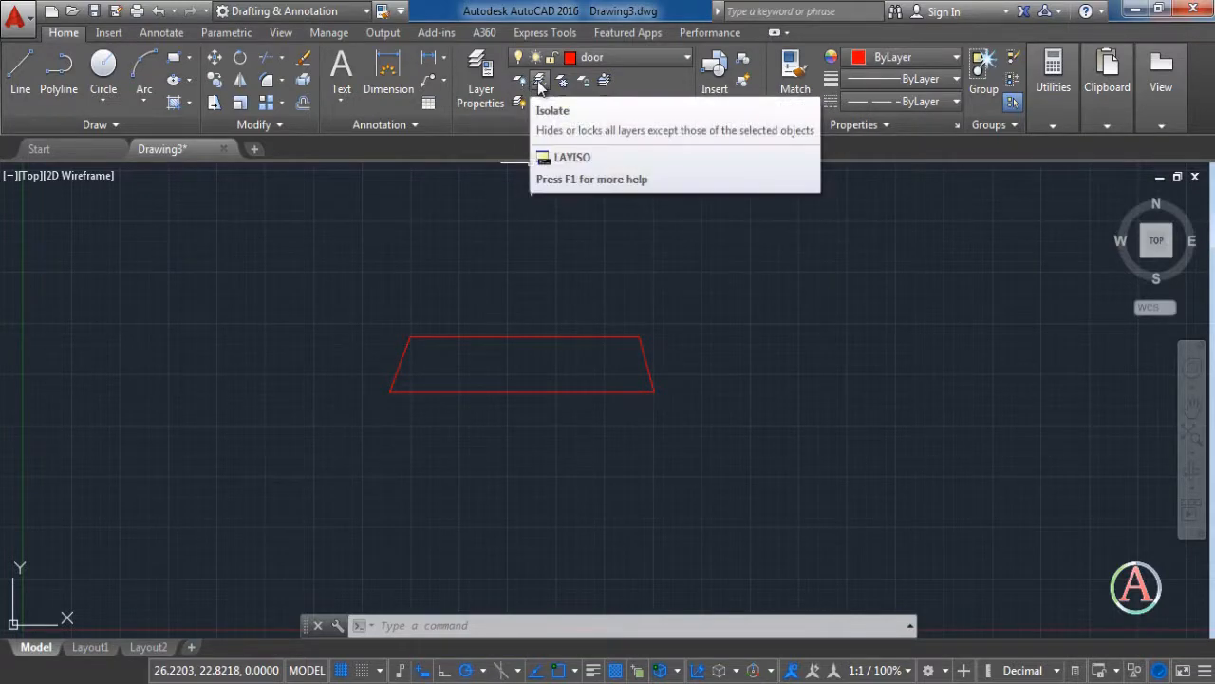
pyautogui.moveTo(539, 80)
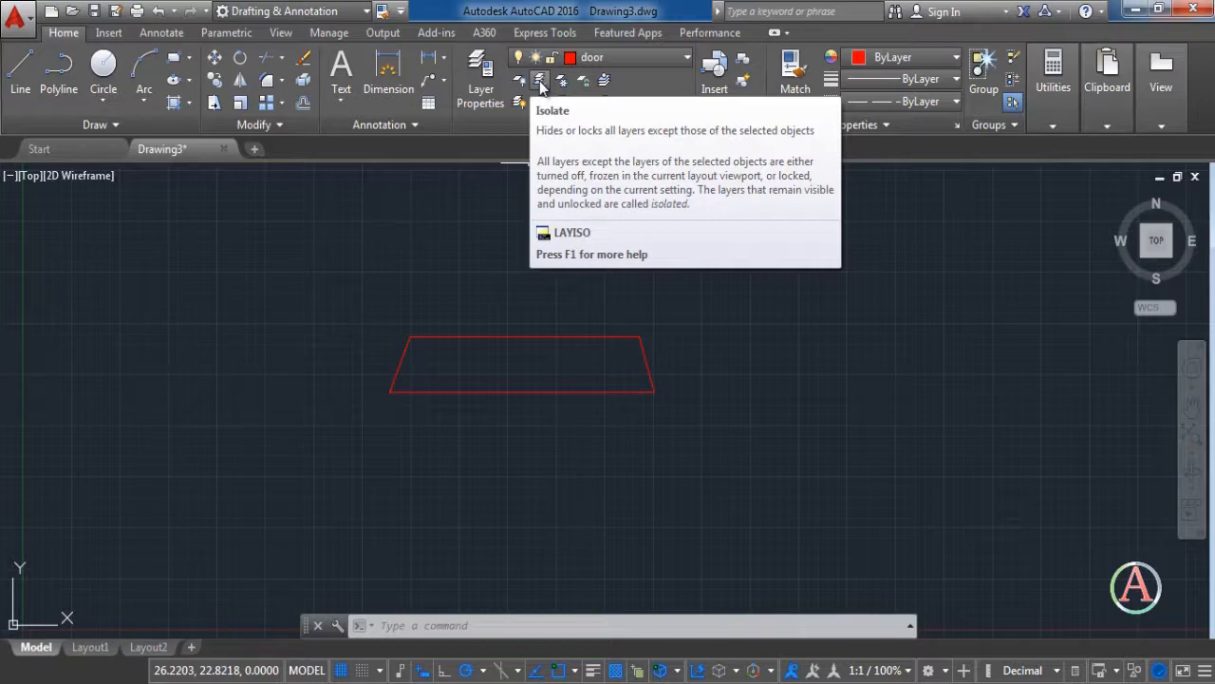
pyautogui.moveTo(562, 80)
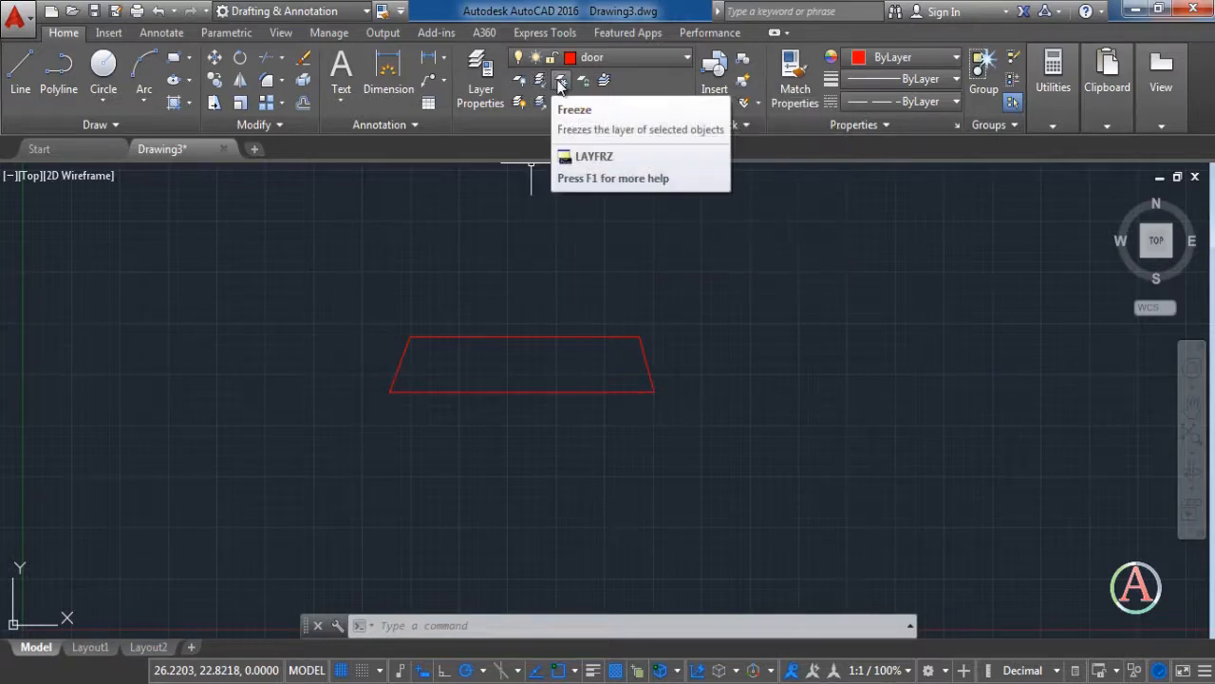
pyautogui.moveTo(562, 85)
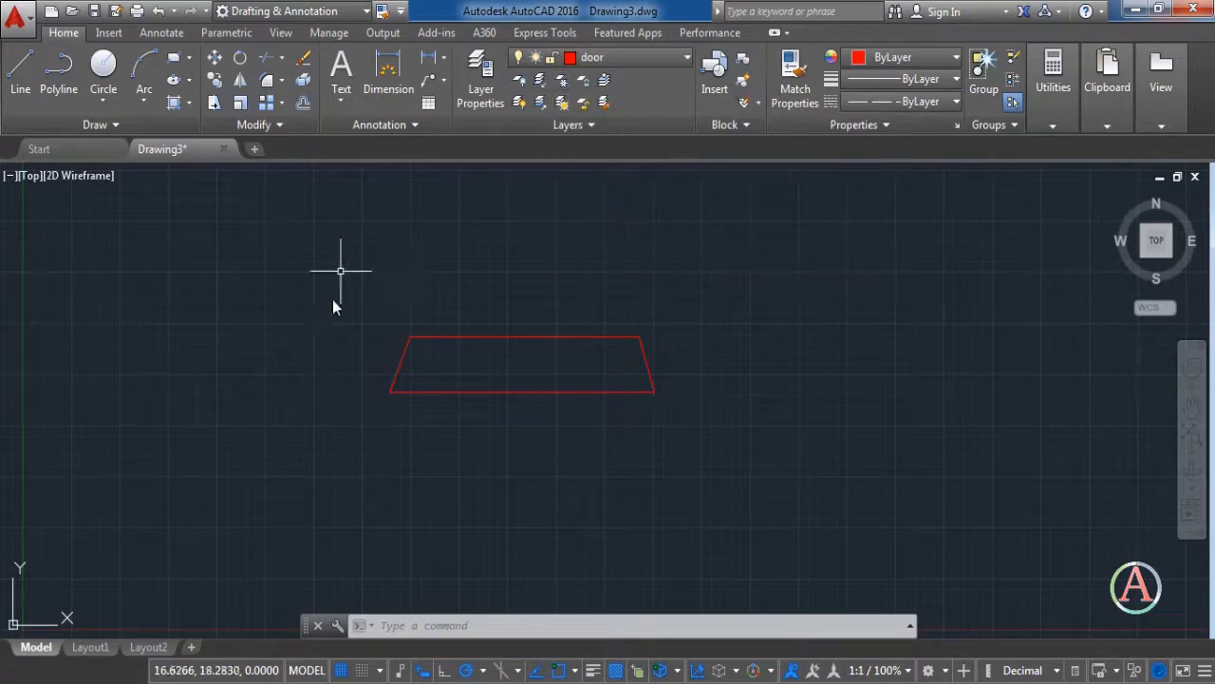
# - Freeze the door layer inside Layout1's activated viewport by picking the trapezoid and answering Yes
pyautogui.click(91, 646)
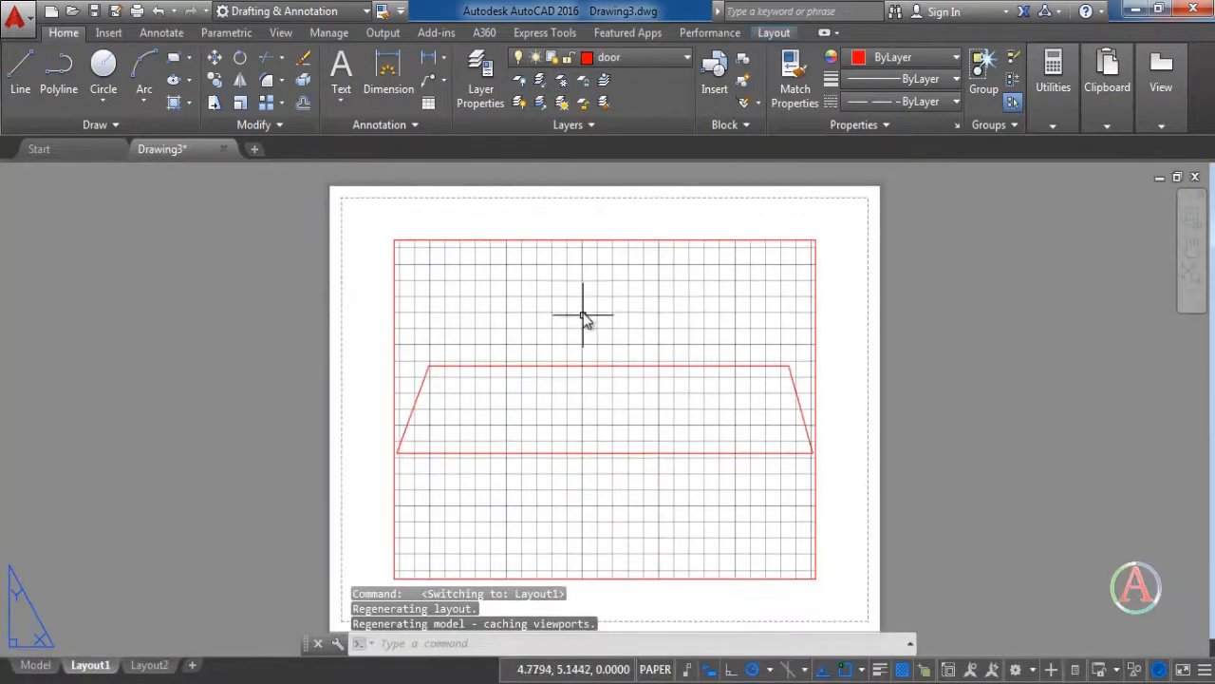
pyautogui.doubleClick(603, 399)
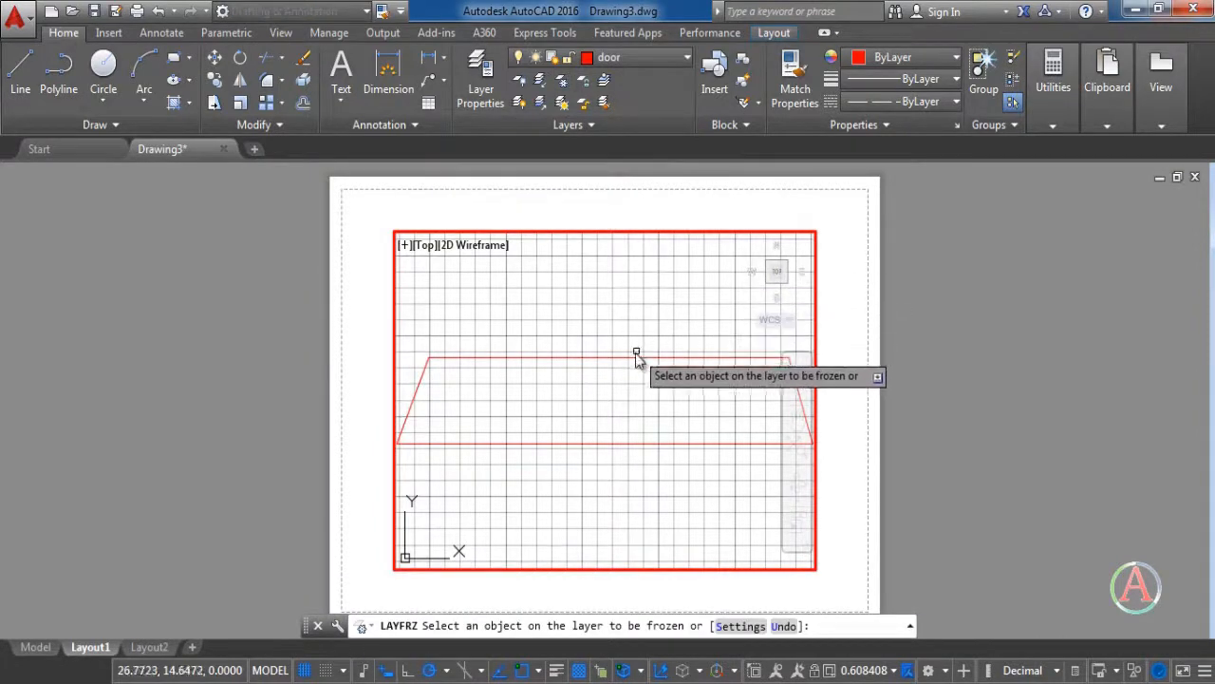
pyautogui.click(636, 361)
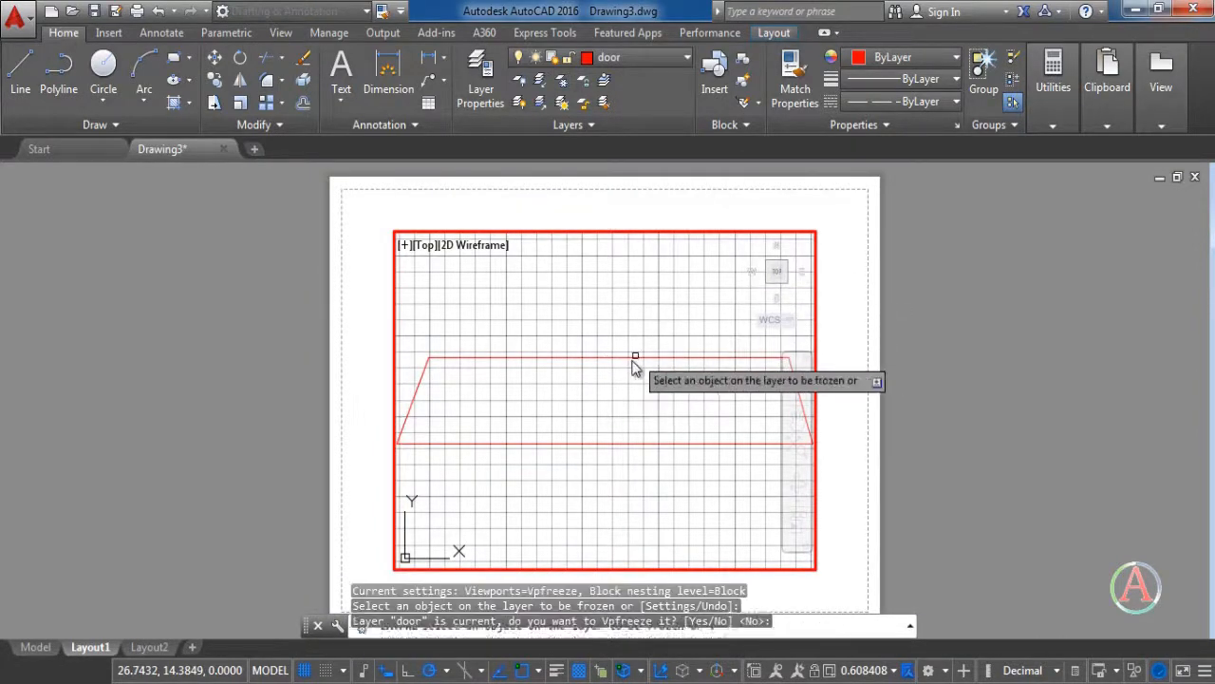
pyautogui.click(634, 357)
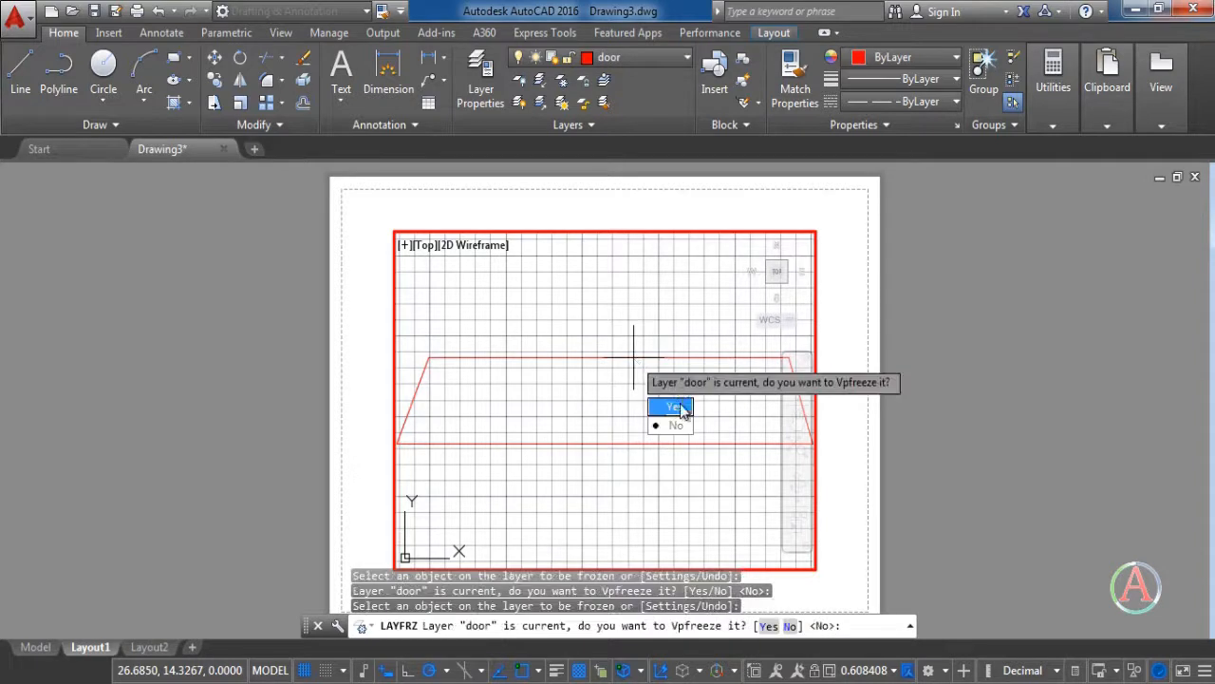
pyautogui.click(670, 406)
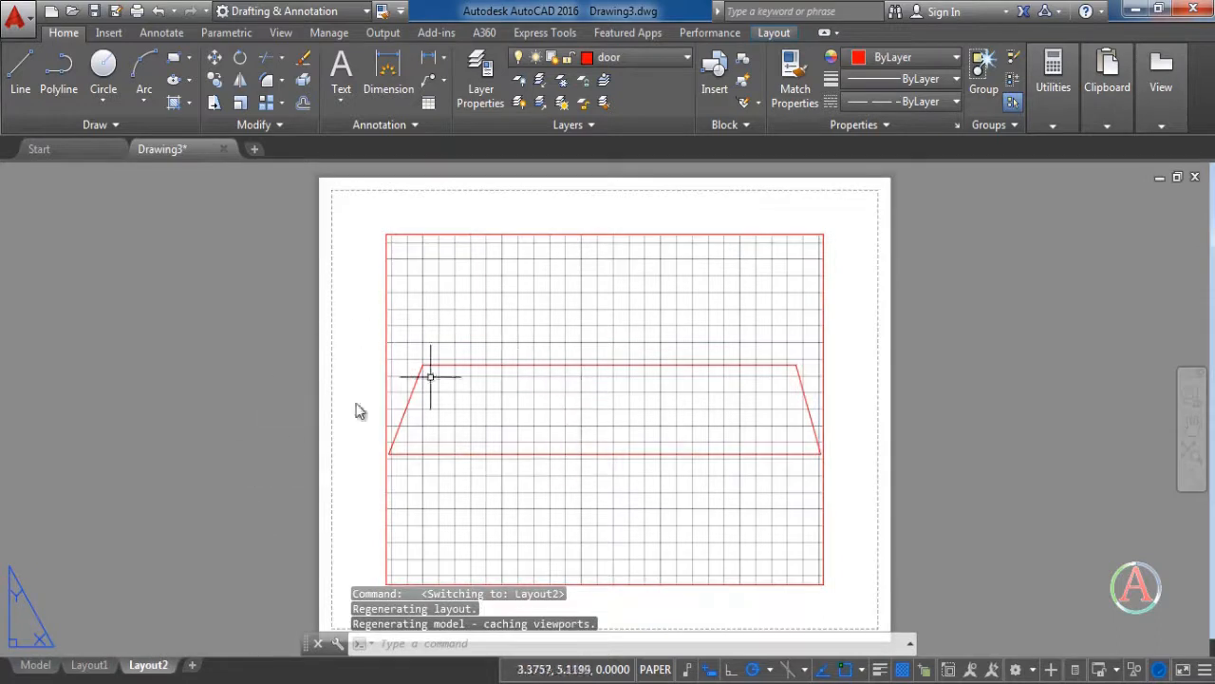
# - Return to the Model space view showing the red trapezoid
pyautogui.click(35, 646)
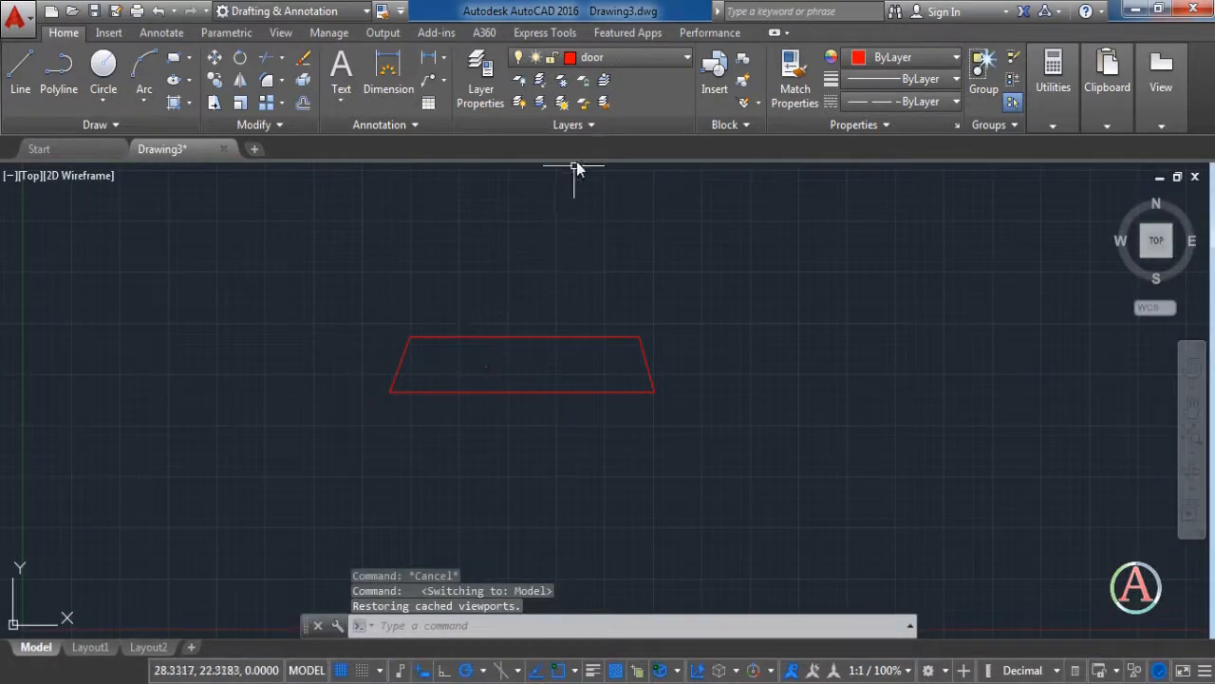
pyautogui.moveTo(583, 80)
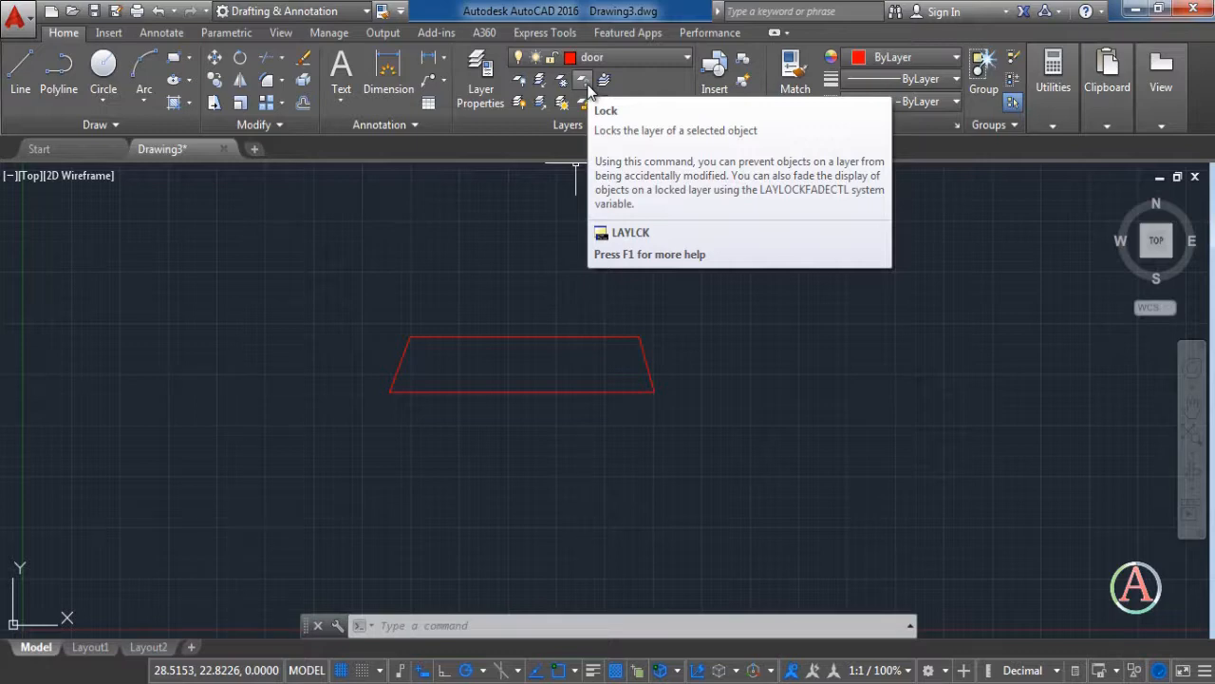
pyautogui.moveTo(604, 80)
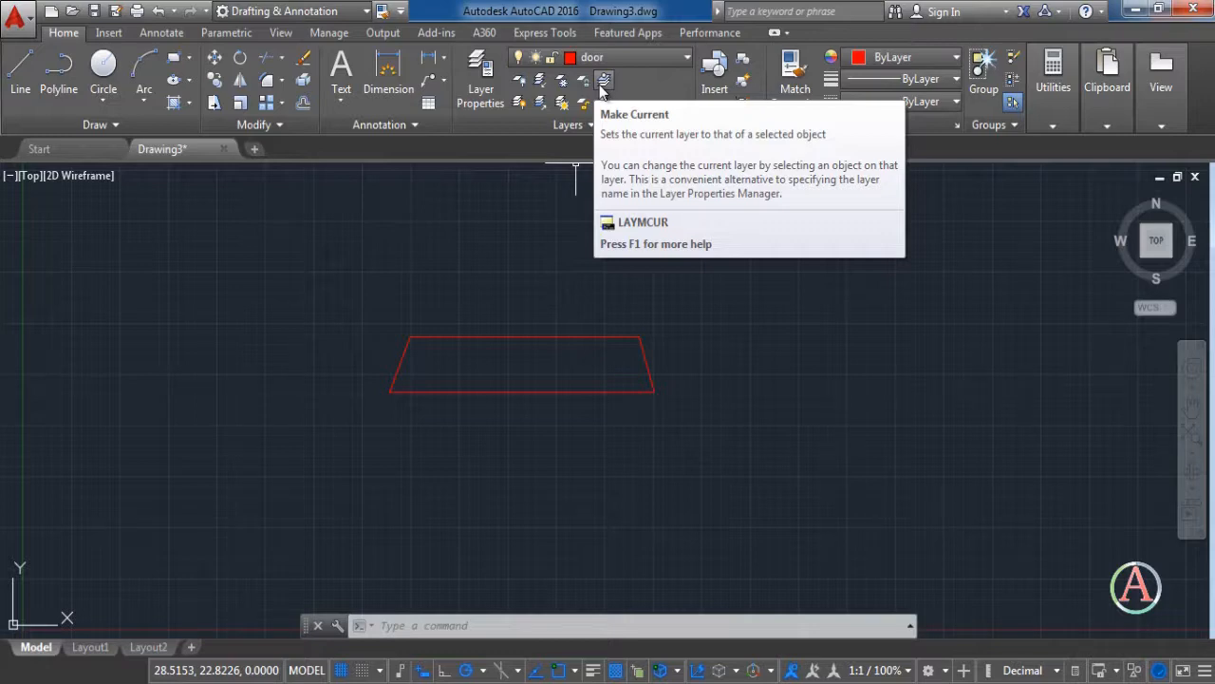
pyautogui.moveTo(558, 232)
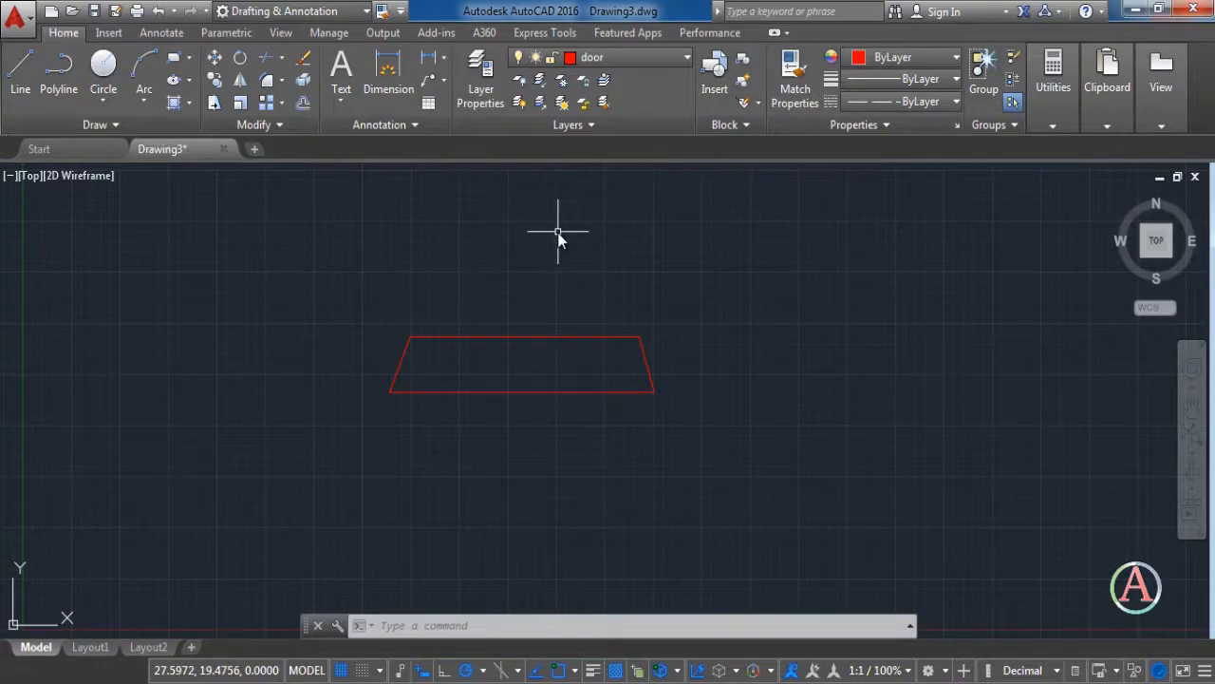
pyautogui.moveTo(539, 254)
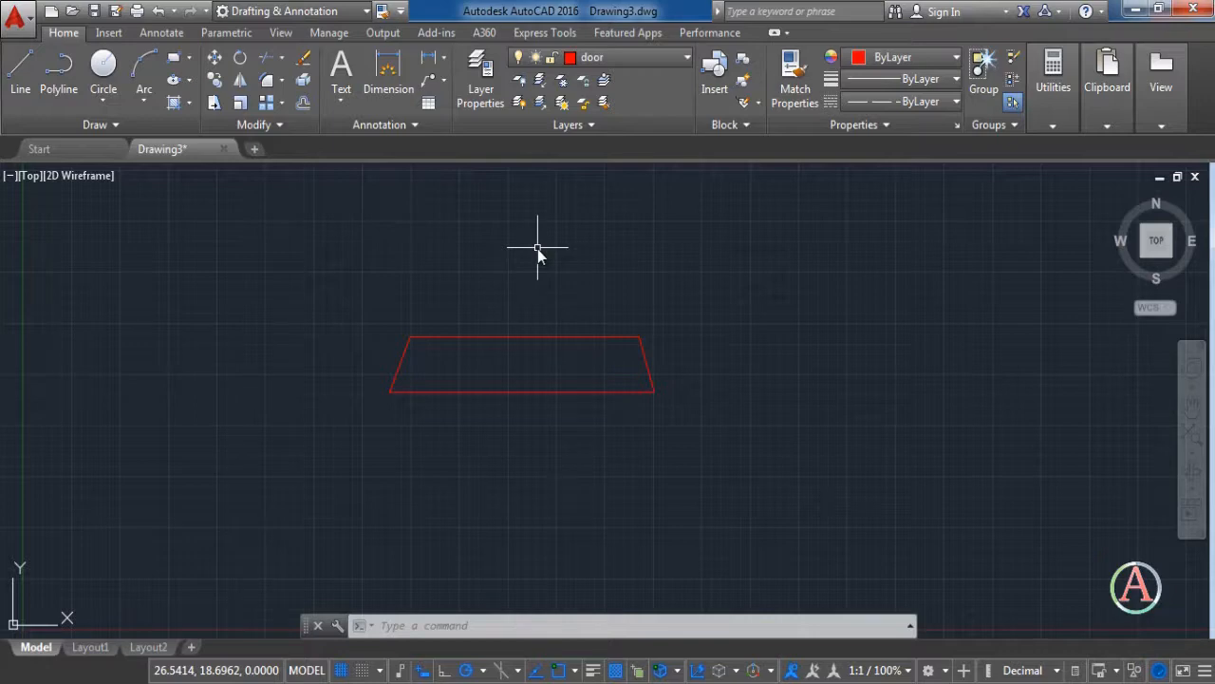
pyautogui.moveTo(512, 253)
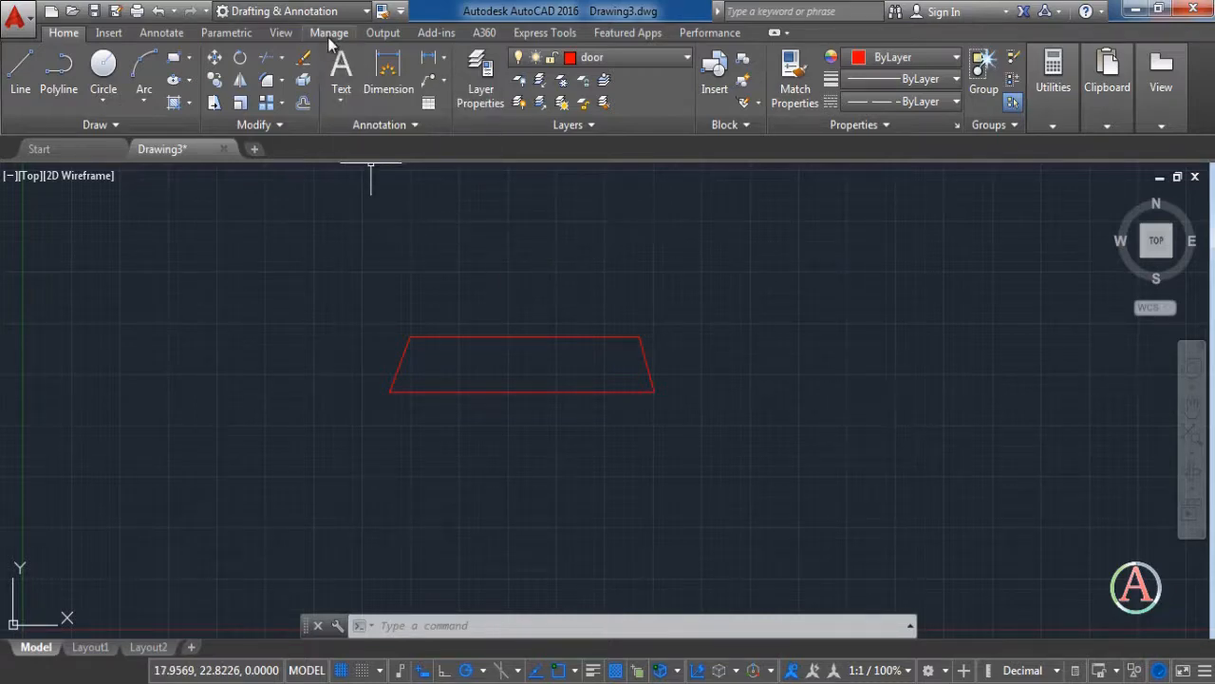
# - Run the Layers script from the desktop via Manage's Run Script, then return to Home
pyautogui.click(328, 32)
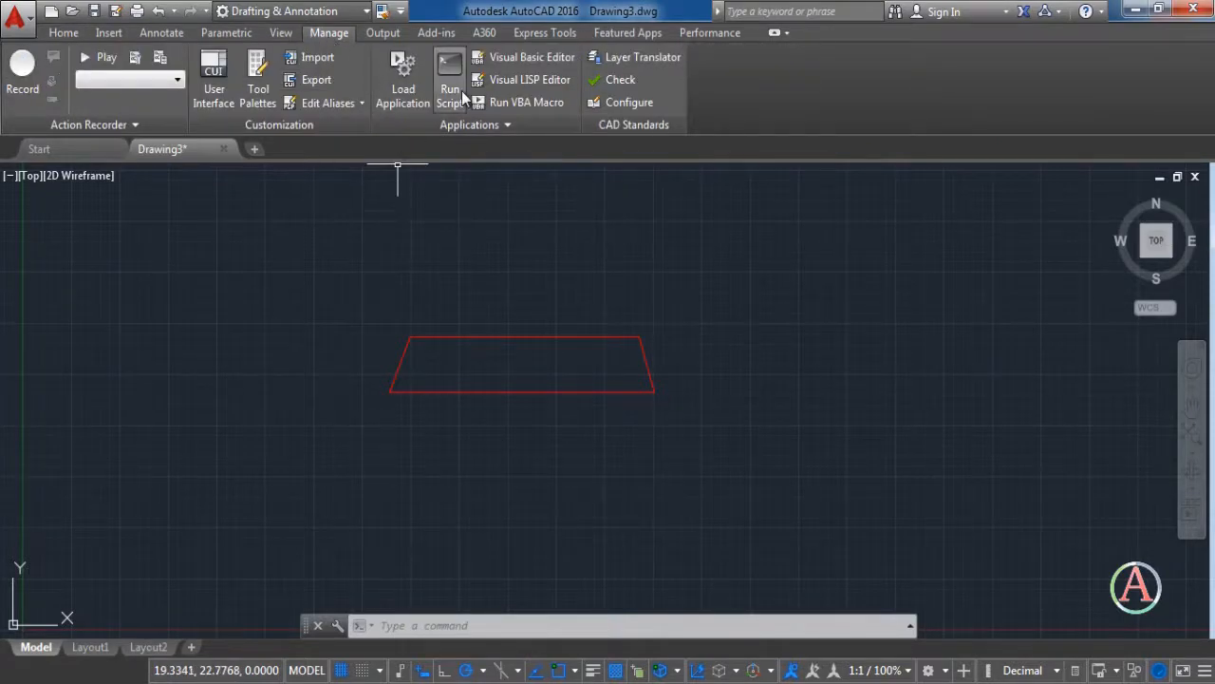
pyautogui.click(448, 89)
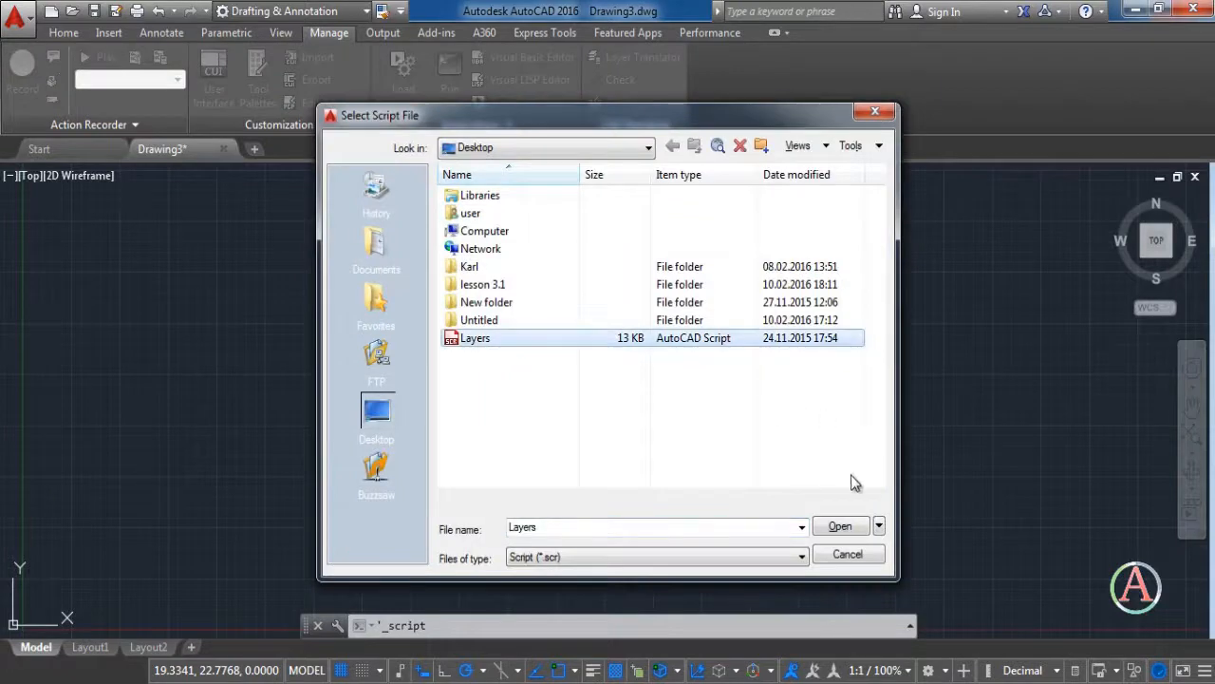
pyautogui.click(839, 524)
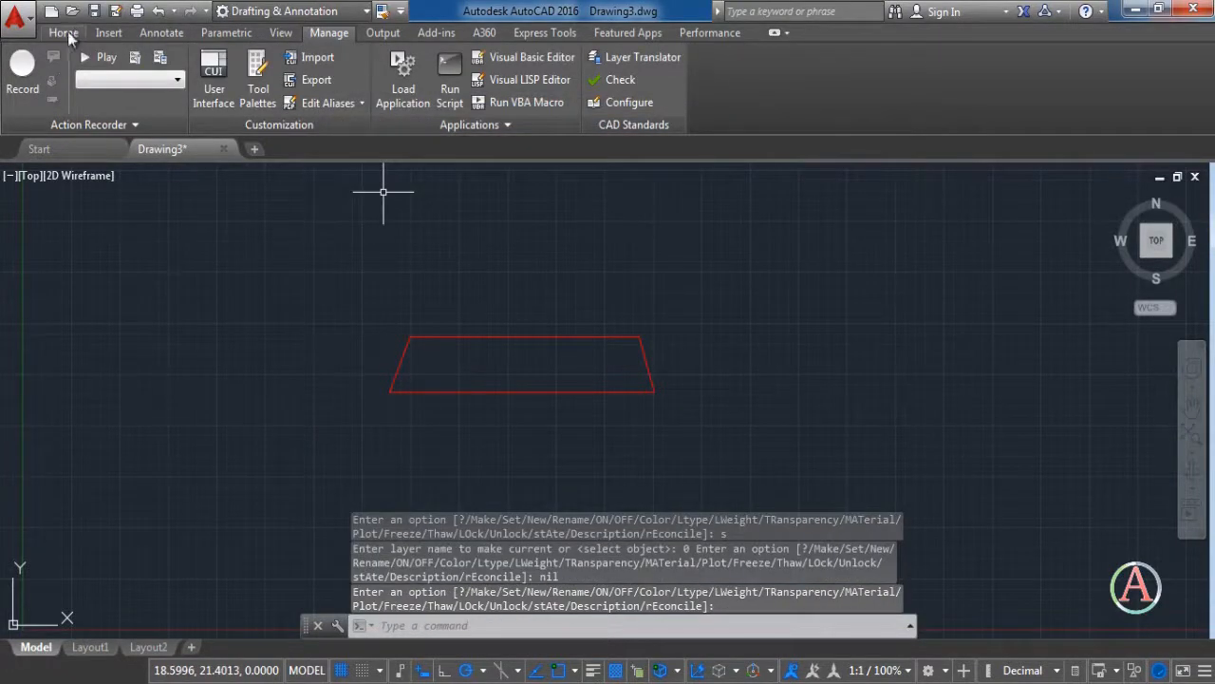
pyautogui.click(62, 32)
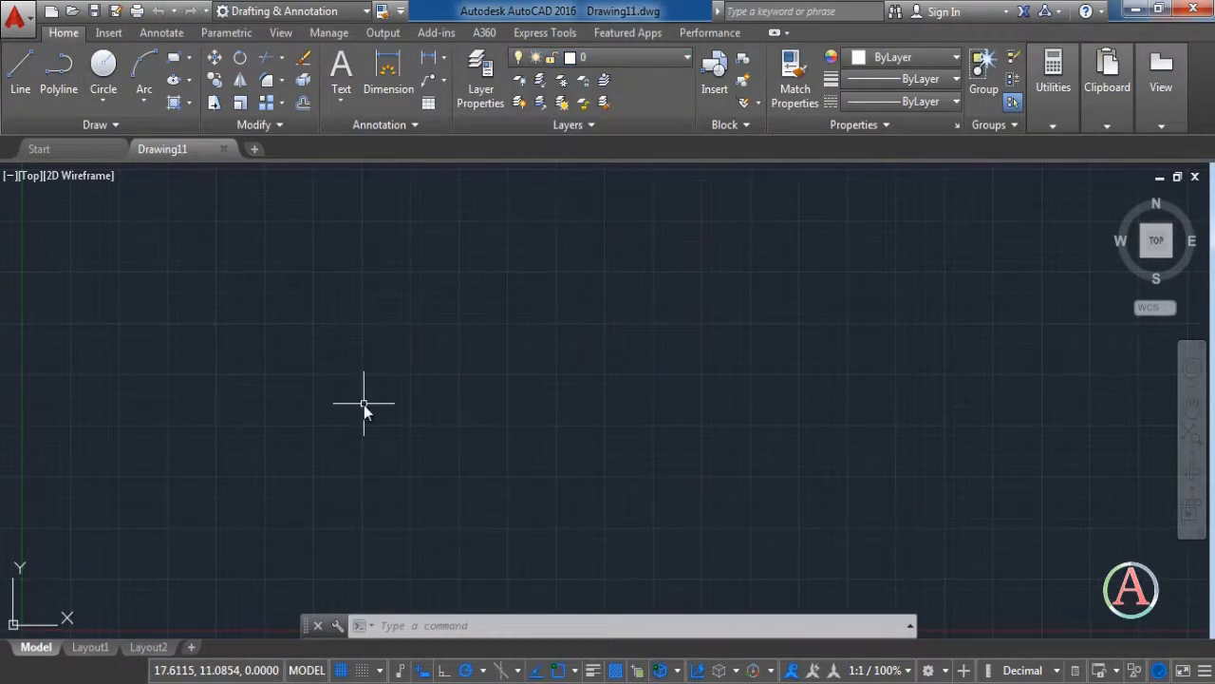
pyautogui.moveTo(365, 407)
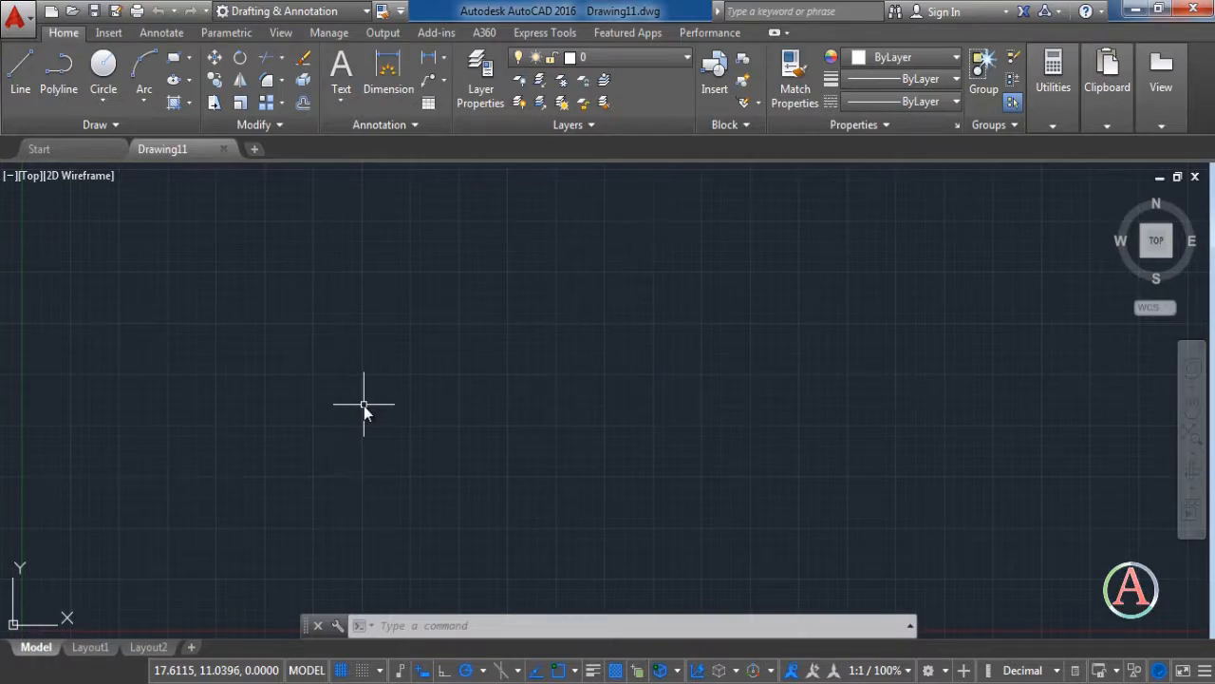
pyautogui.moveTo(228, 152)
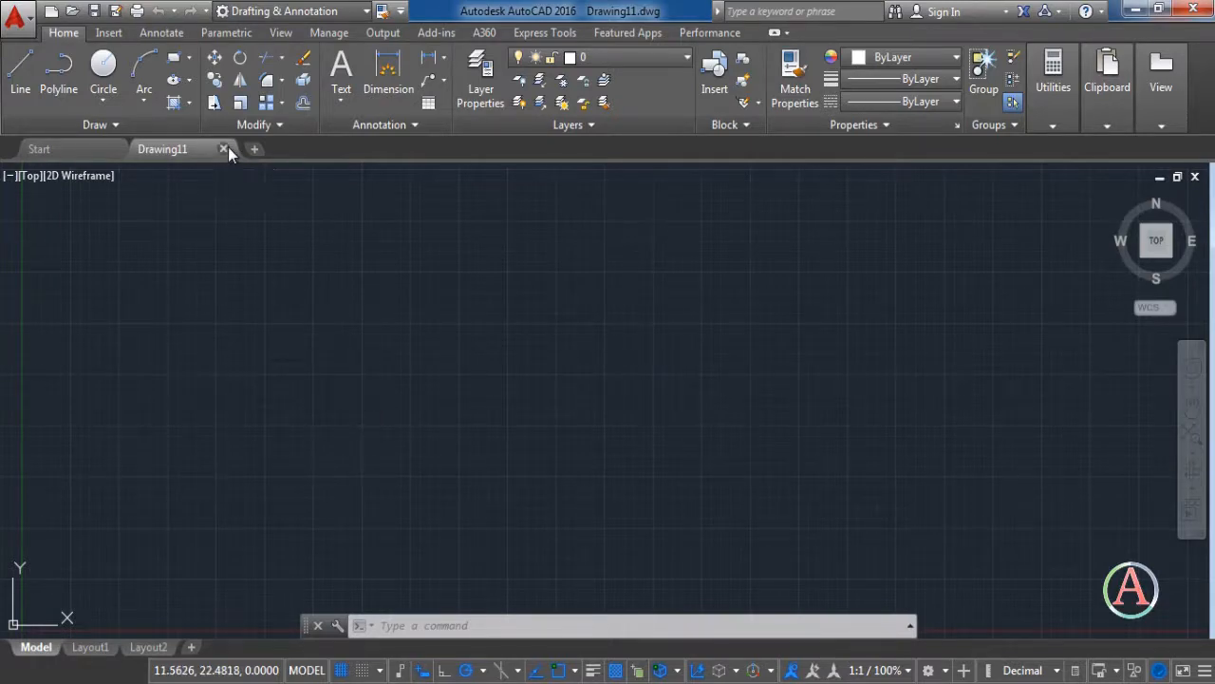
# - Close the blank Drawing11 so a fresh Drawing12 is open
pyautogui.click(224, 148)
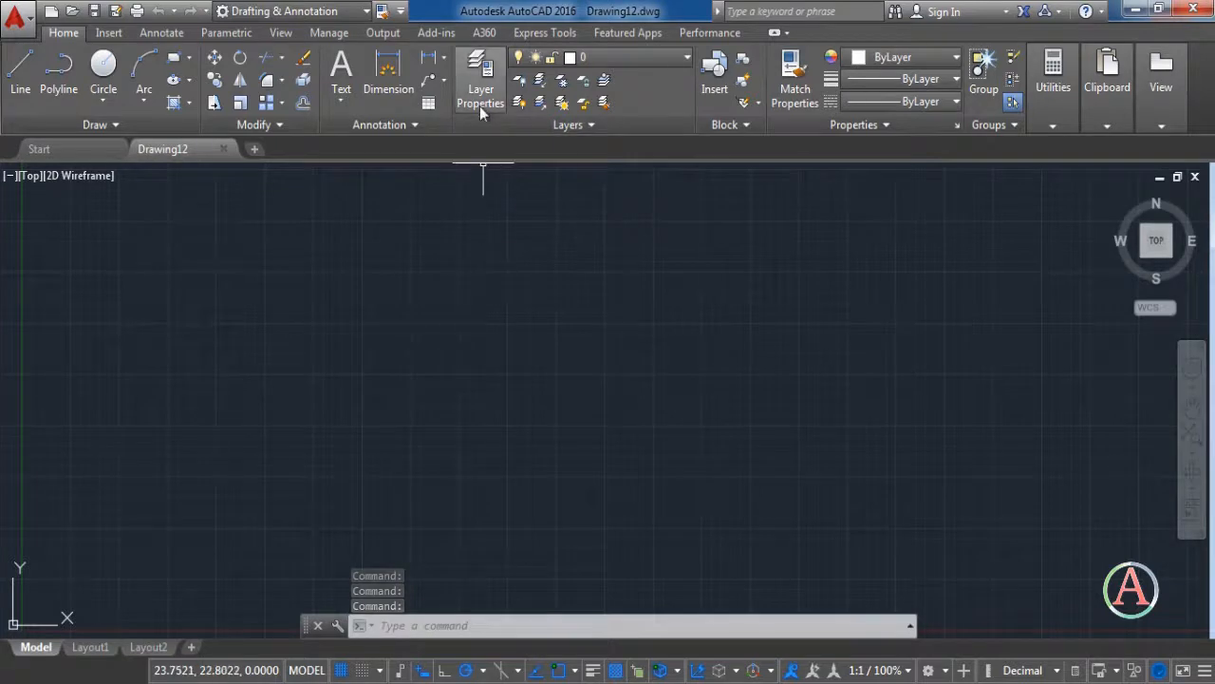
# - Create a layer named exteriorwalls in the Layer Properties Manager and colour it red
pyautogui.click(481, 80)
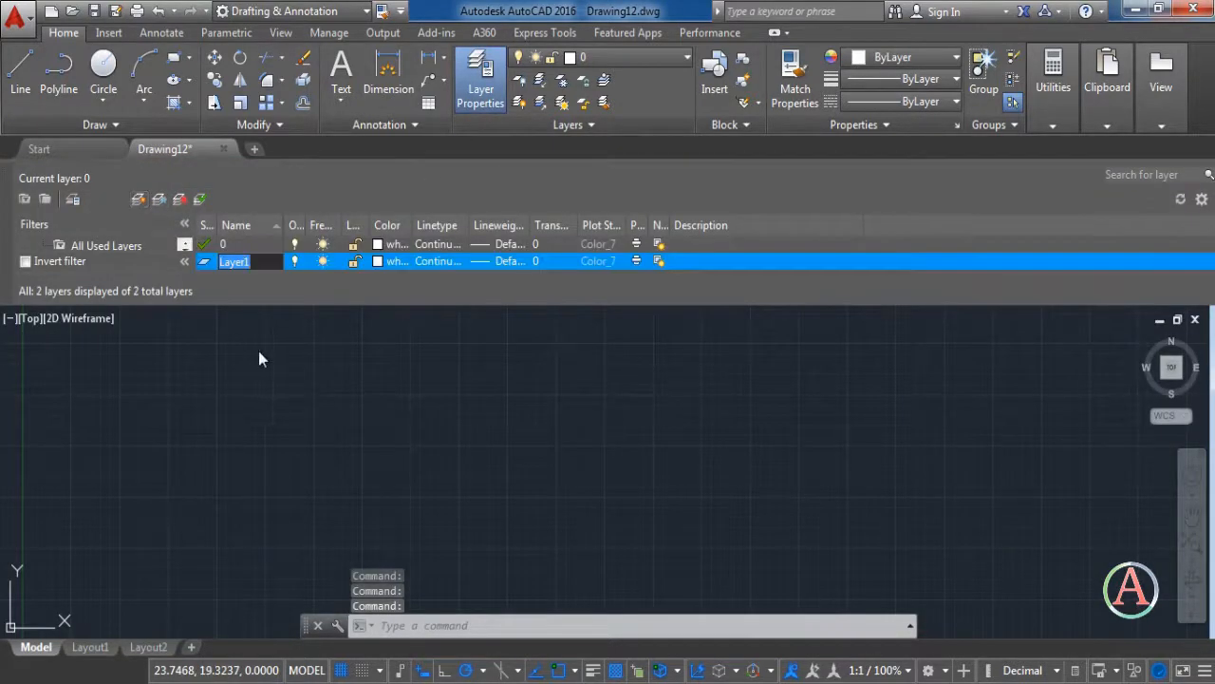
pyautogui.doubleClick(233, 262)
pyautogui.write('exteriorwalls')
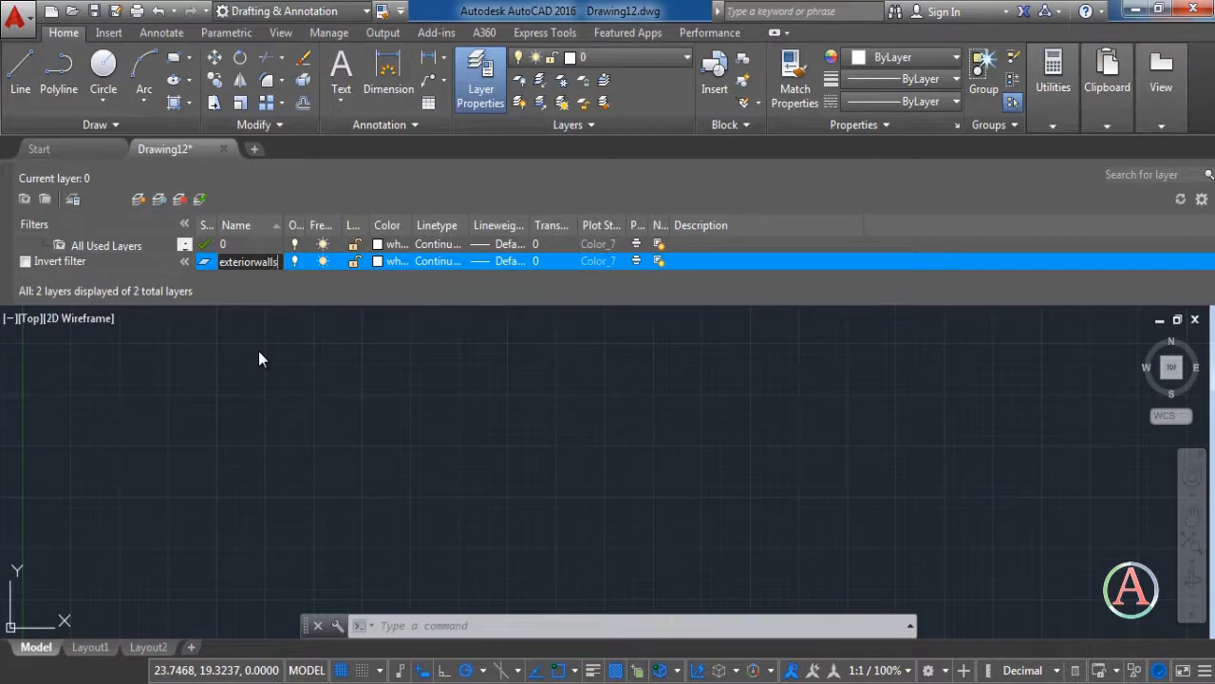
pyautogui.click(388, 262)
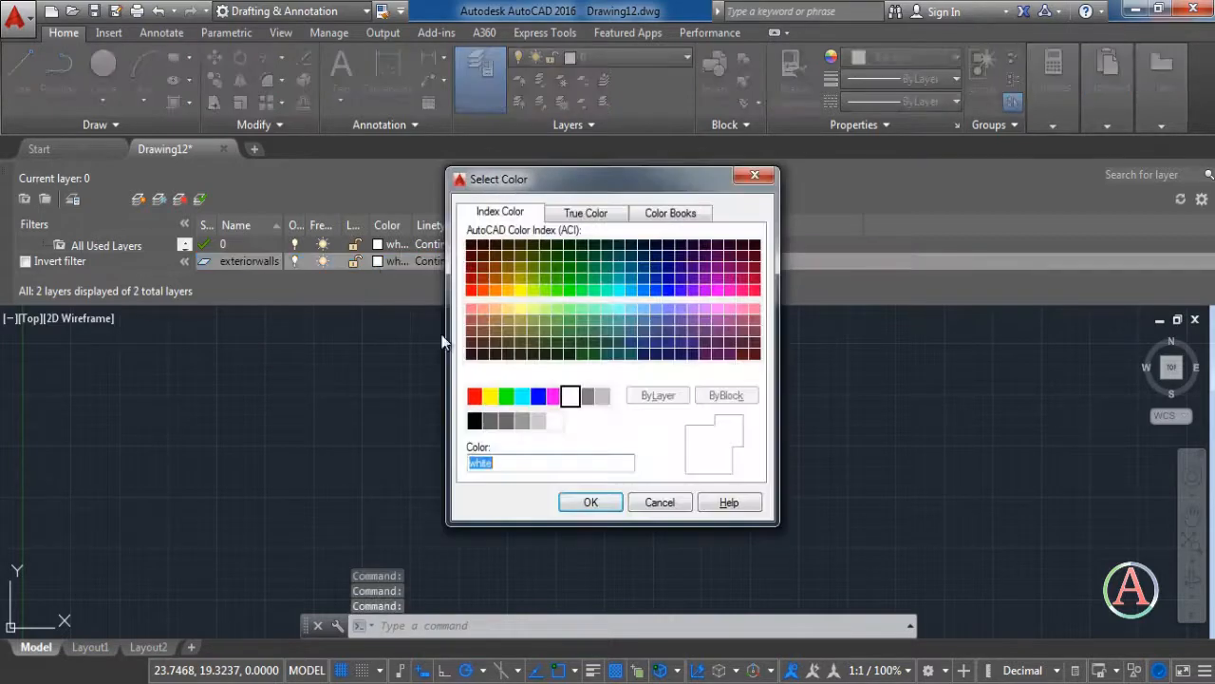
pyautogui.click(475, 397)
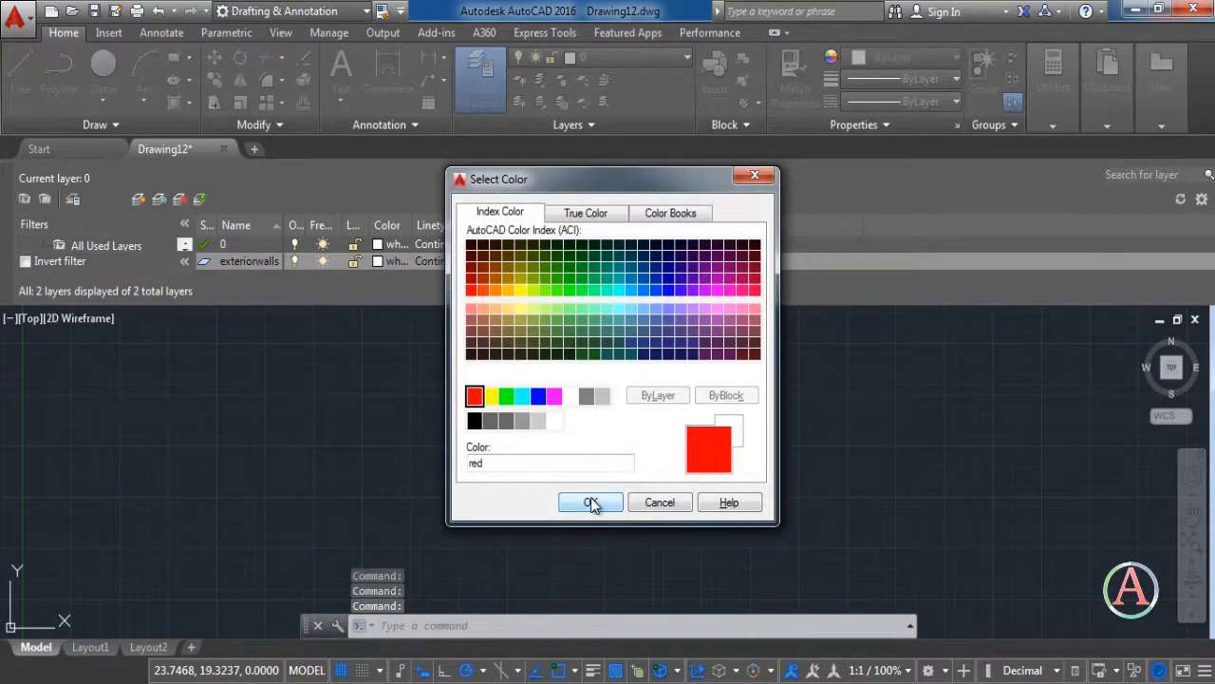
pyautogui.click(588, 501)
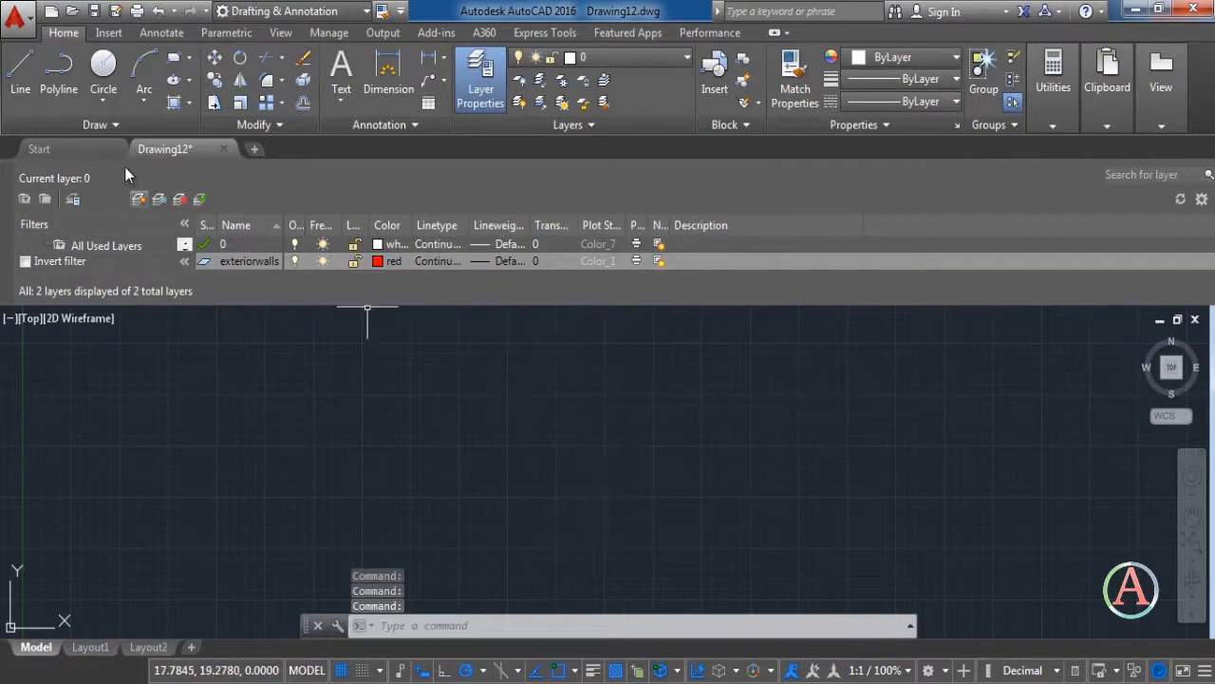
# - Create an interior walls layer and colour it green
pyautogui.click(139, 200)
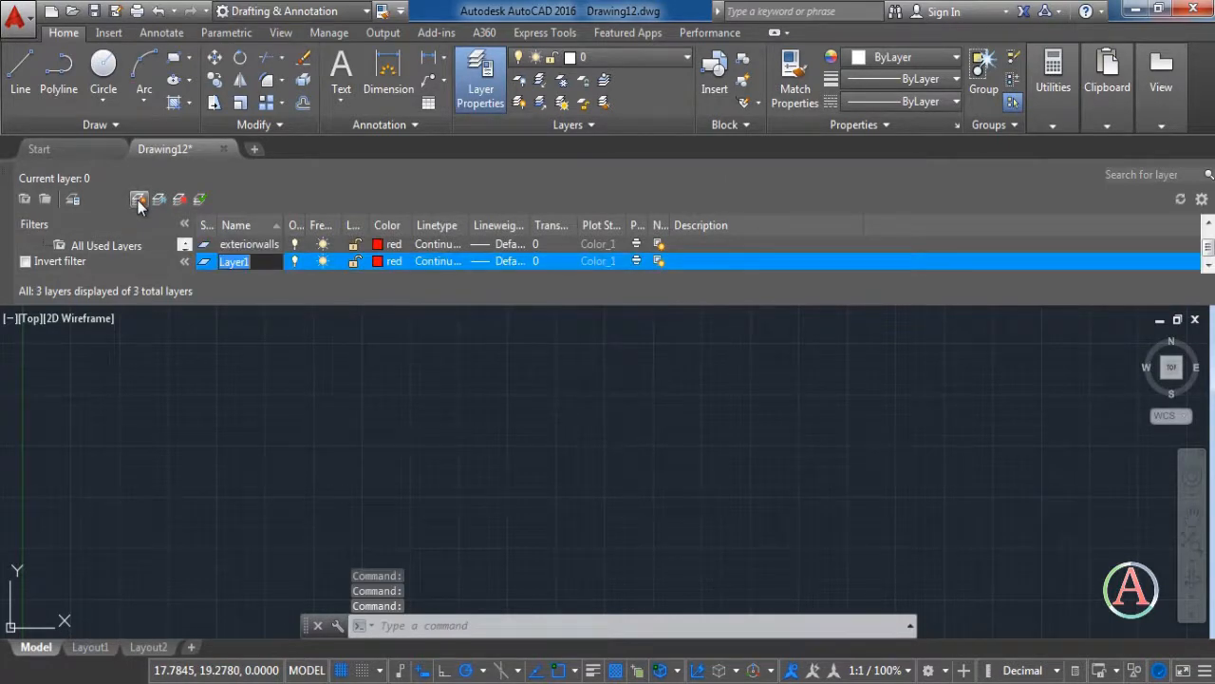
pyautogui.write('int')
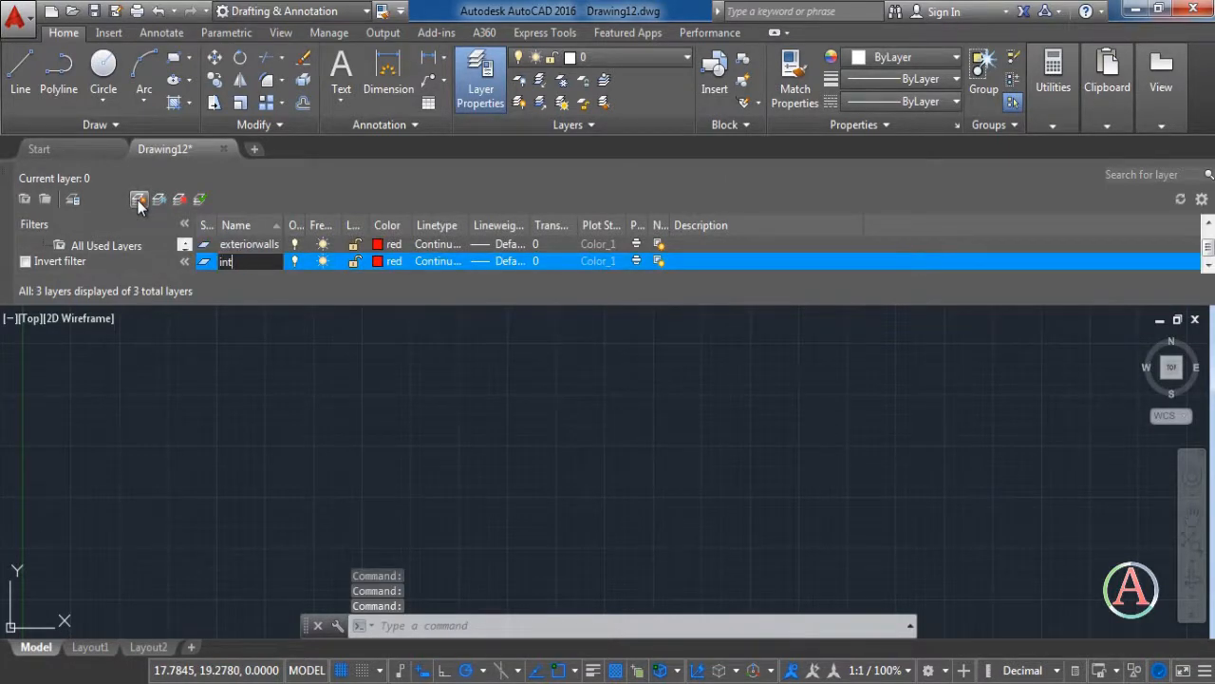
pyautogui.write('interior walls')
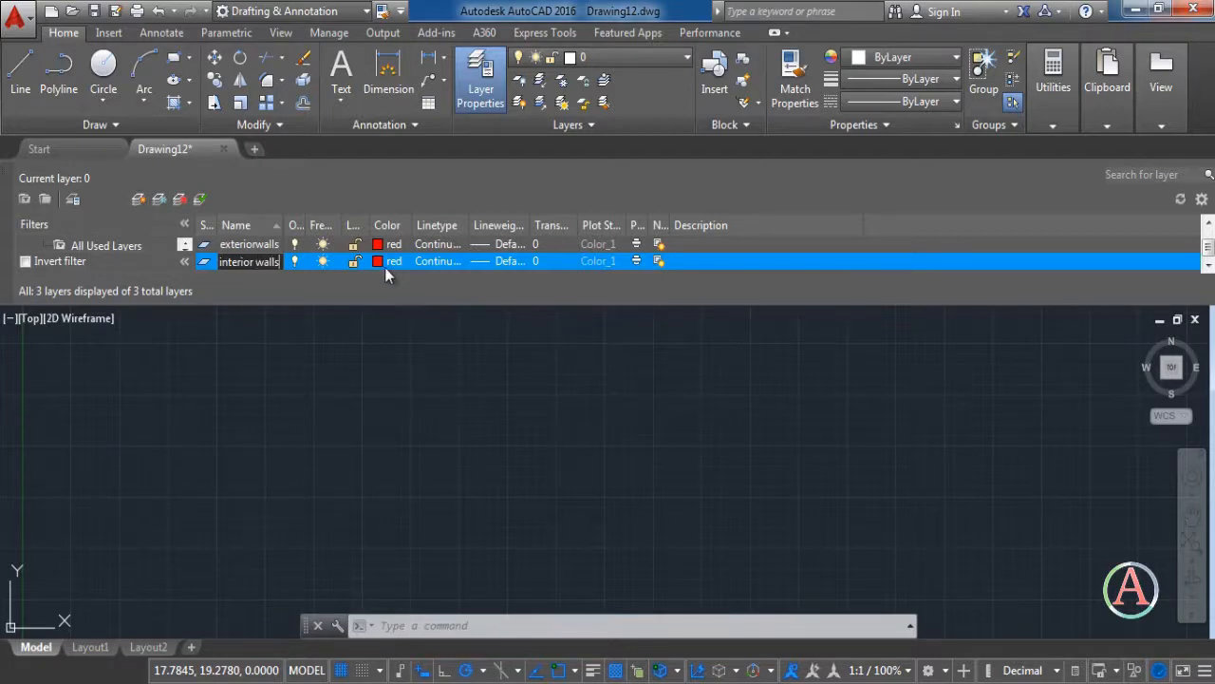
pyautogui.click(377, 262)
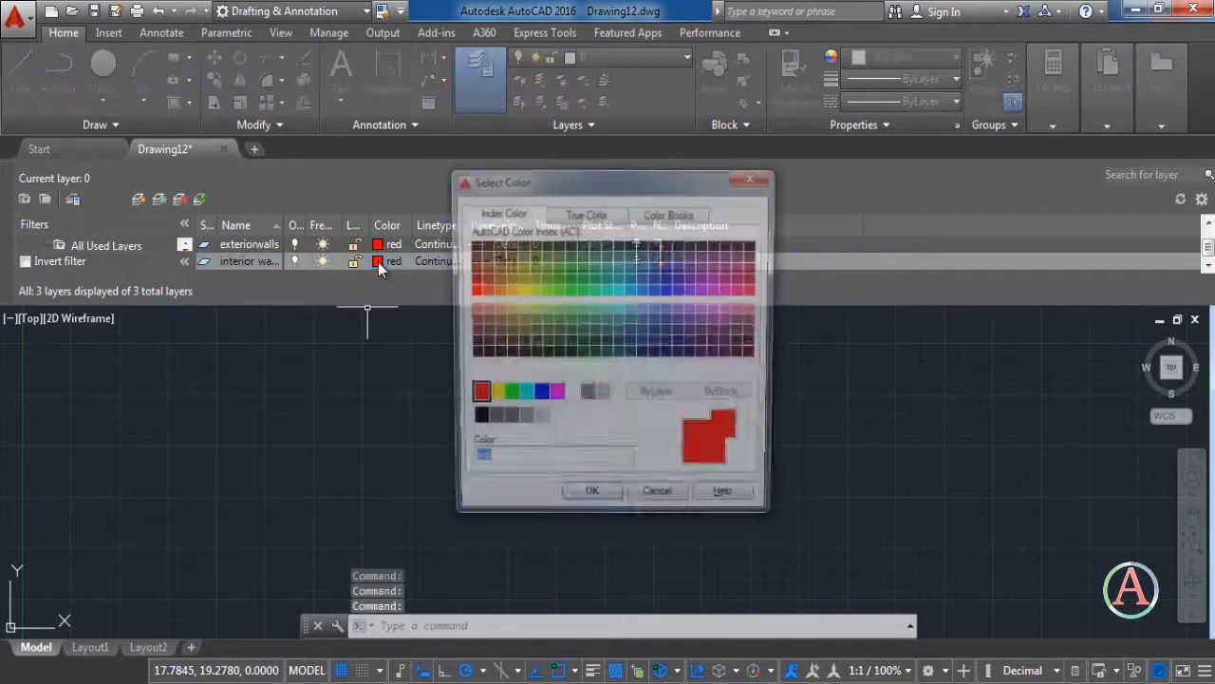
pyautogui.click(505, 396)
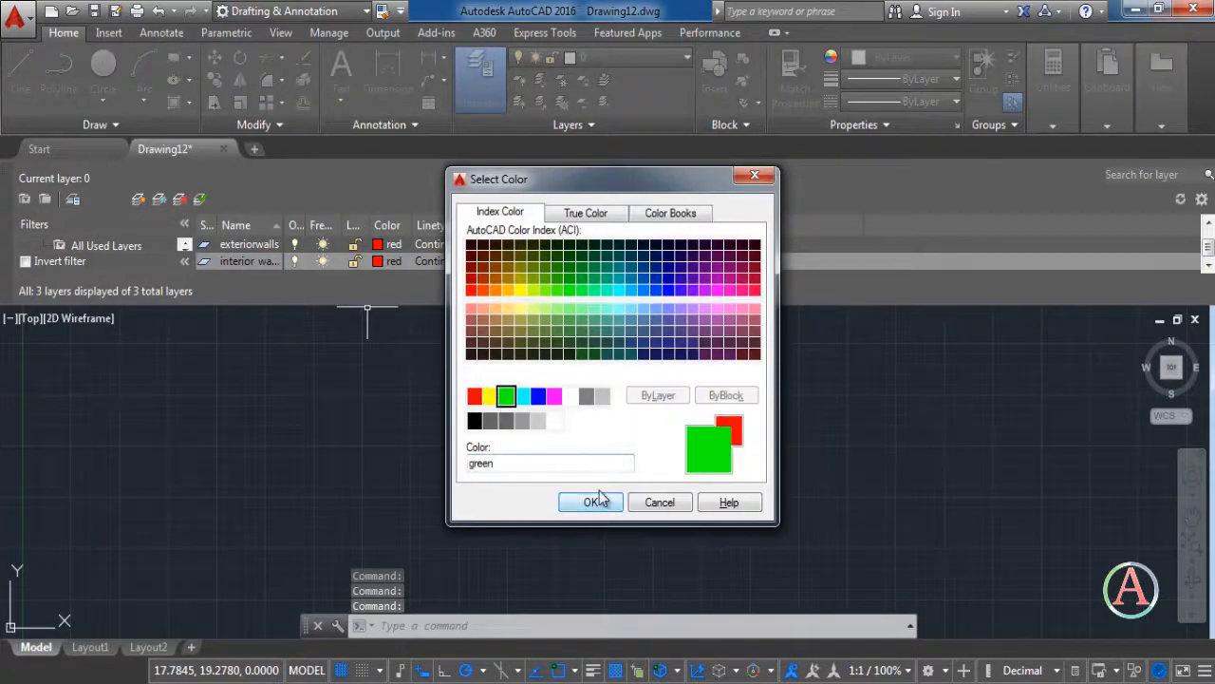
pyautogui.click(591, 502)
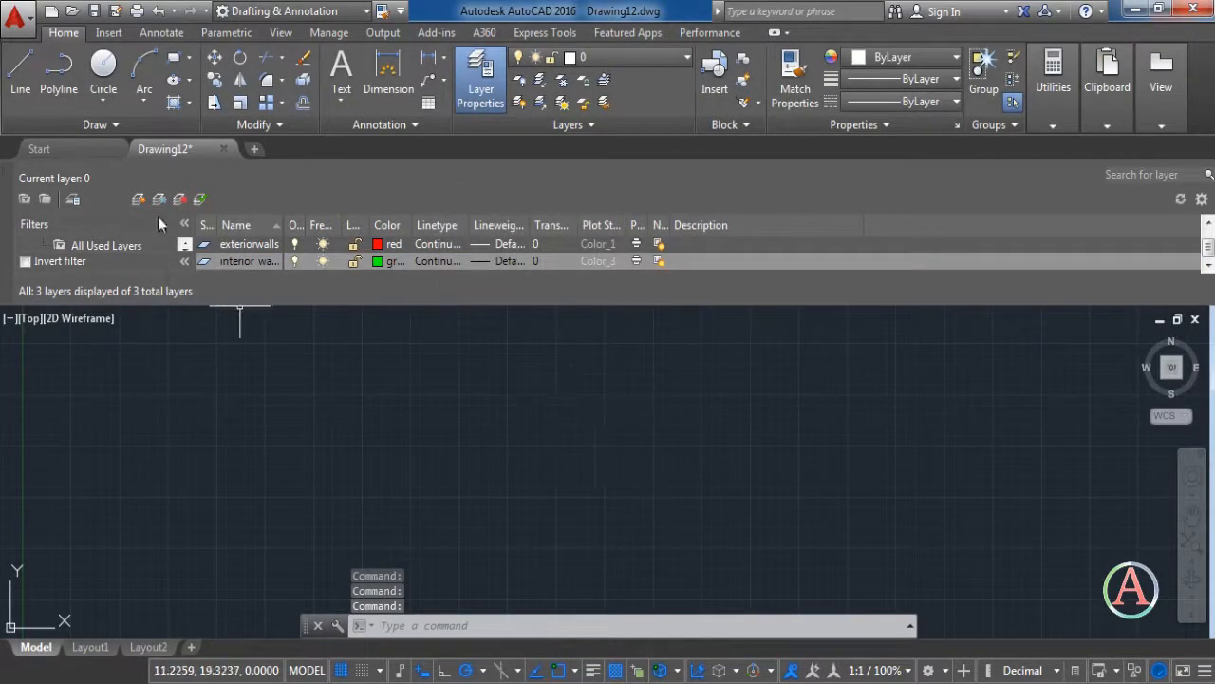
# - Create a doors layer and colour it blue
pyautogui.click(136, 199)
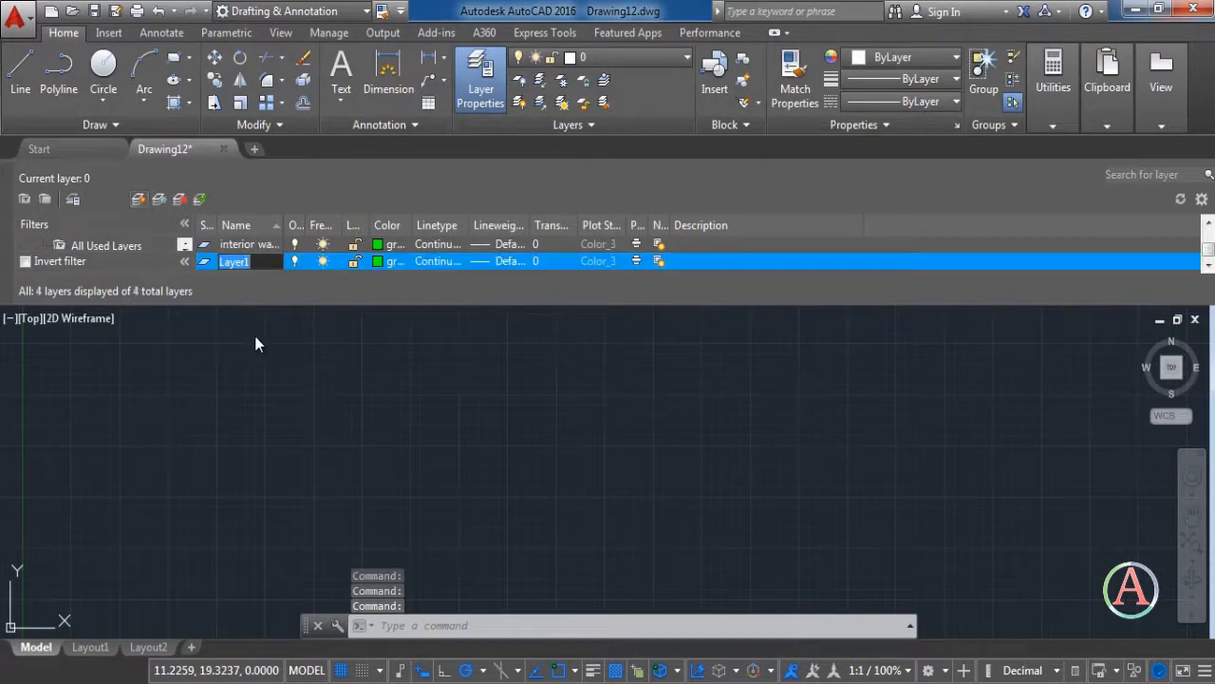
pyautogui.write('doors')
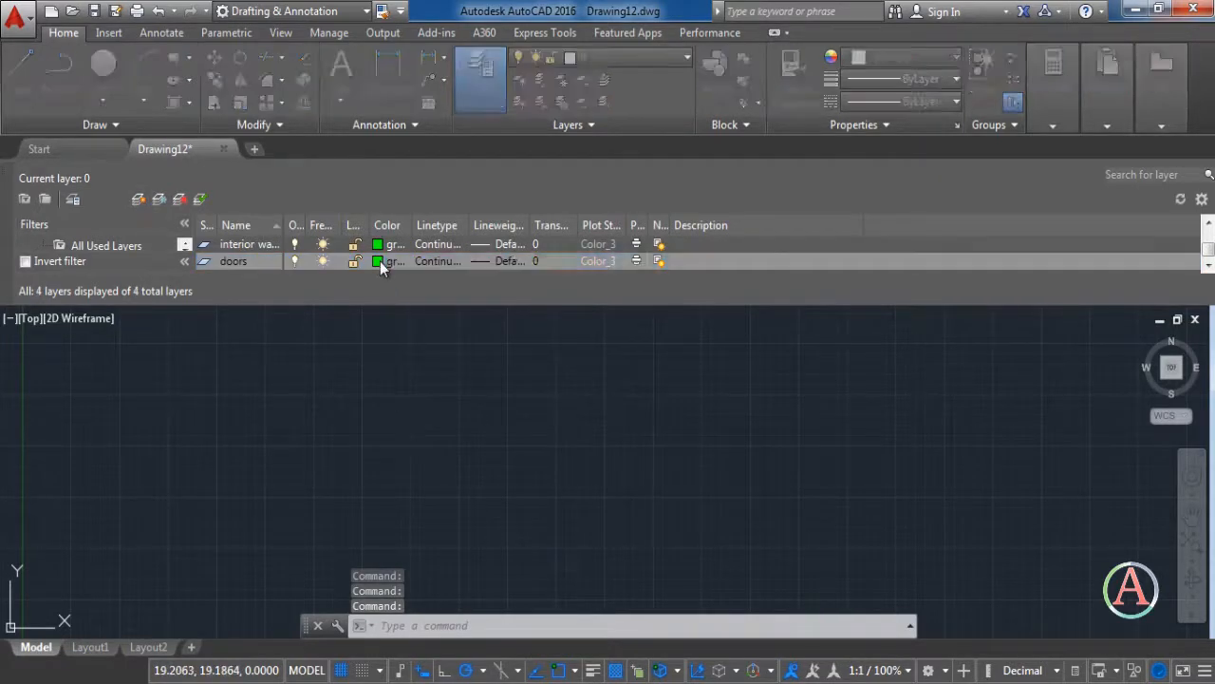
pyautogui.click(378, 260)
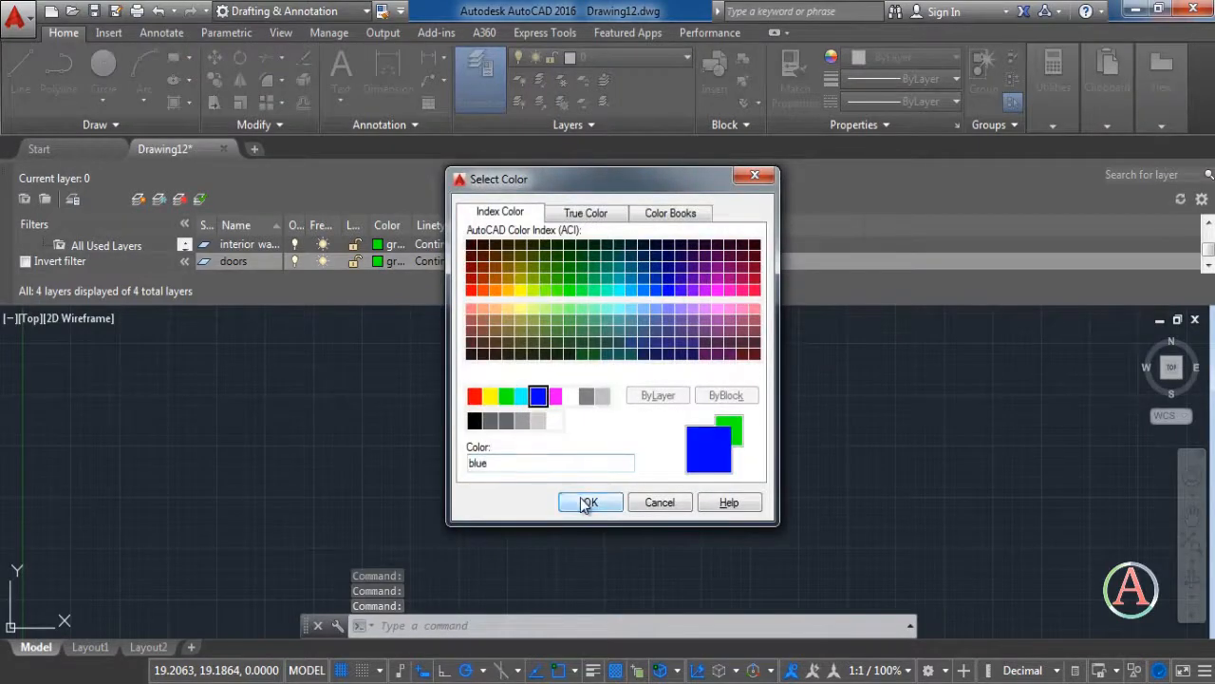
pyautogui.click(589, 501)
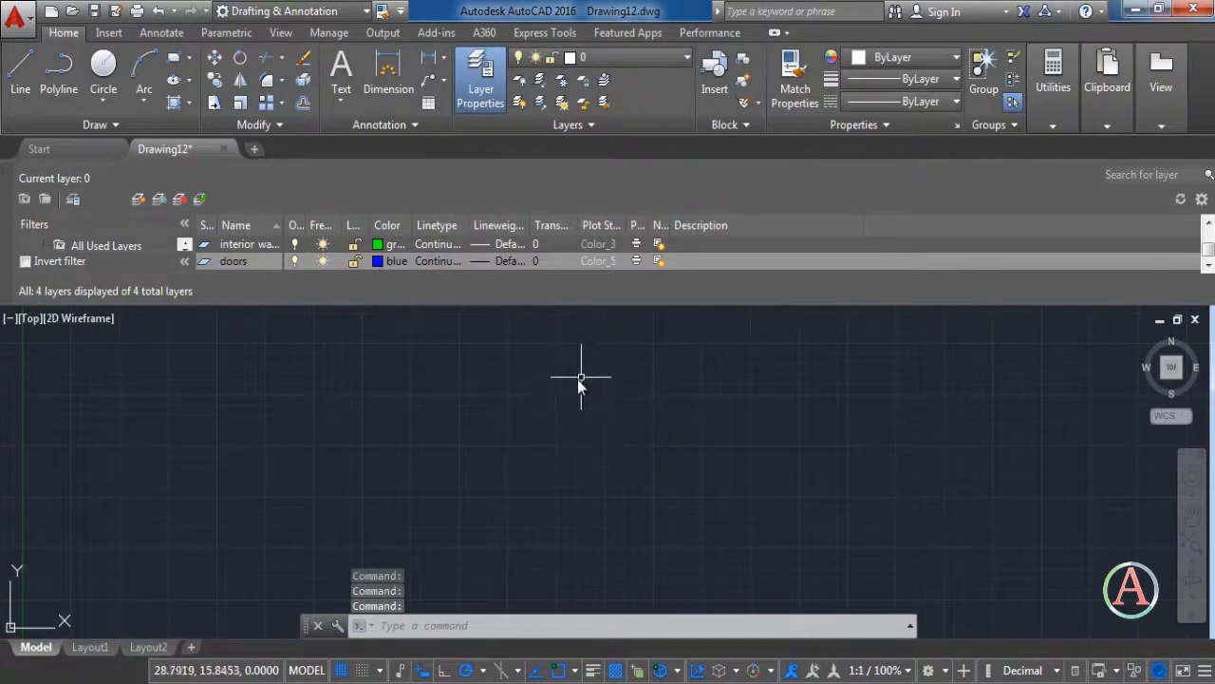
# - Create a window layer and give it the gray colour 252
pyautogui.click(139, 199)
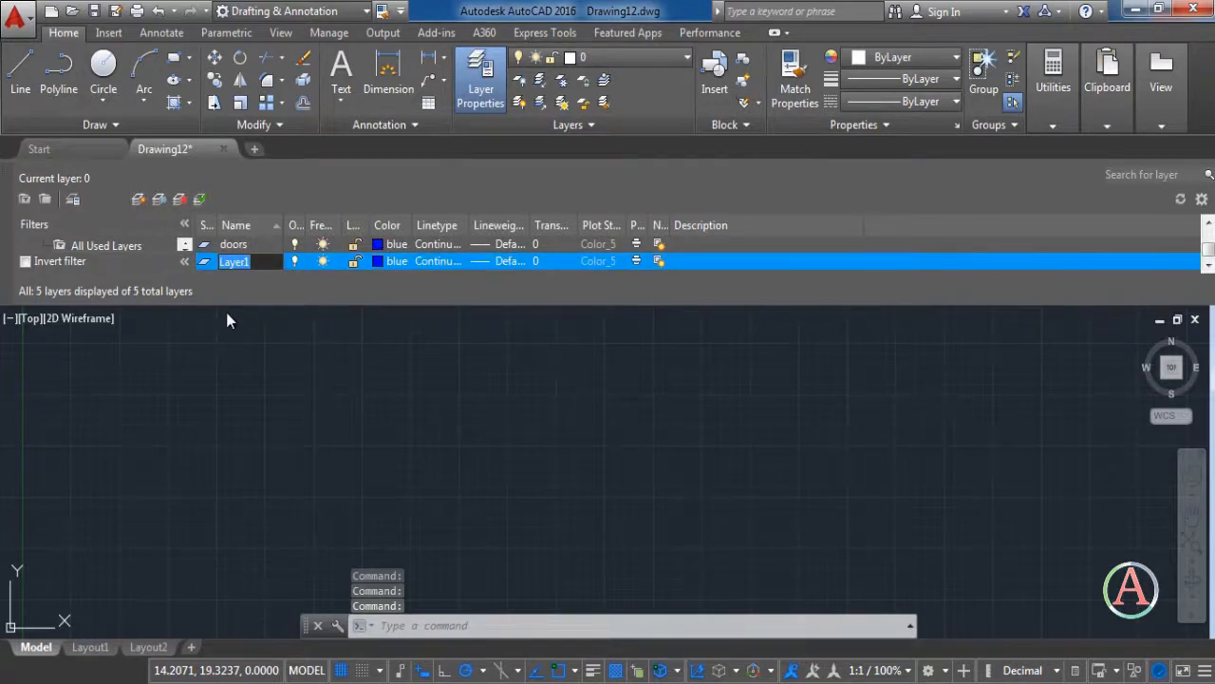
pyautogui.write('window')
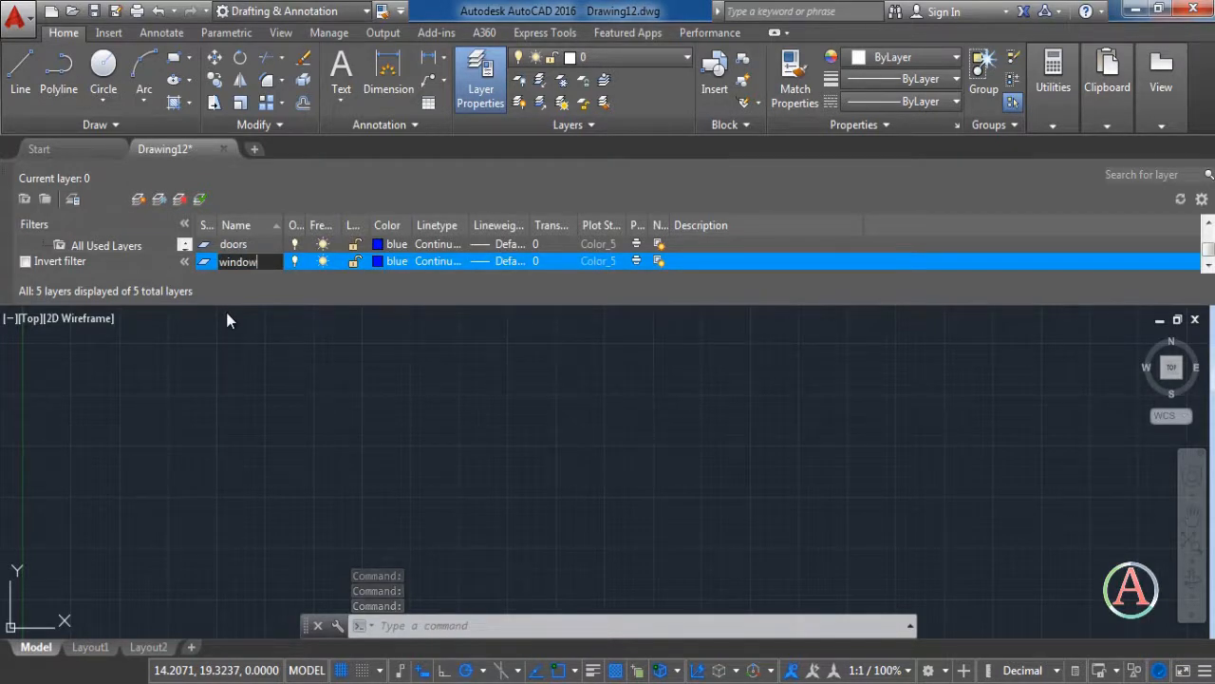
pyautogui.click(395, 262)
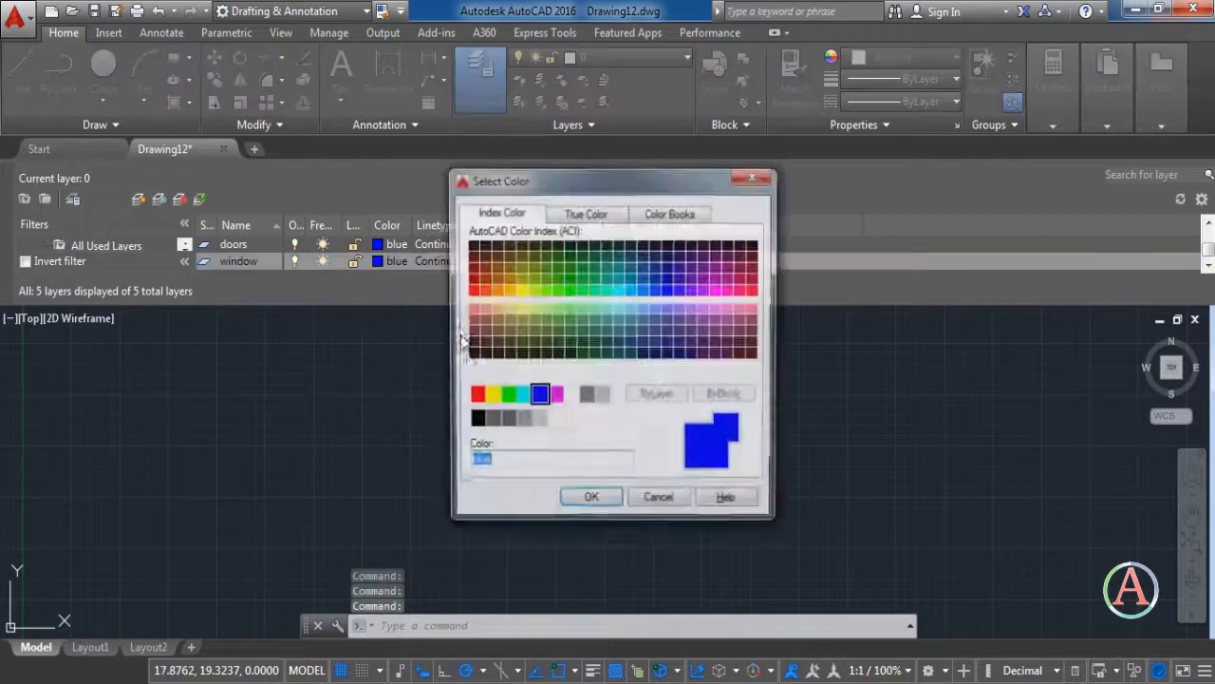
pyautogui.click(593, 495)
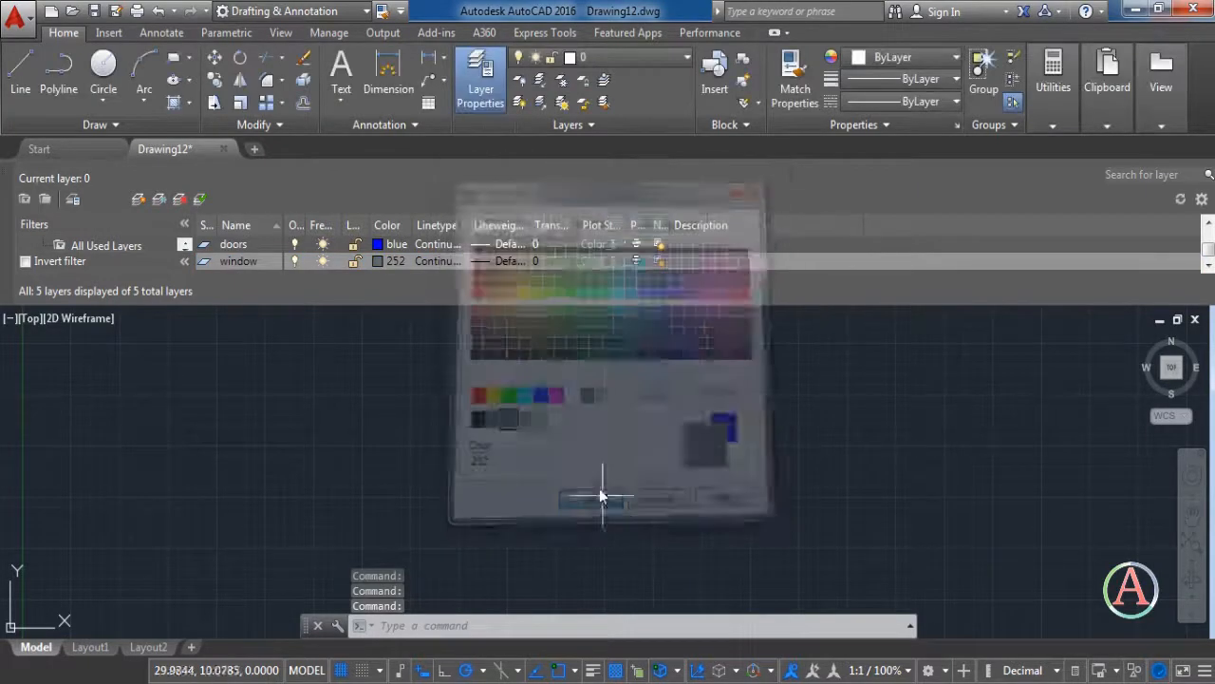
pyautogui.click(604, 495)
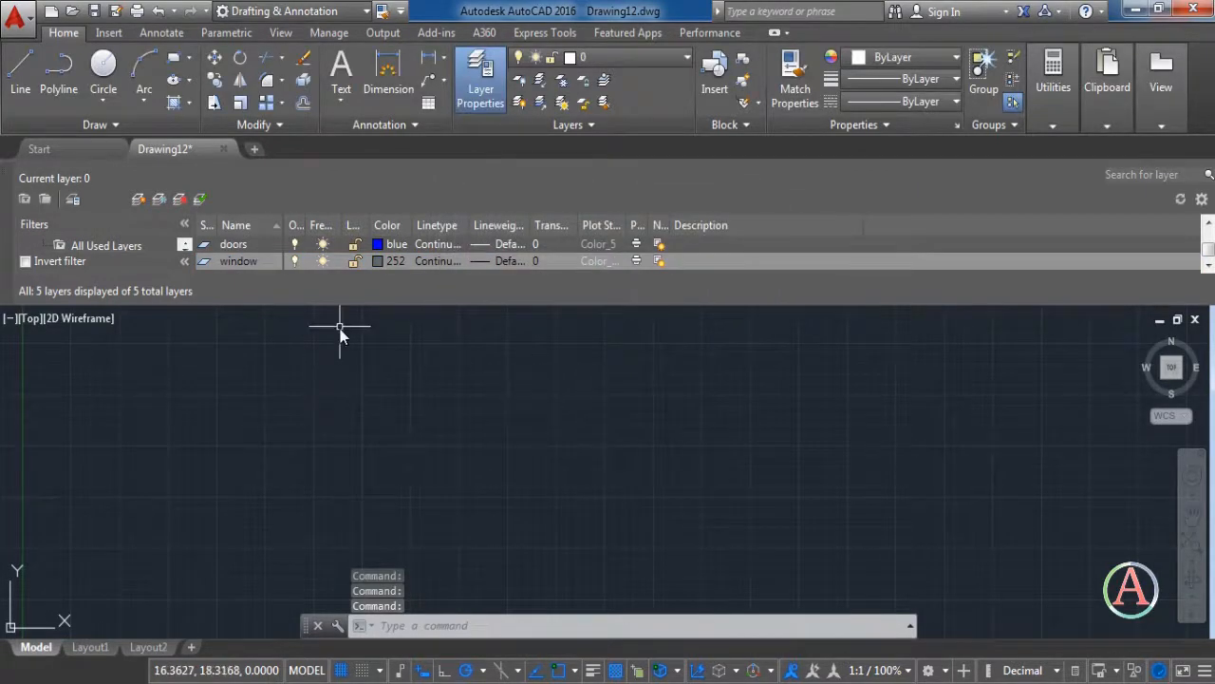
pyautogui.moveTo(296, 311)
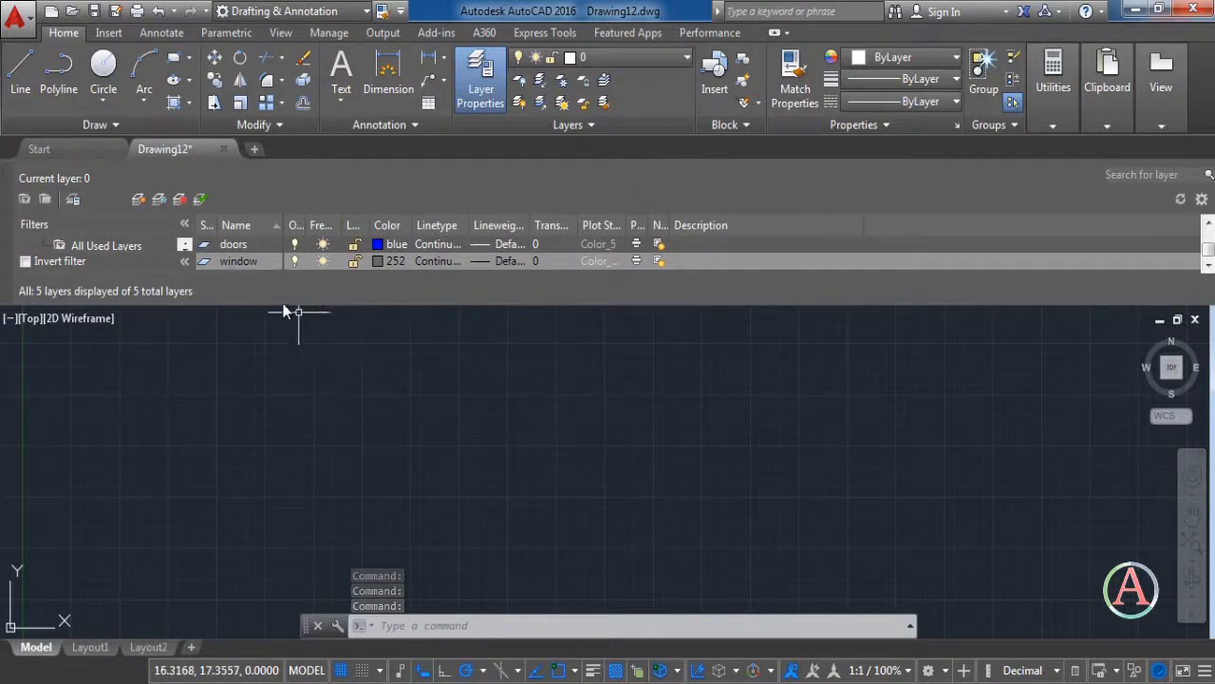
# - Save the drawing to the desktop as layers.dwg via Save As
pyautogui.click(17, 12)
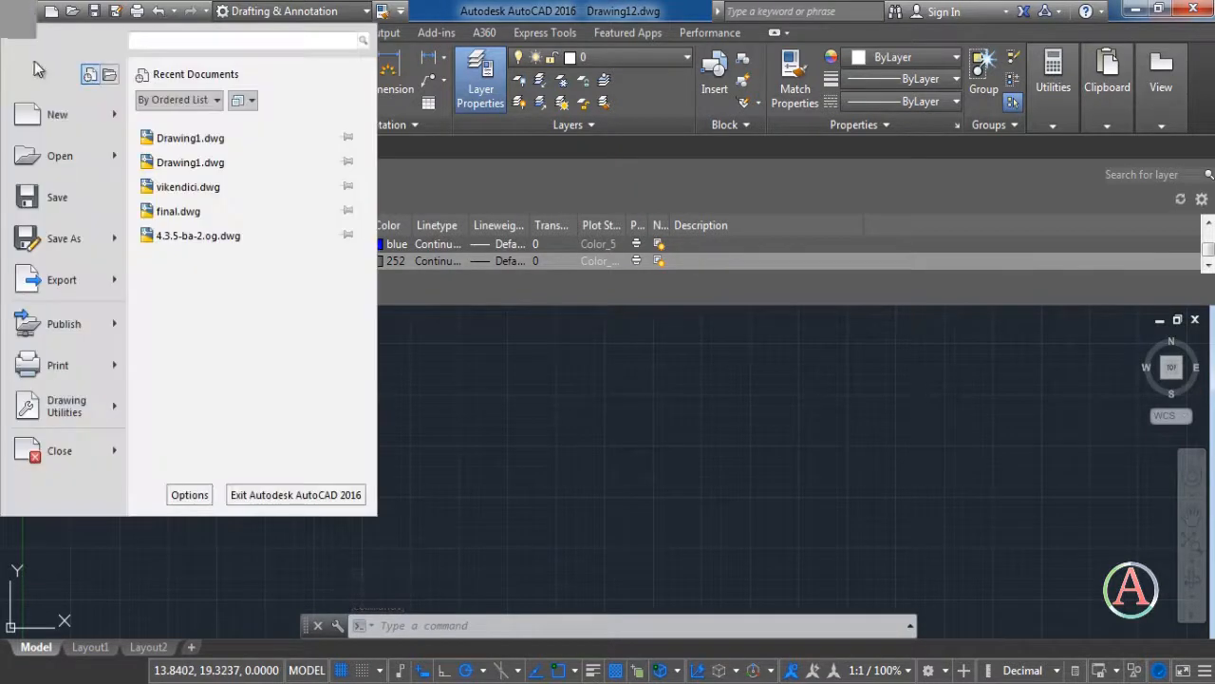
pyautogui.click(65, 240)
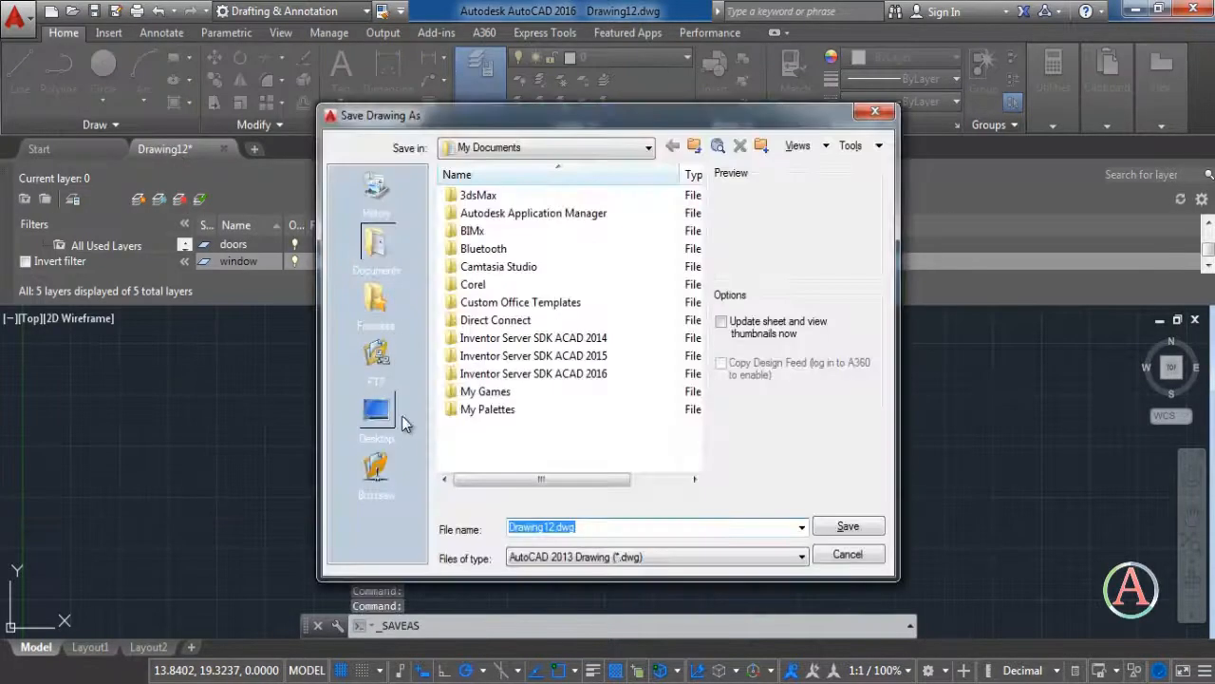
pyautogui.click(375, 413)
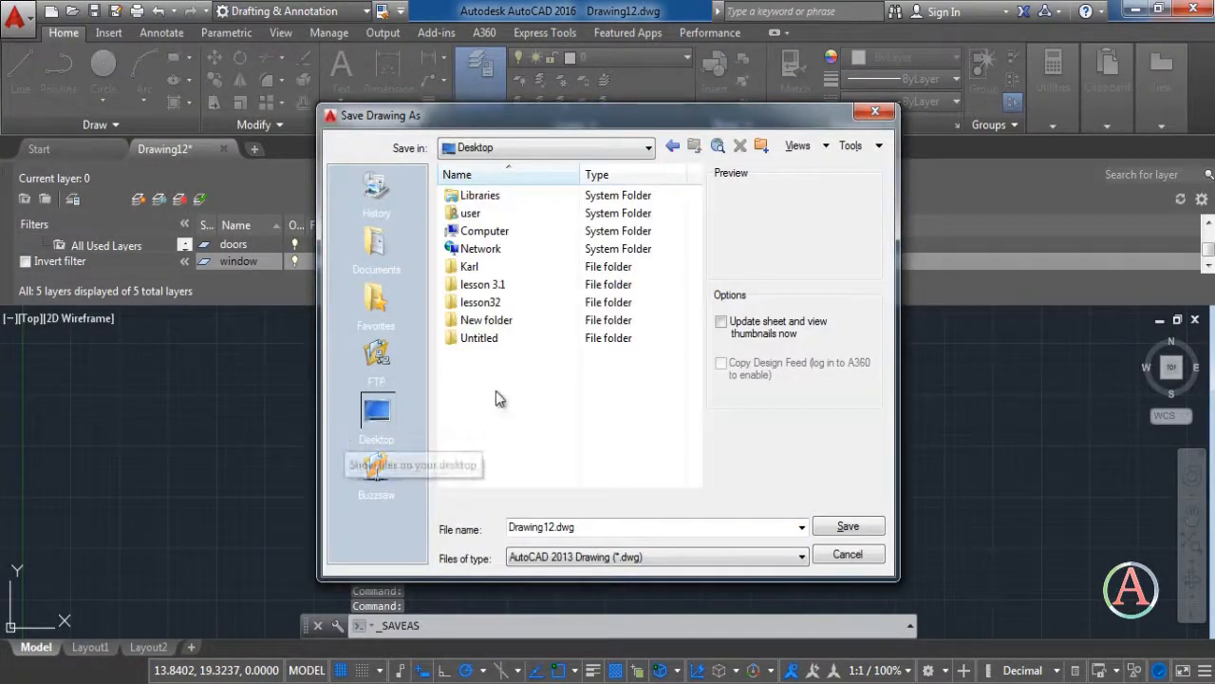
pyautogui.tripleClick(655, 527)
pyautogui.write('layers')
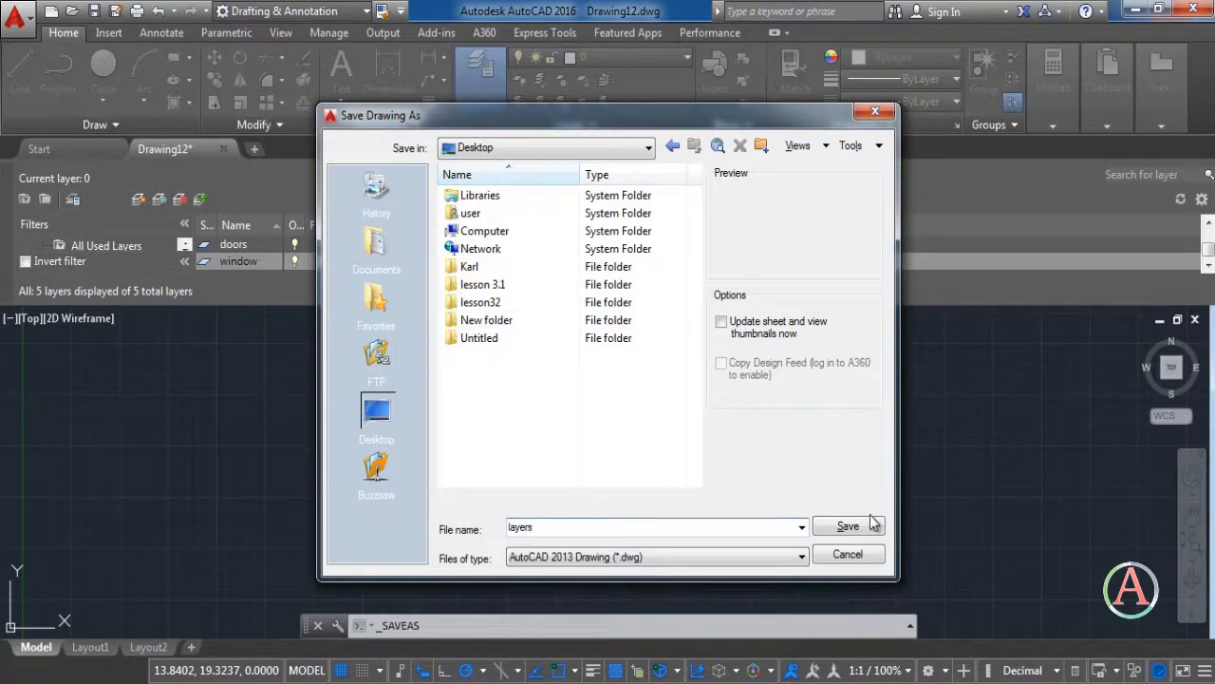
pyautogui.click(846, 526)
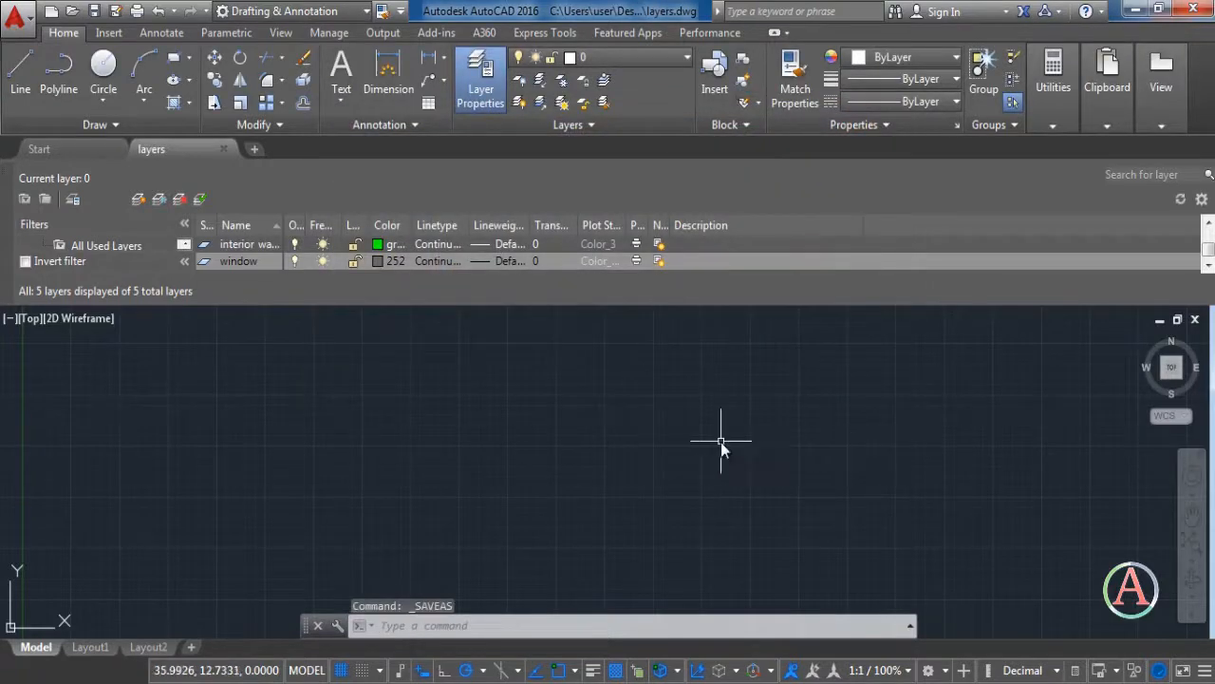